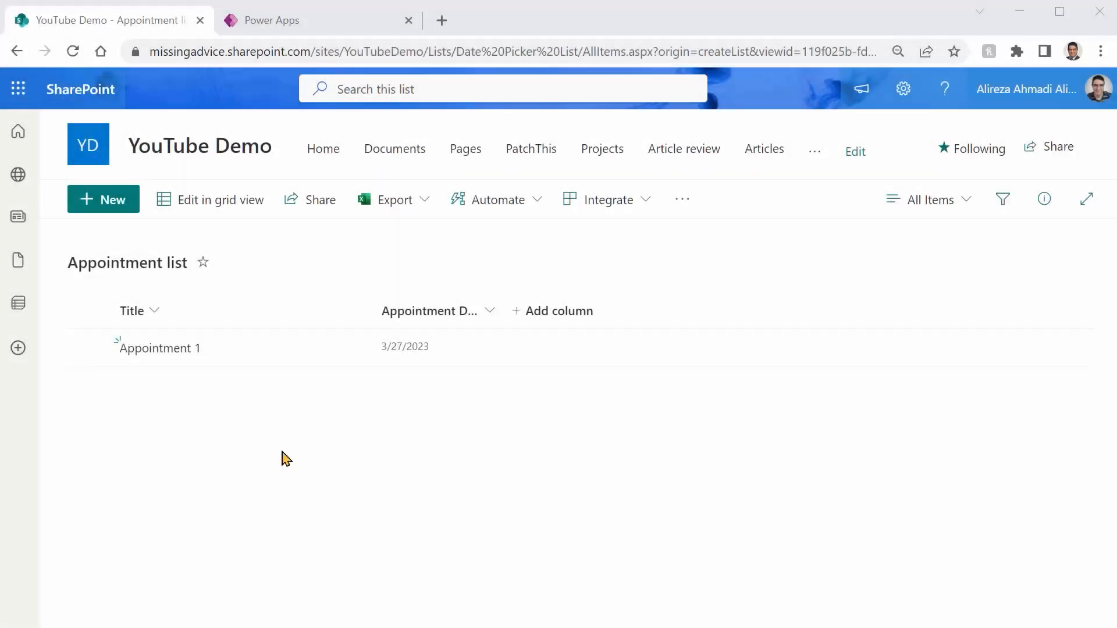
mouse_move(177, 147)
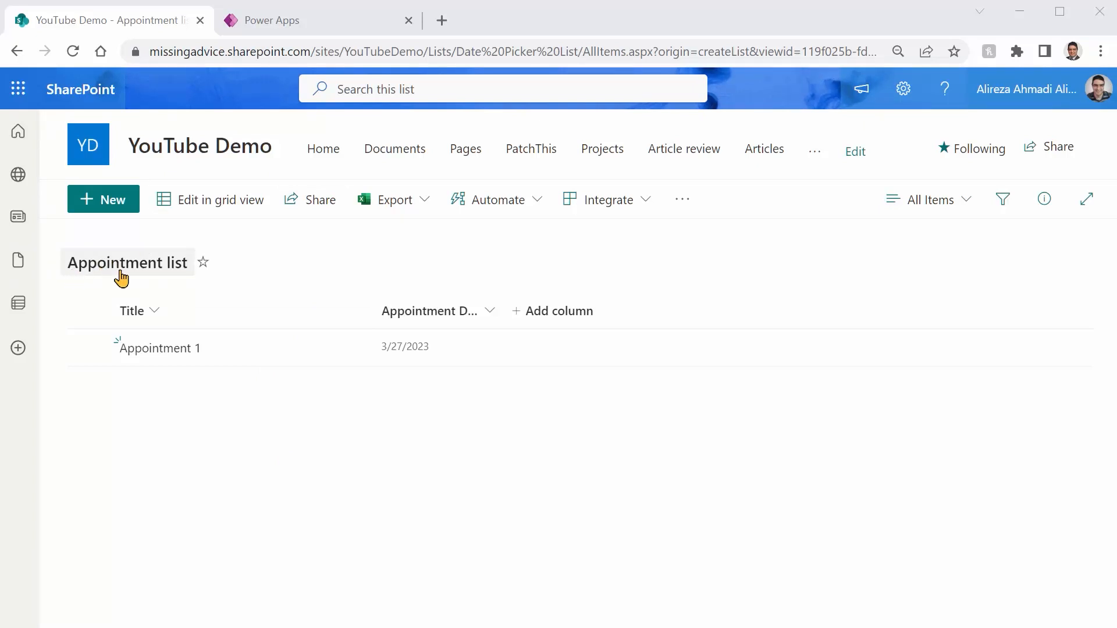
mouse_move(176, 464)
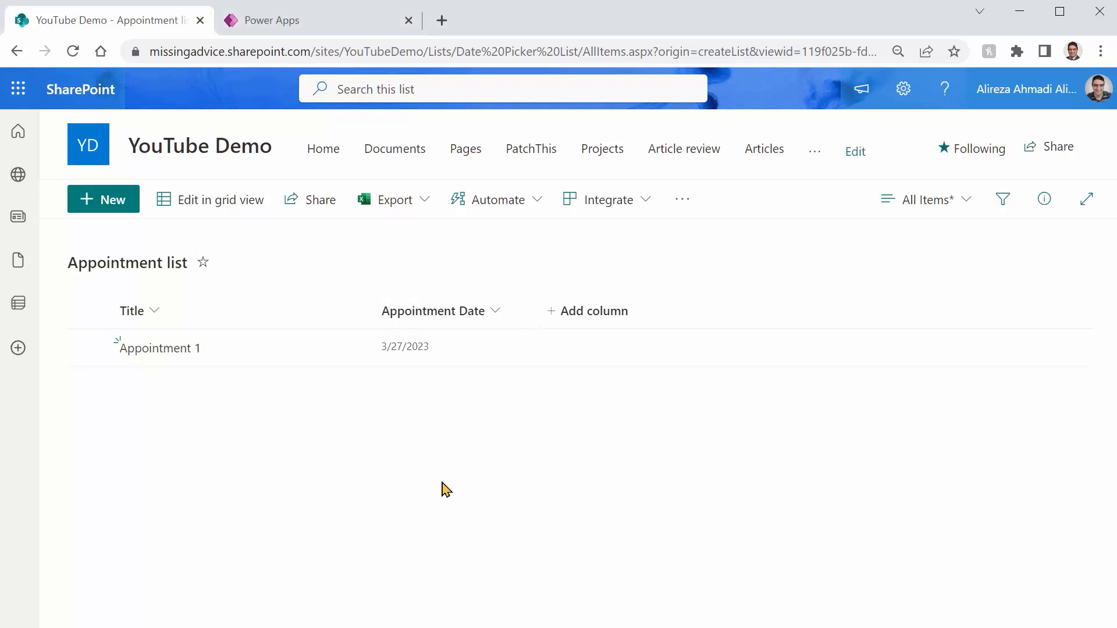
mouse_move(276, 45)
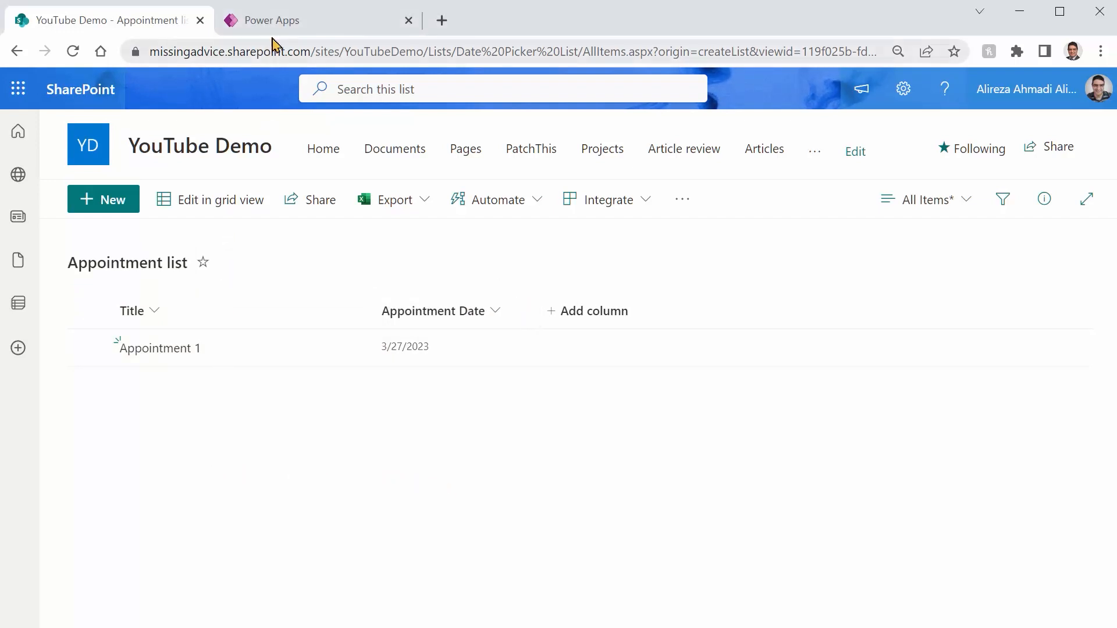
Step: Preview the Power Apps home screen, then open the empty Scr_AddPoointment screen
left_click(317, 20)
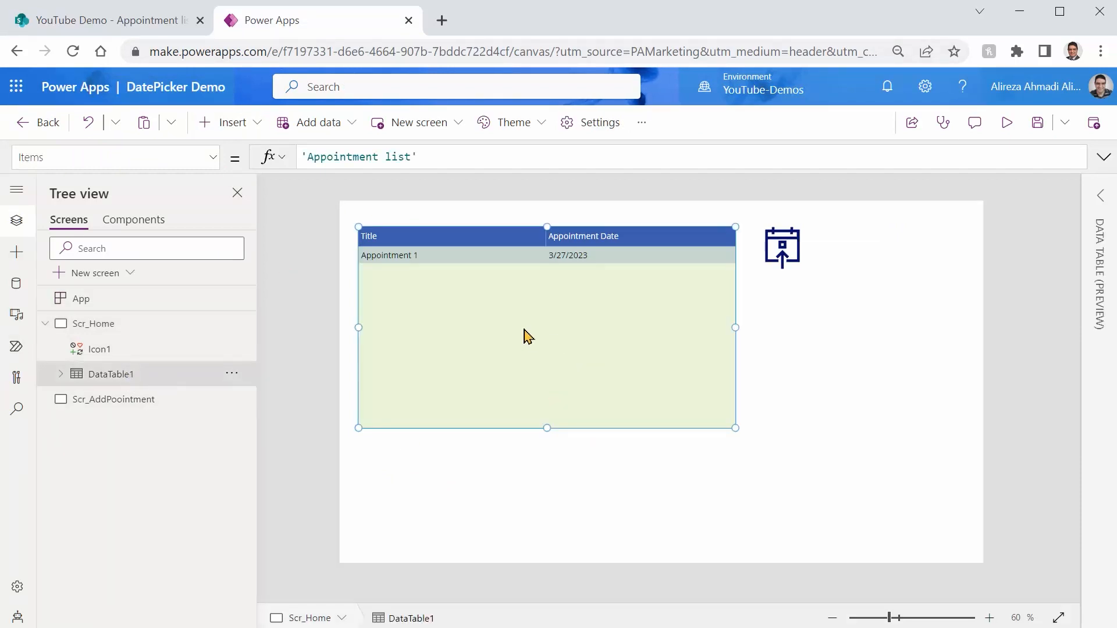
left_click(1007, 122)
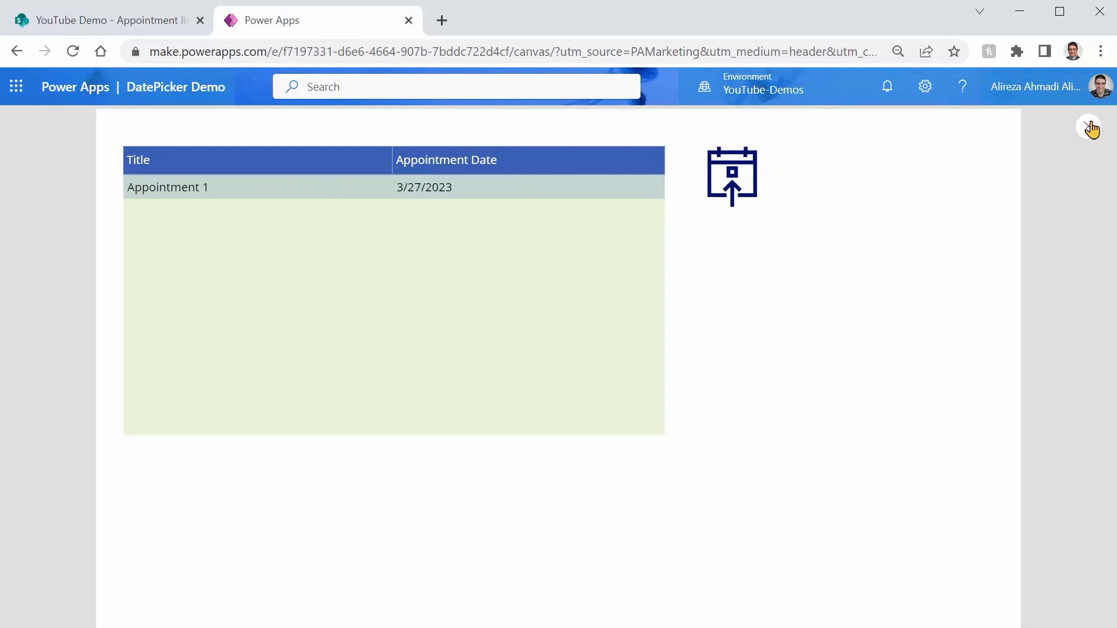
left_click(1090, 128)
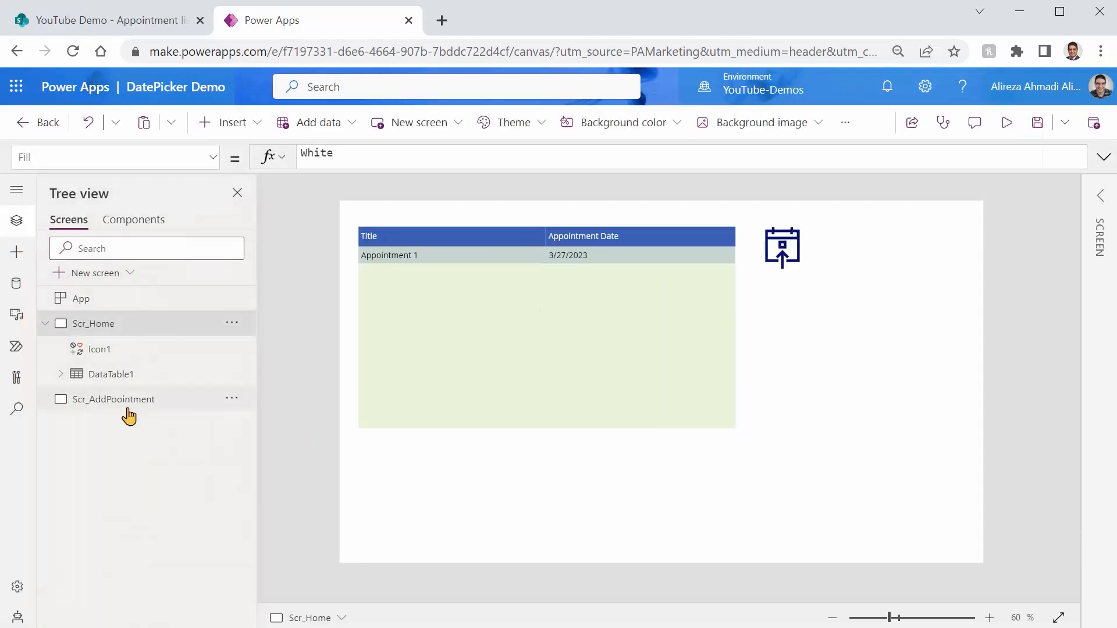
left_click(113, 400)
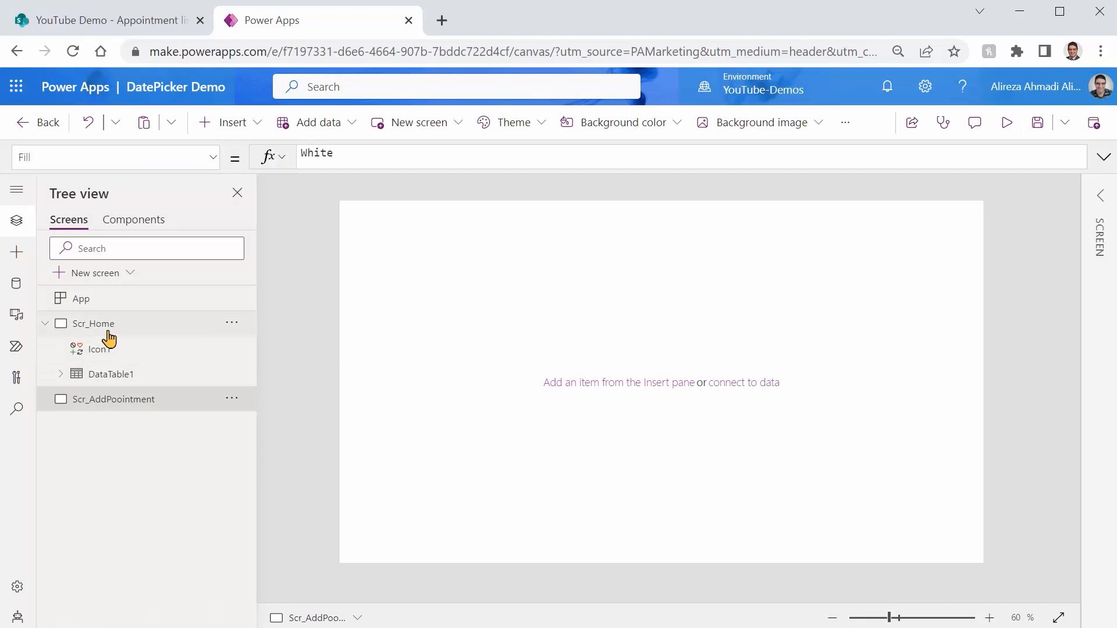
Step: Preview Scr_Home again to test the calendar icon's jump to the appointment screen
left_click(93, 323)
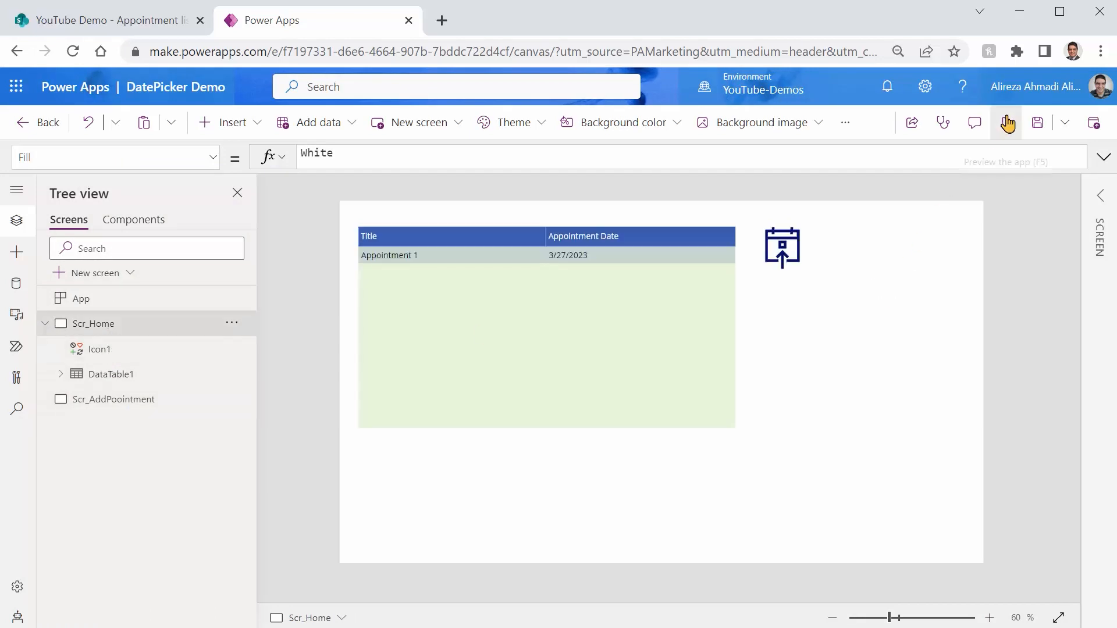
left_click(1007, 121)
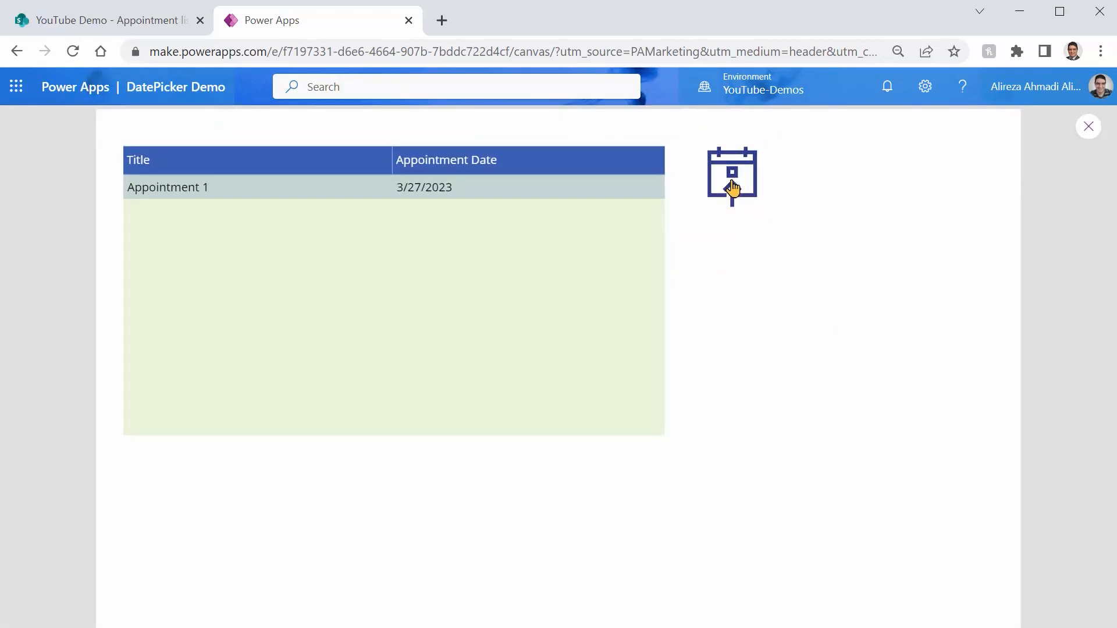
left_click(107, 20)
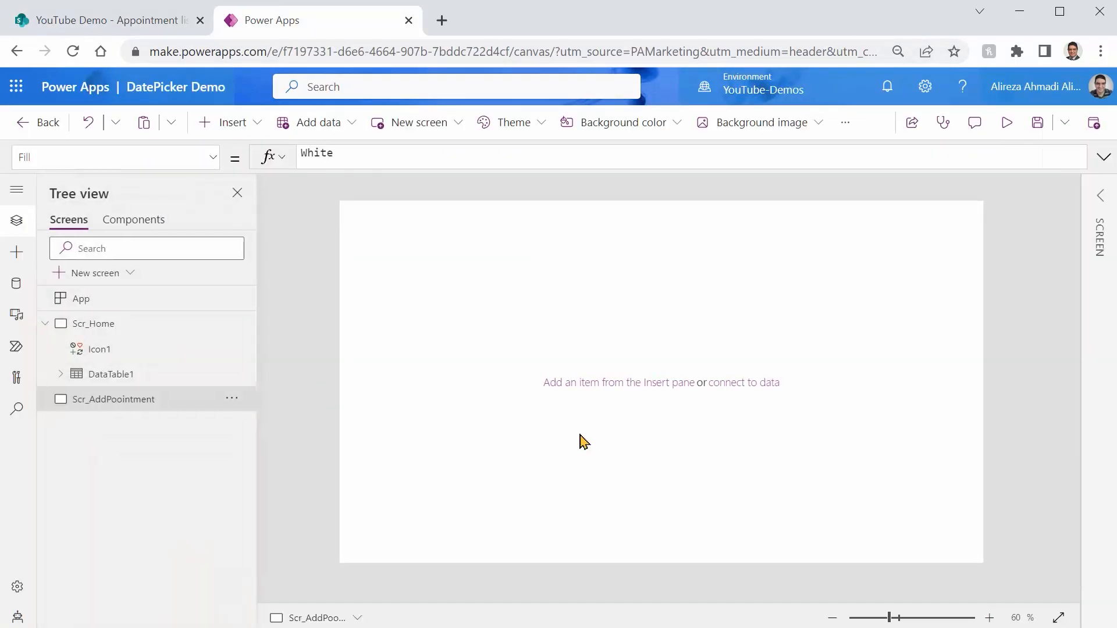
Step: Insert an Edit form on the appointment screen
left_click(231, 121)
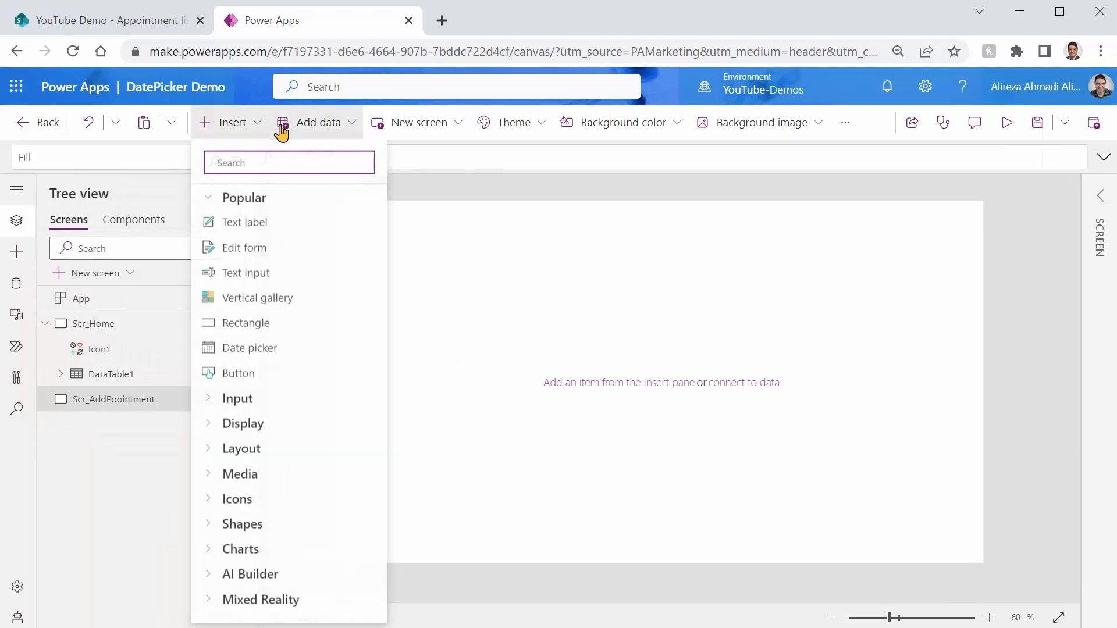
type("edi")
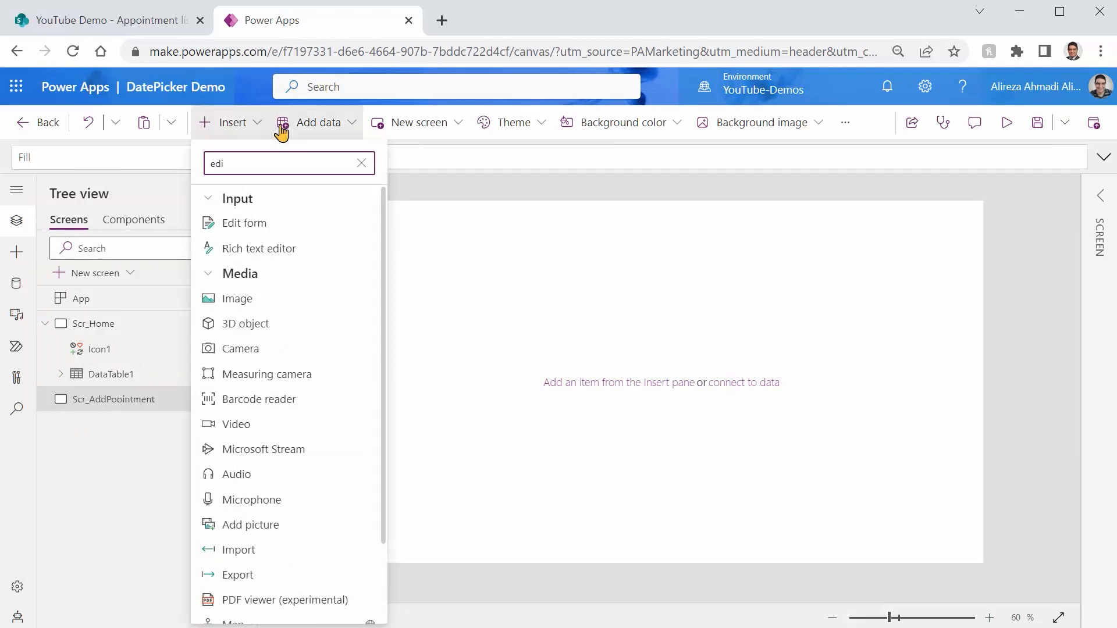
left_click(243, 222)
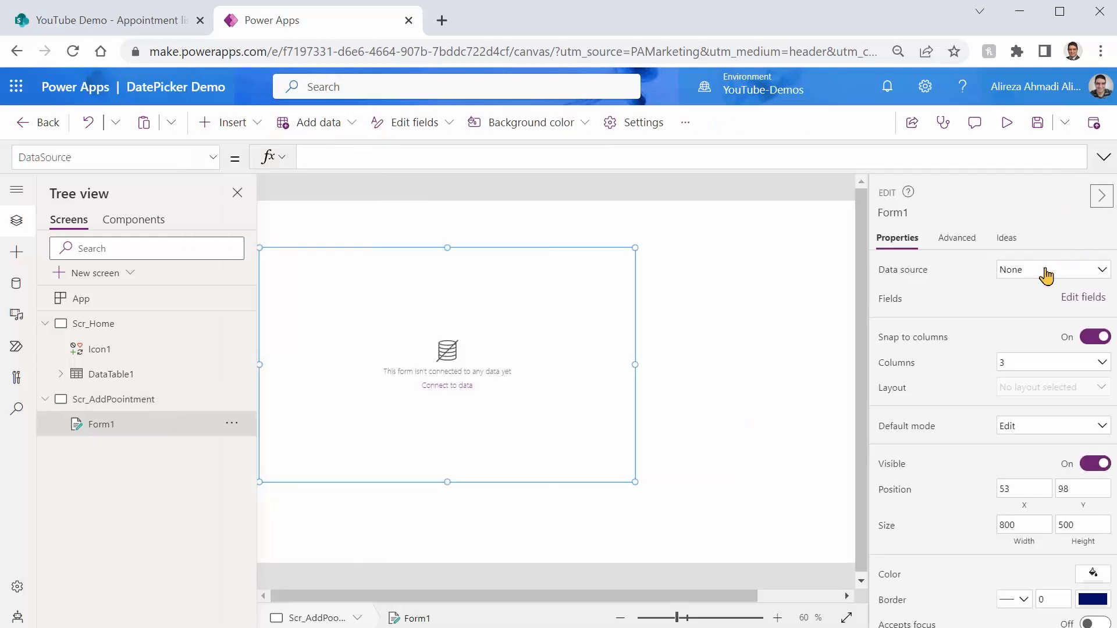
Step: Bind the form to the Appointment list, with Default mode New and 1 column
left_click(1051, 270)
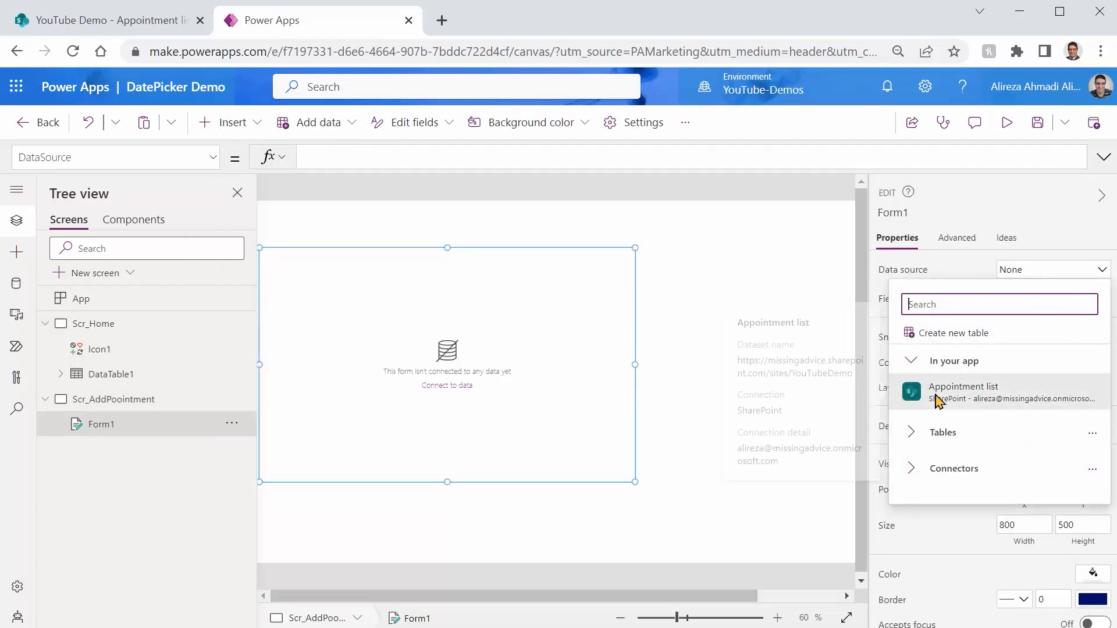
left_click(963, 392)
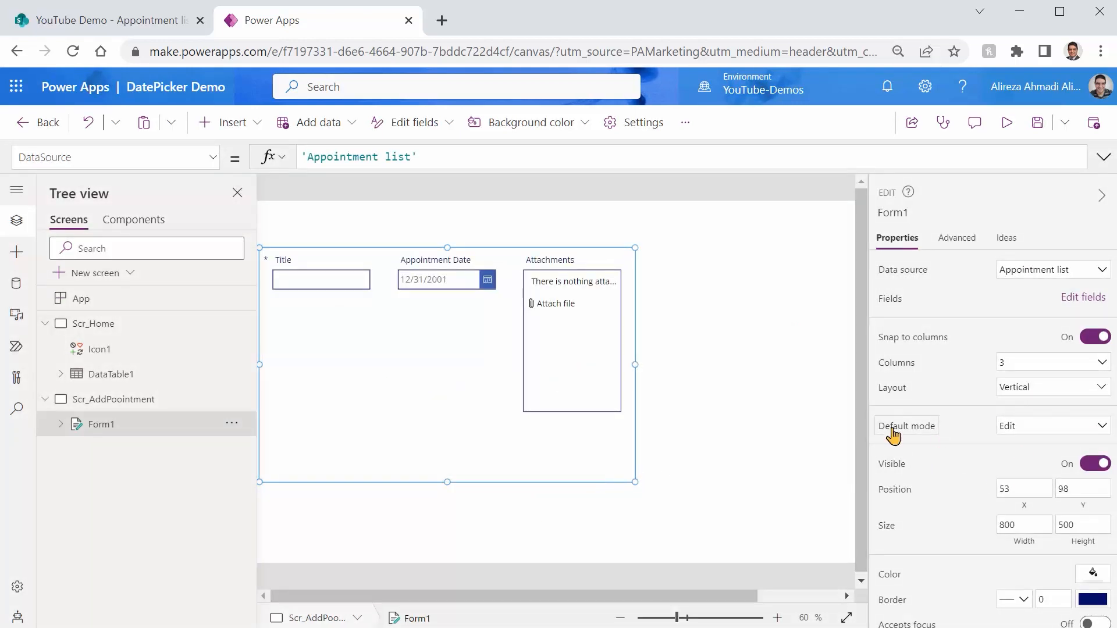
left_click(1051, 426)
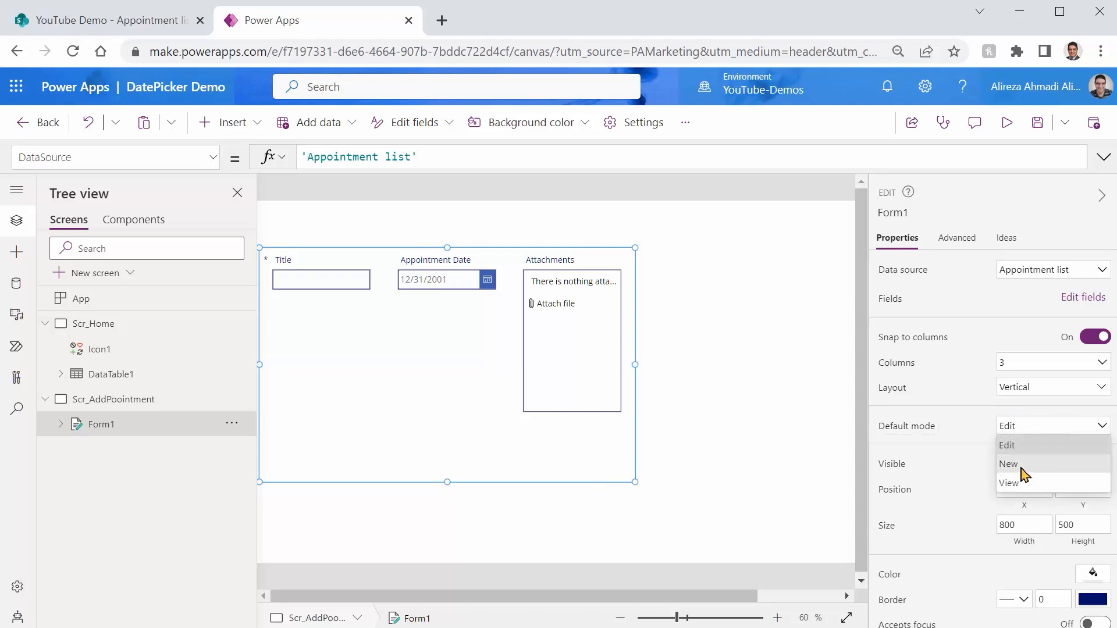
left_click(1009, 464)
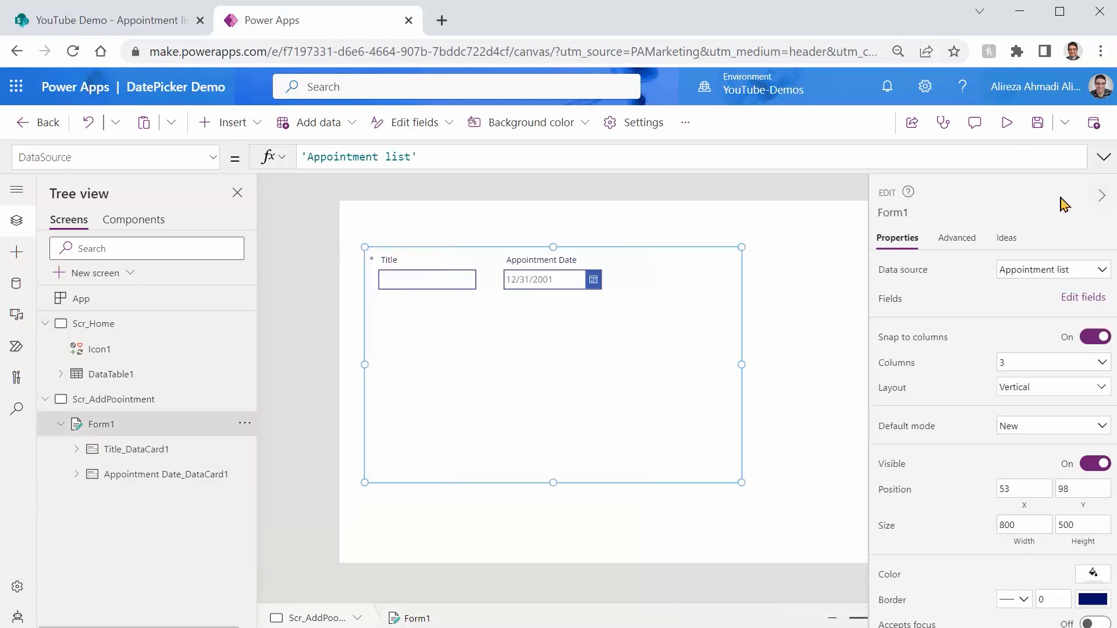
left_click(1101, 195)
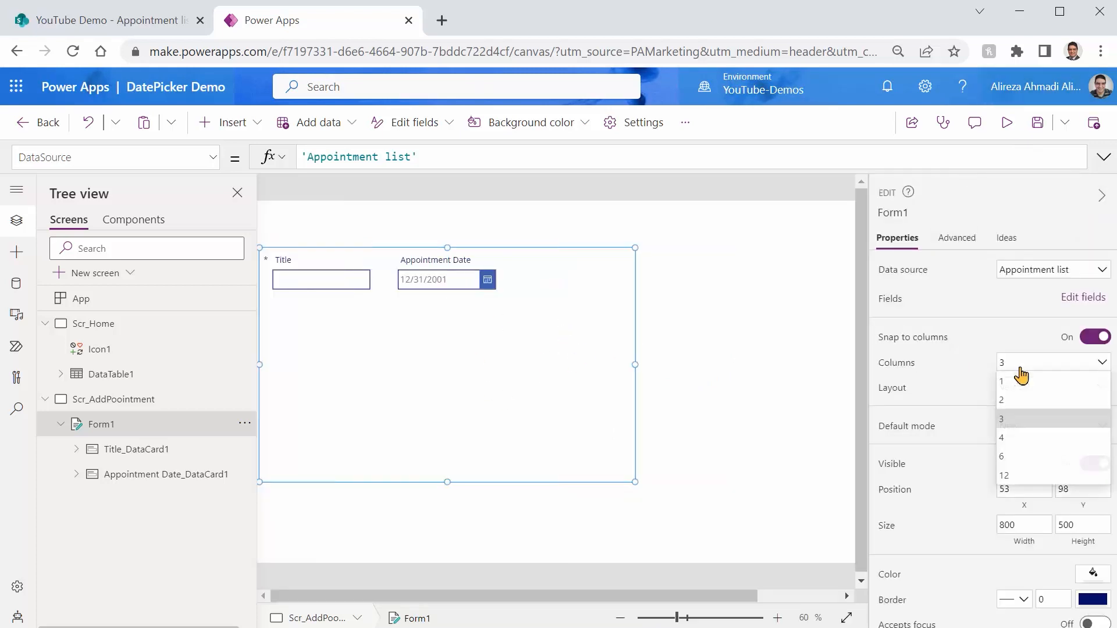
left_click(1003, 381)
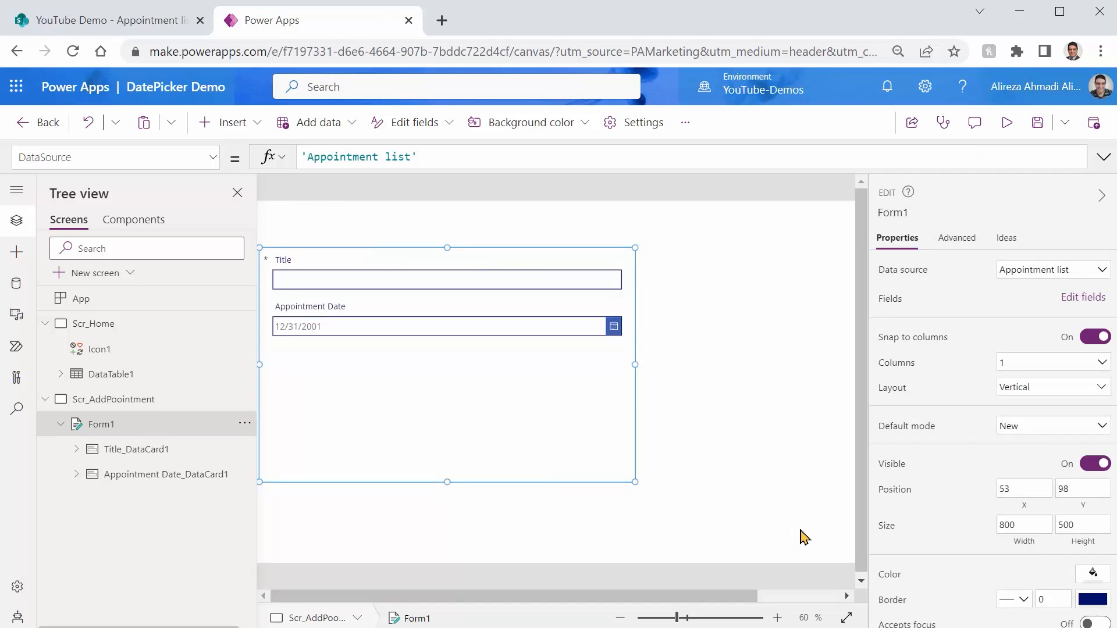
mouse_move(1006, 123)
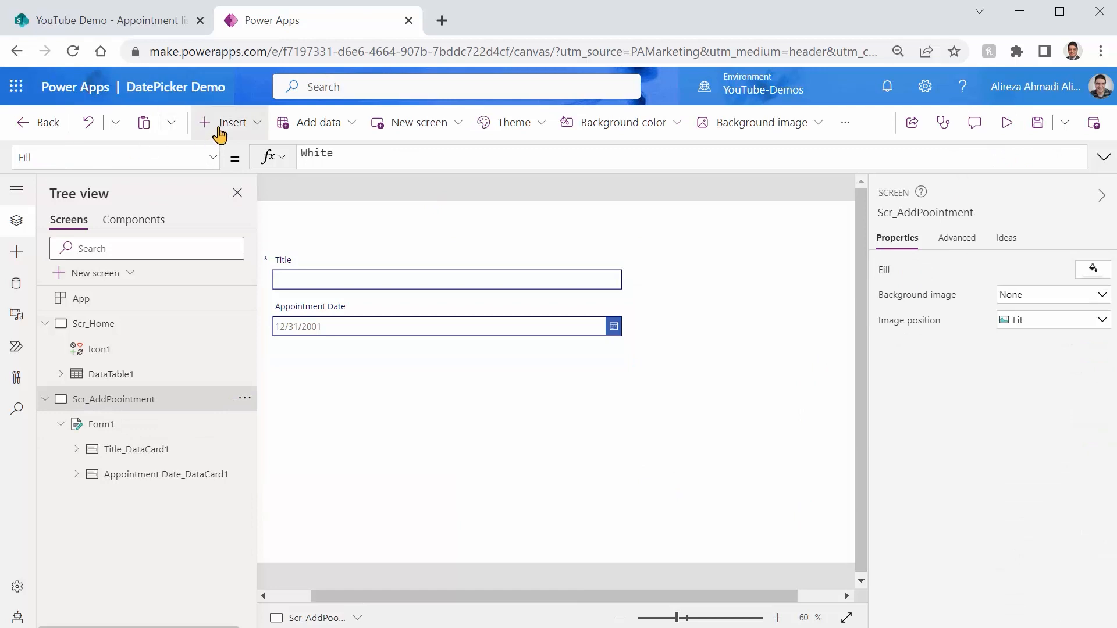
Step: Add a Save icon whose OnSelect is SubmitForm(Form1)
left_click(232, 122)
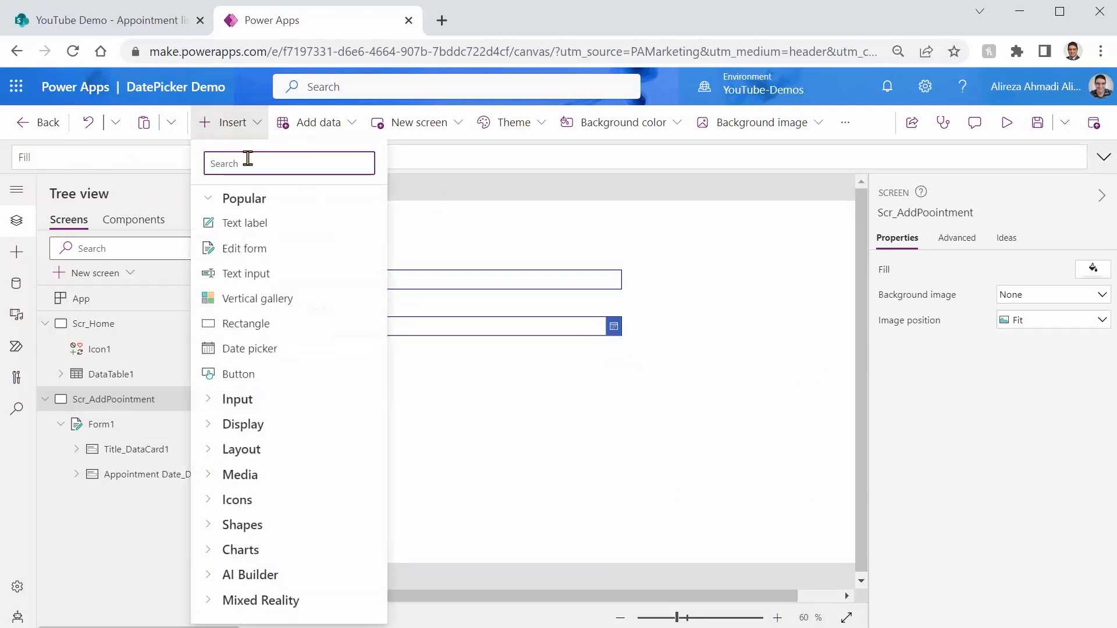
type("Save")
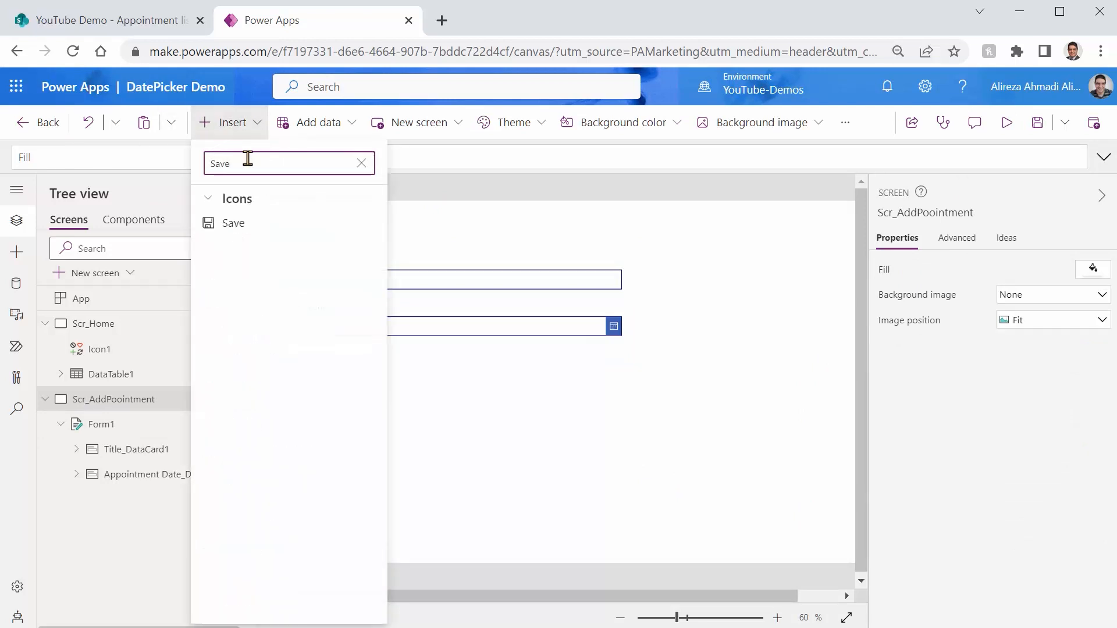
left_click(233, 223)
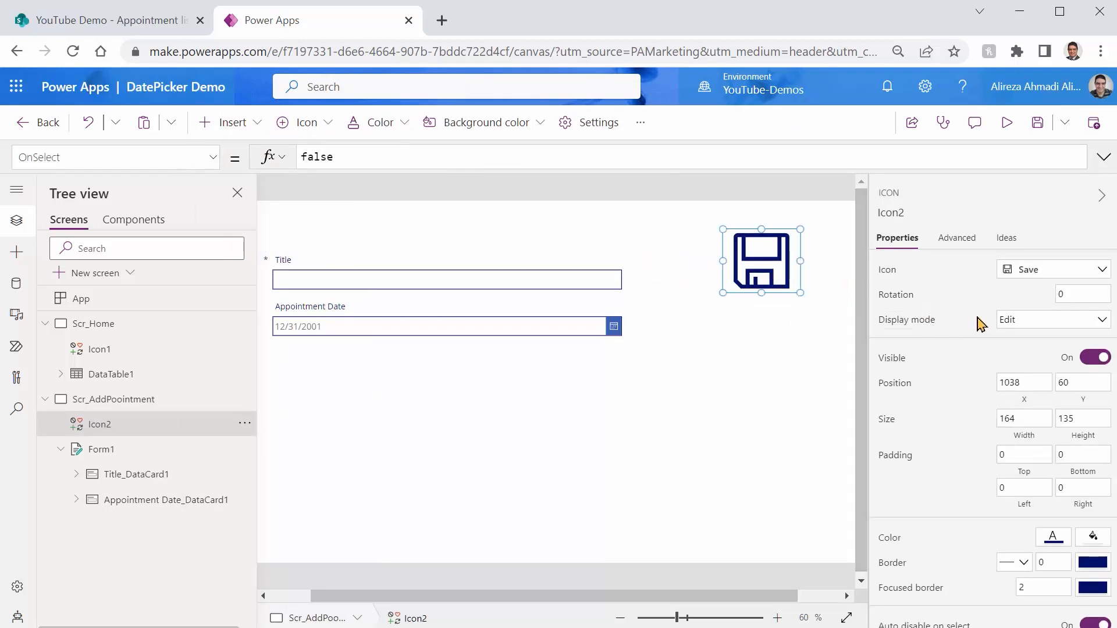
left_click(316, 156)
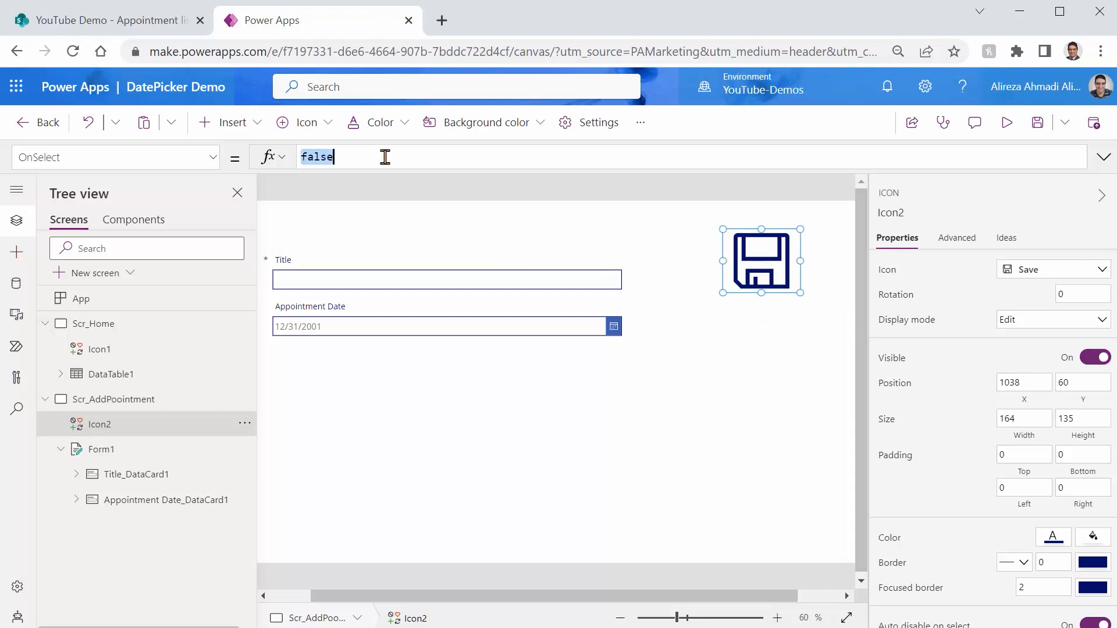
type("SubmitForm(")
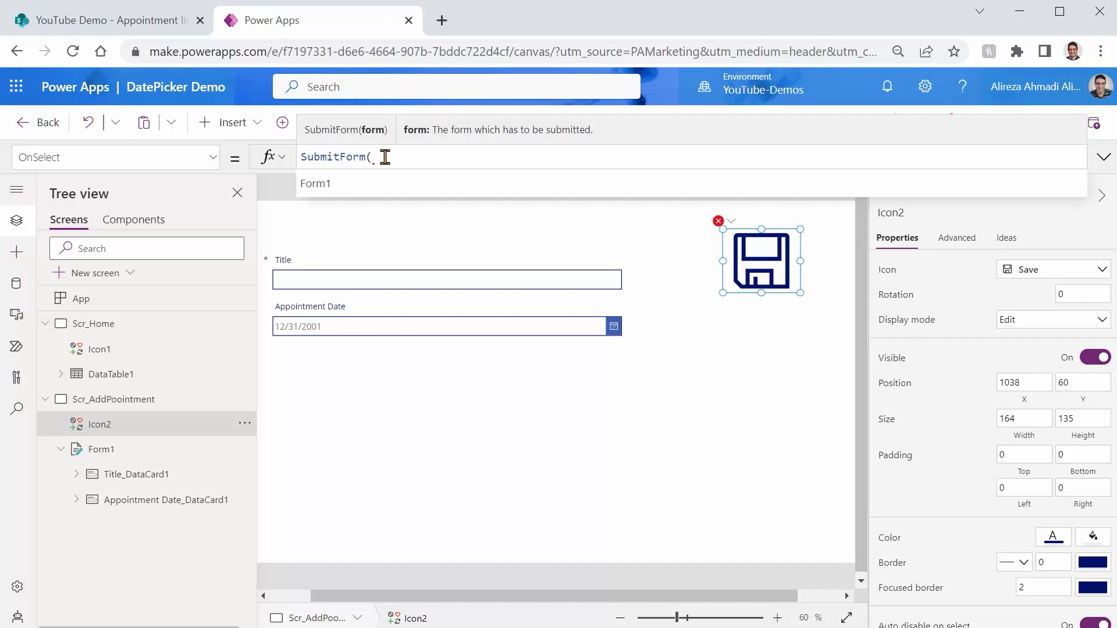
left_click(315, 183)
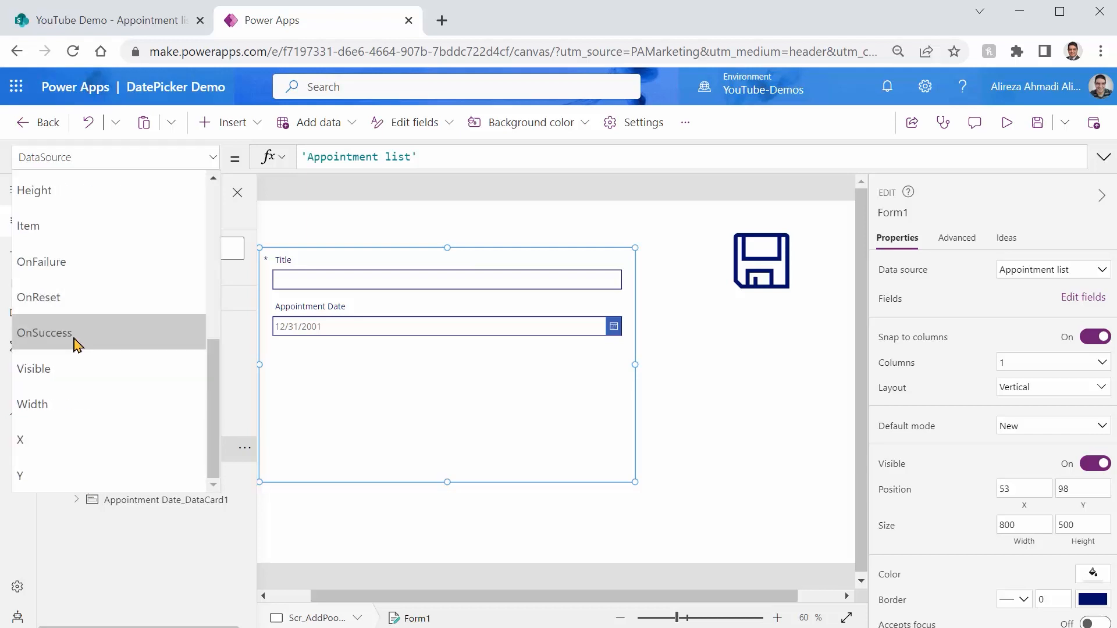
Step: Set Form1's OnSuccess to Navigate(Scr_Home)
left_click(44, 333)
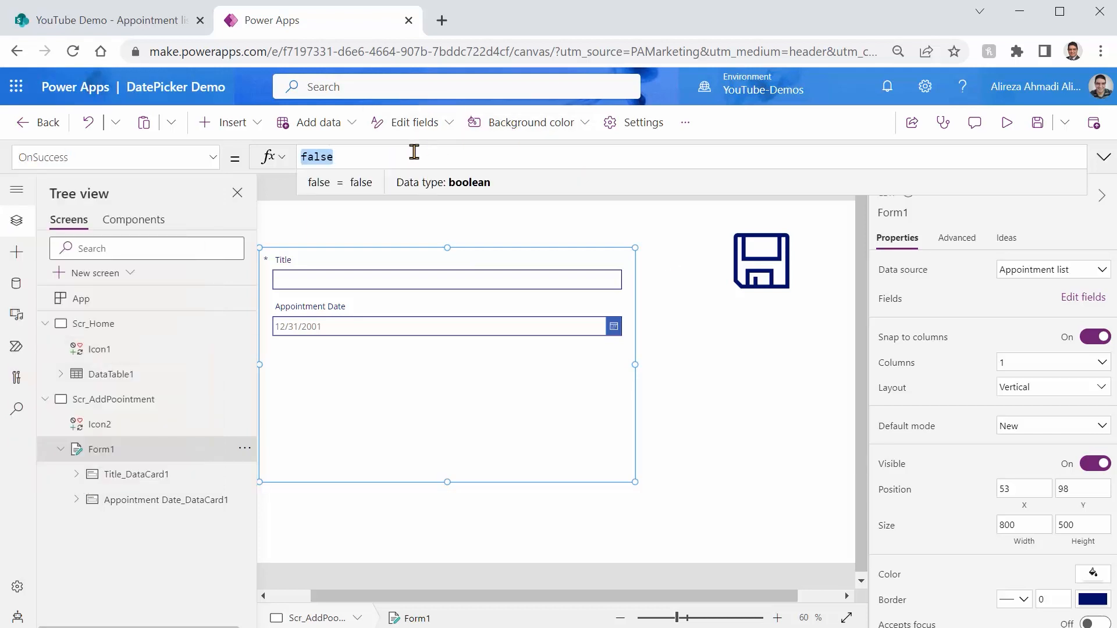
type("Navigate(")
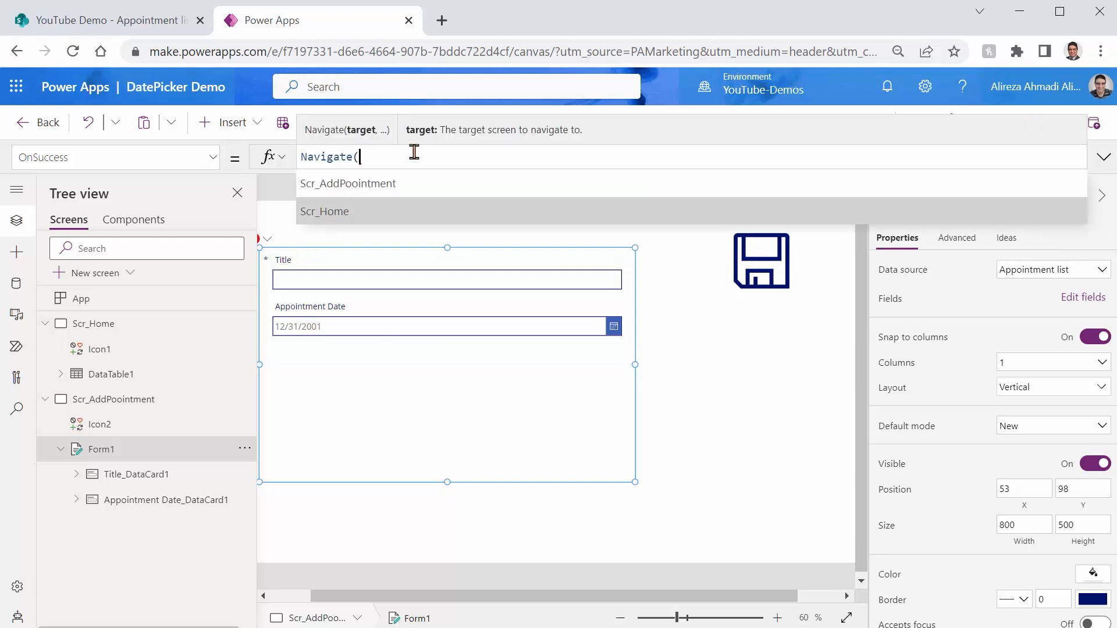
left_click(324, 211)
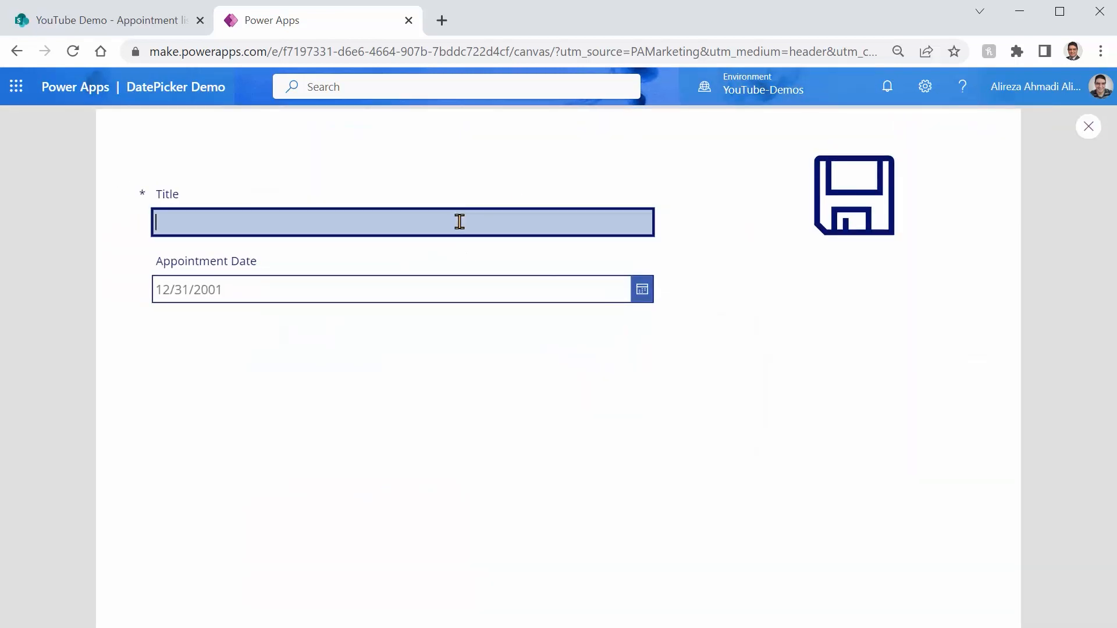
Step: In preview, save Appointment 2 dated April 19, 2023, then reopen the add screen
type("Appointment 2")
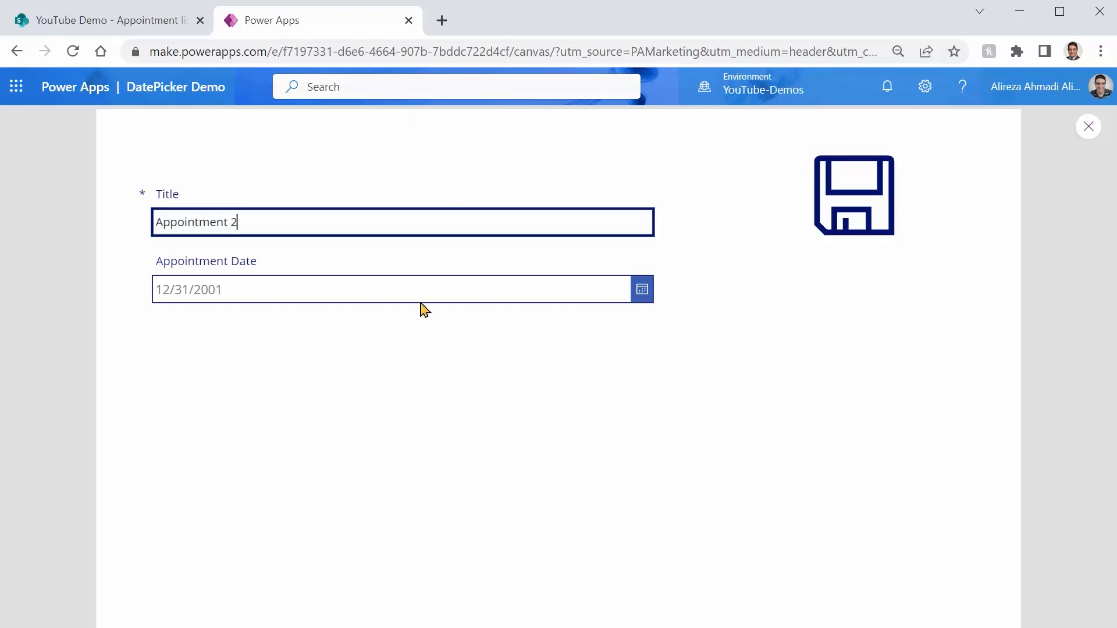
left_click(641, 289)
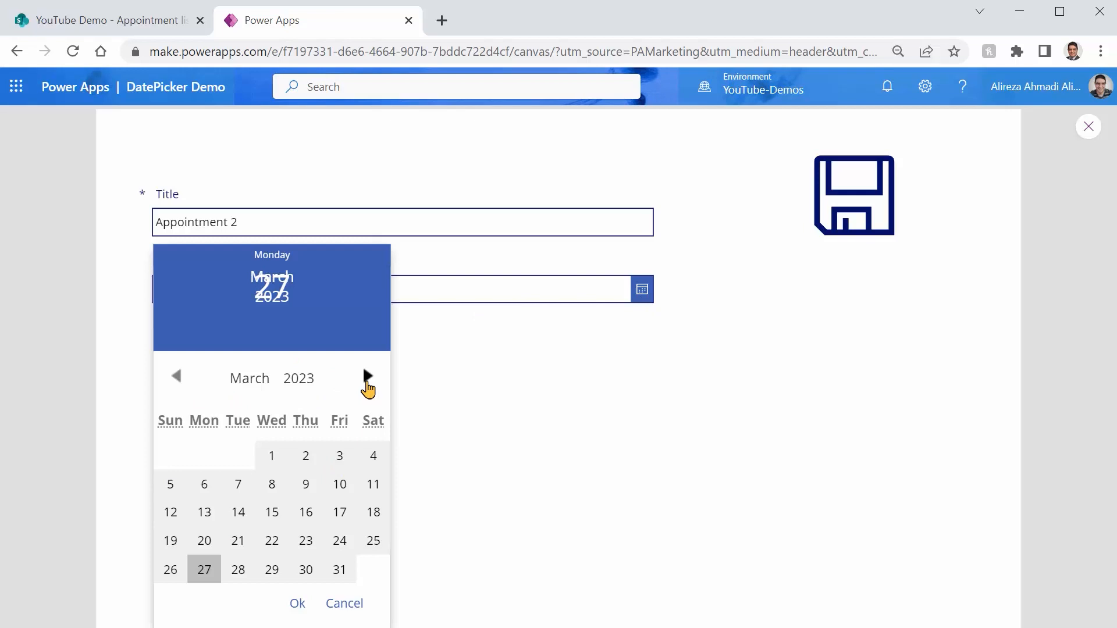
left_click(368, 376)
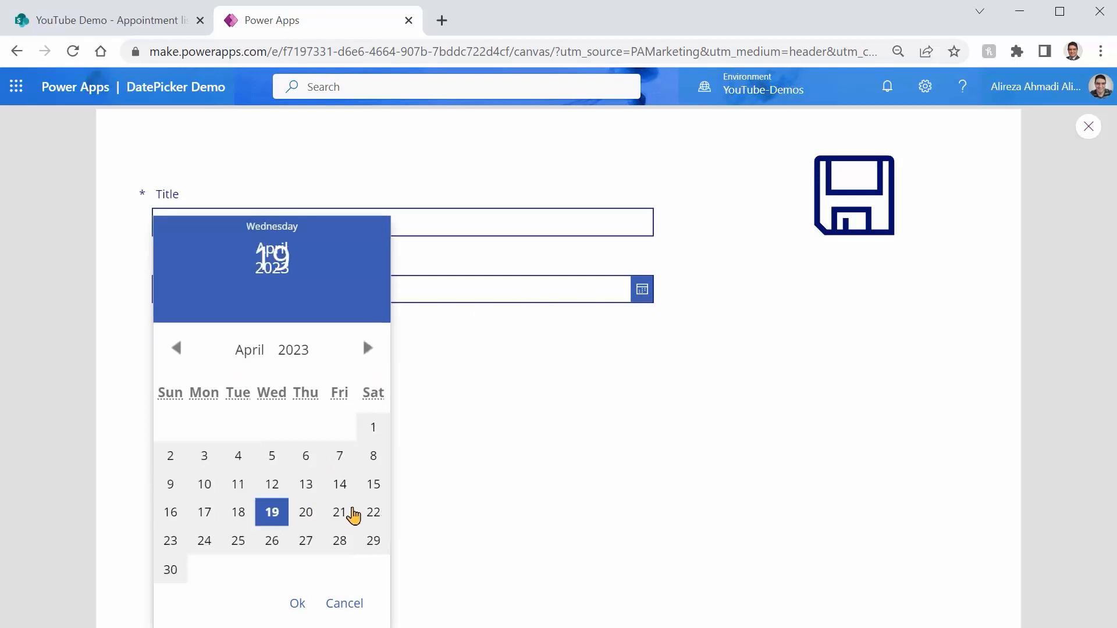
left_click(297, 602)
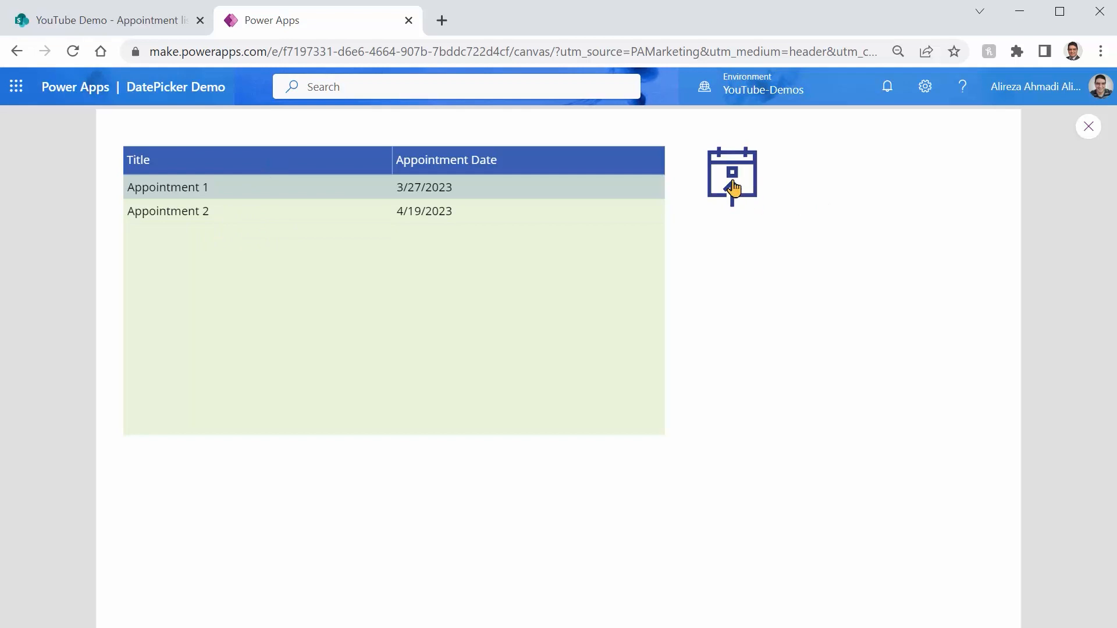
left_click(731, 175)
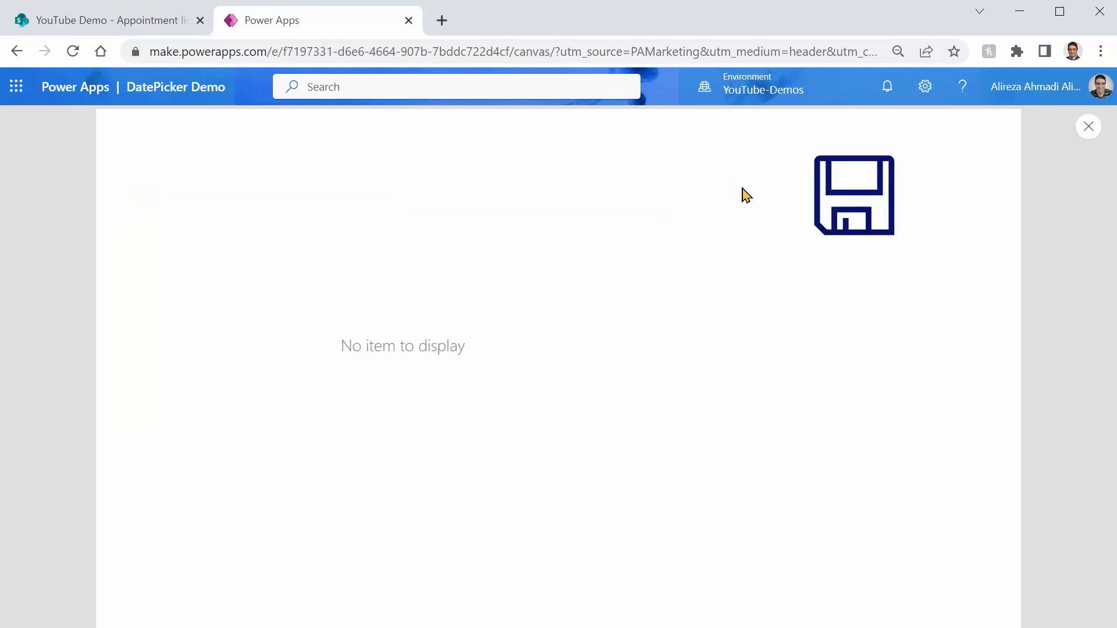
mouse_move(494, 380)
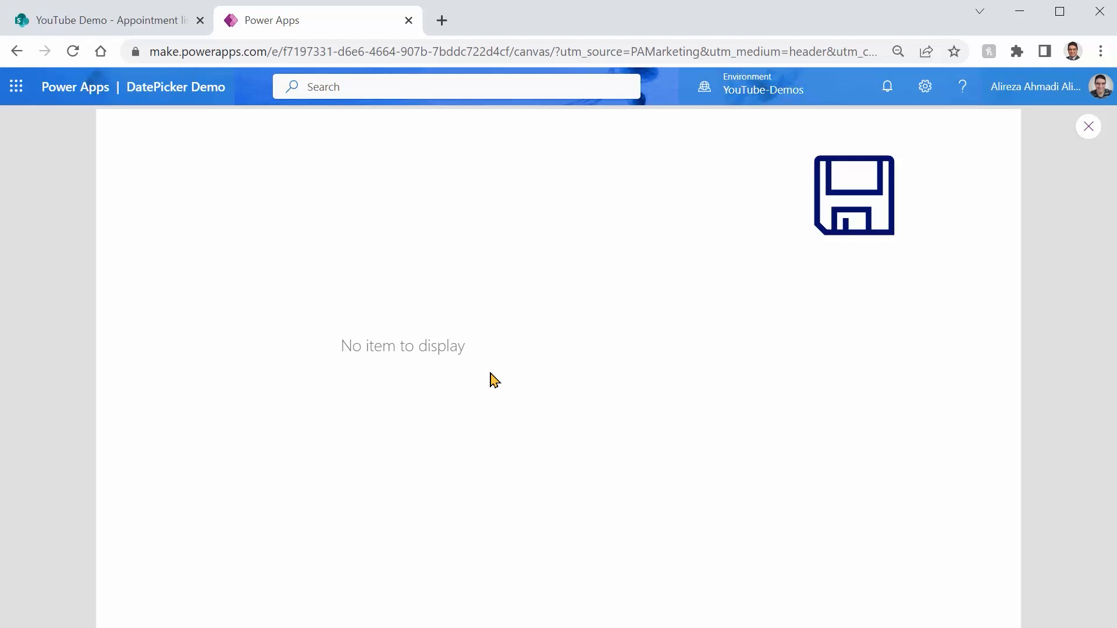
Step: Prepend ResetForm(Form1); to the Scr_Home add icon's OnSelect formula
left_click(1088, 126)
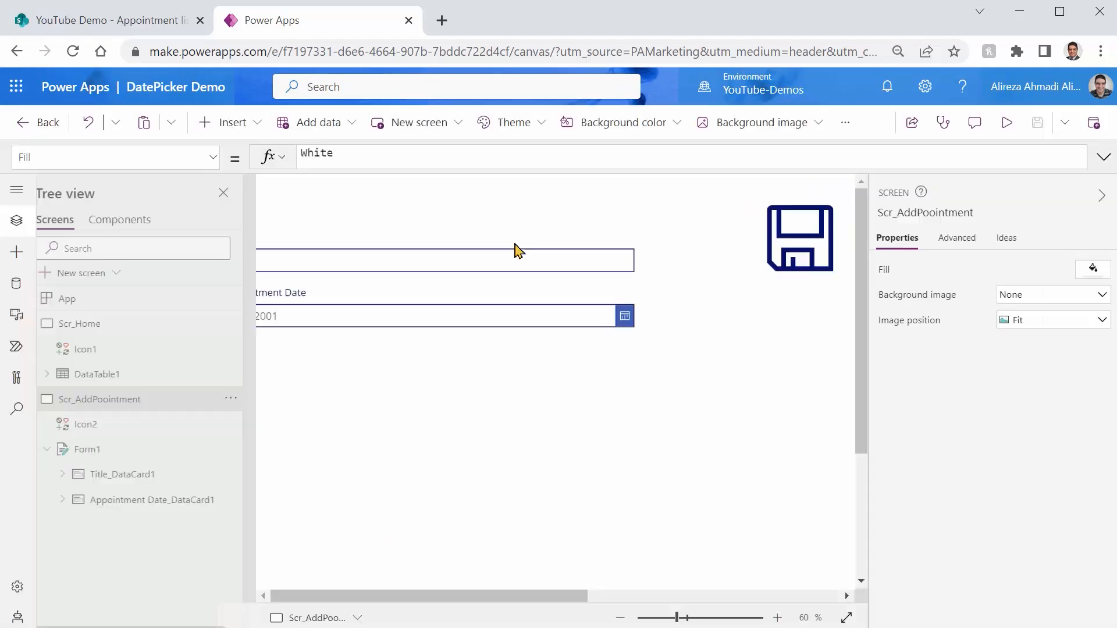
left_click(93, 324)
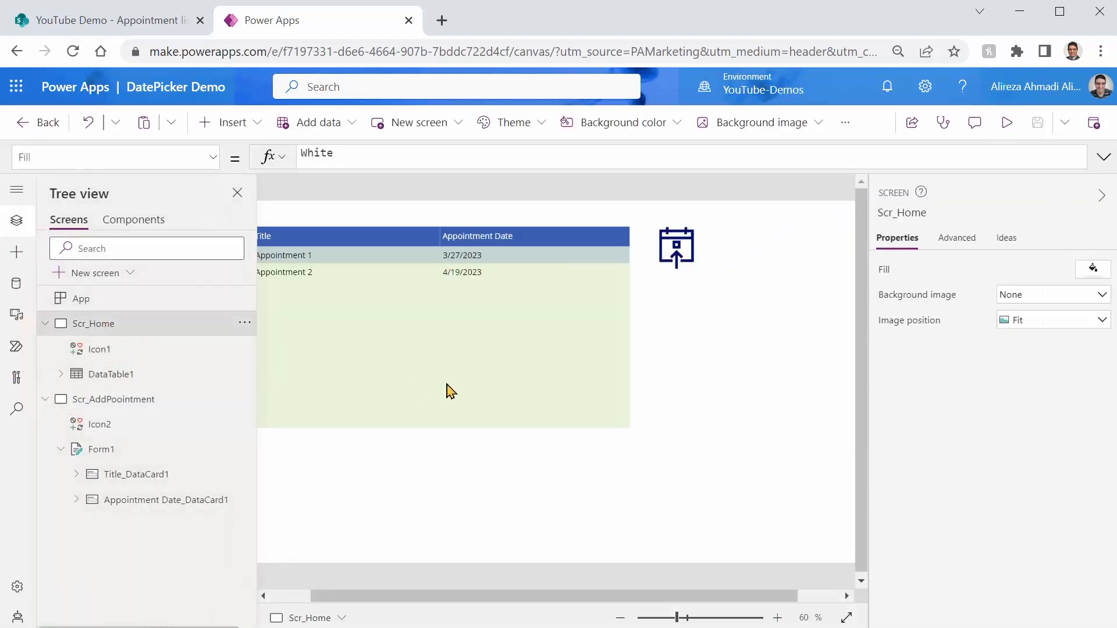
left_click(675, 247)
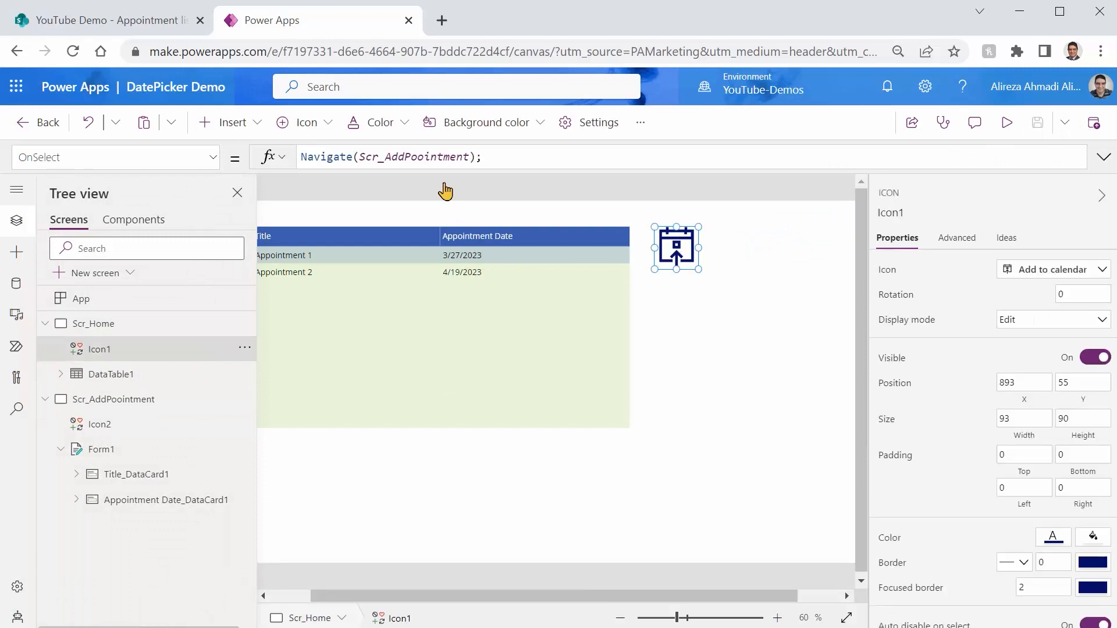
left_click(428, 157)
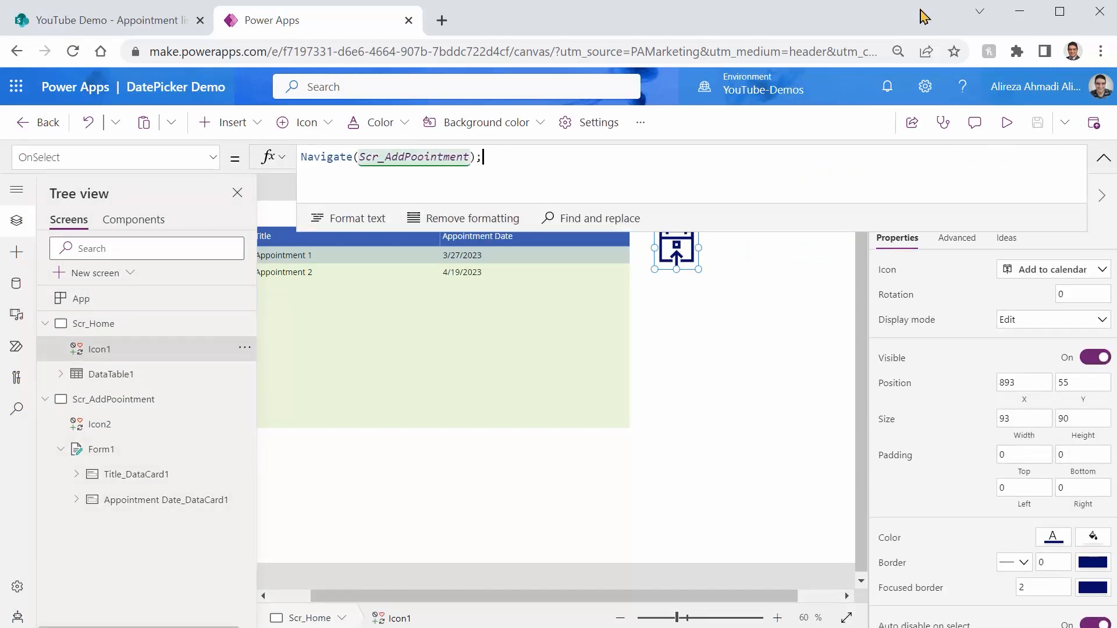
type("Resetfo")
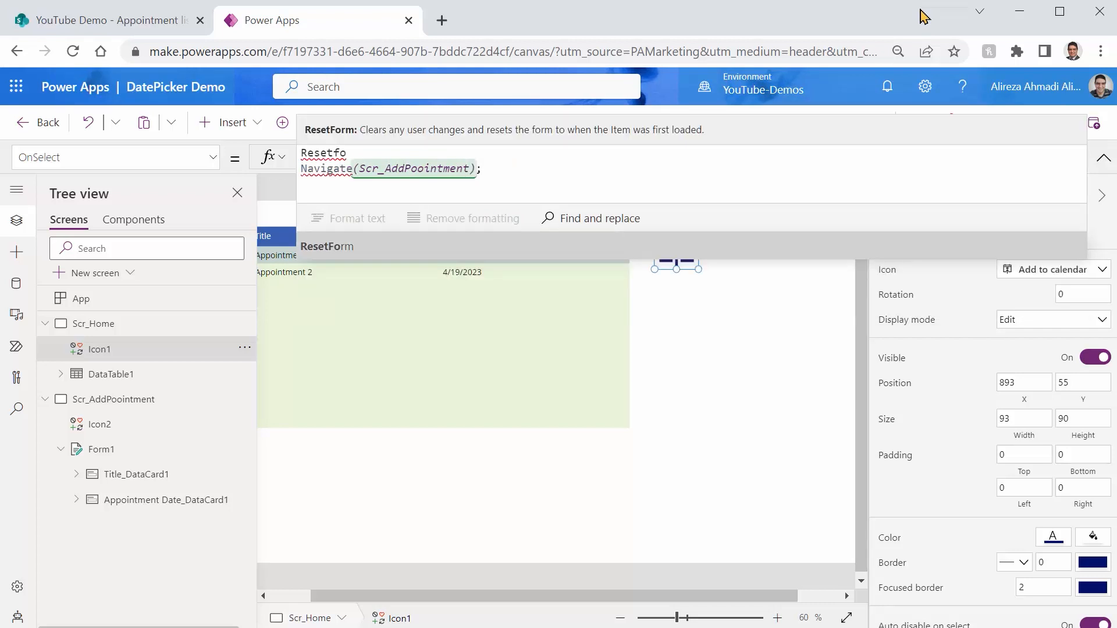
type("ResetForm(")
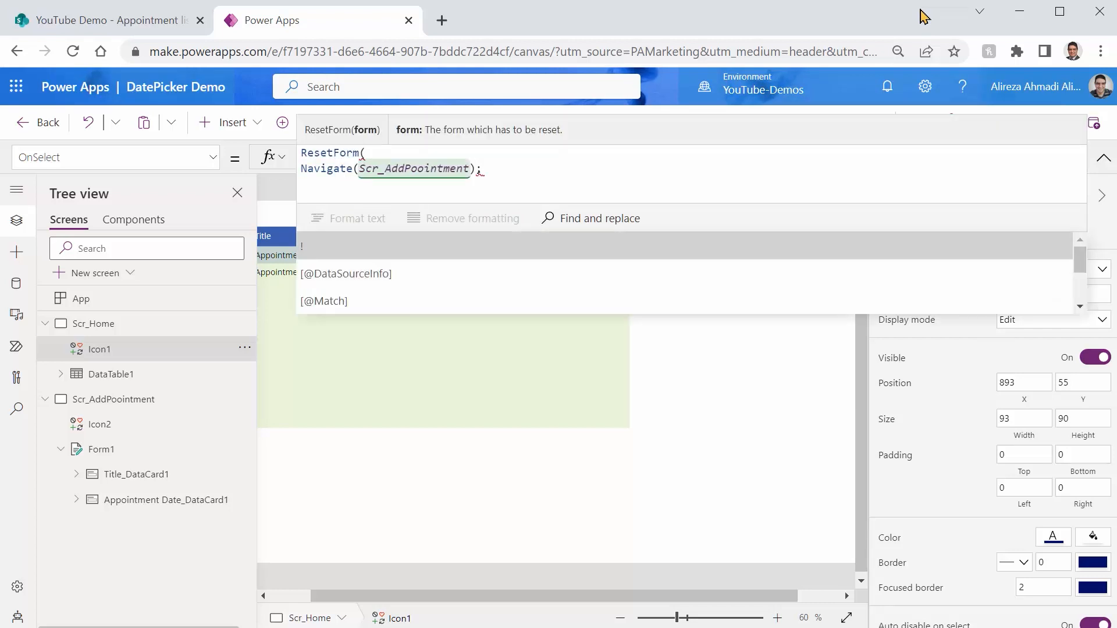
type("Form1);")
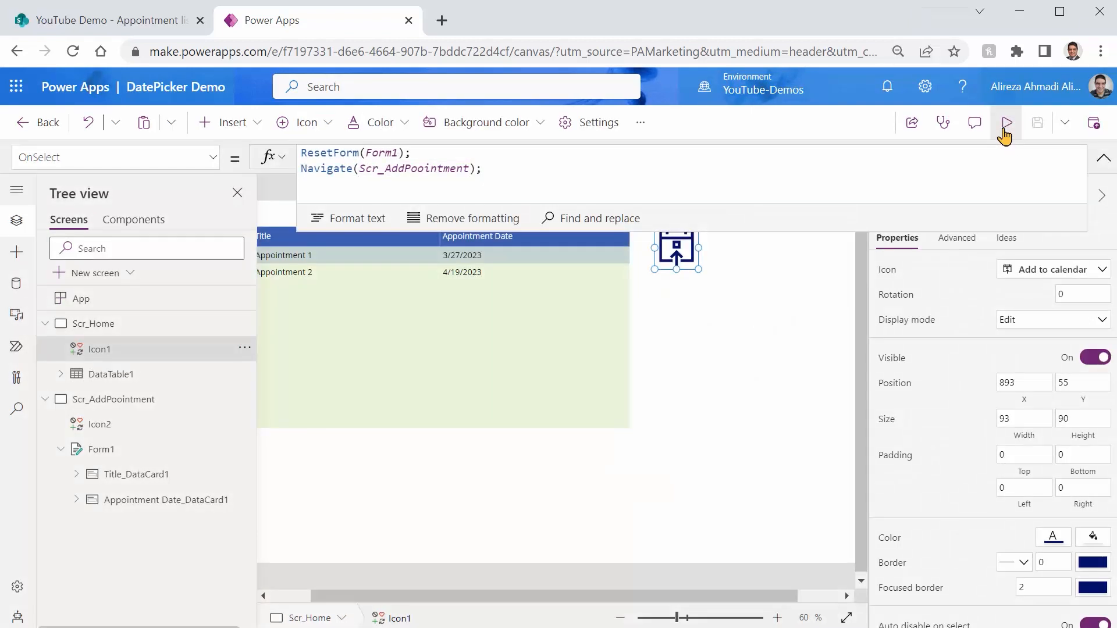
Step: Start a preview to test the form reset on the add screen
left_click(1005, 122)
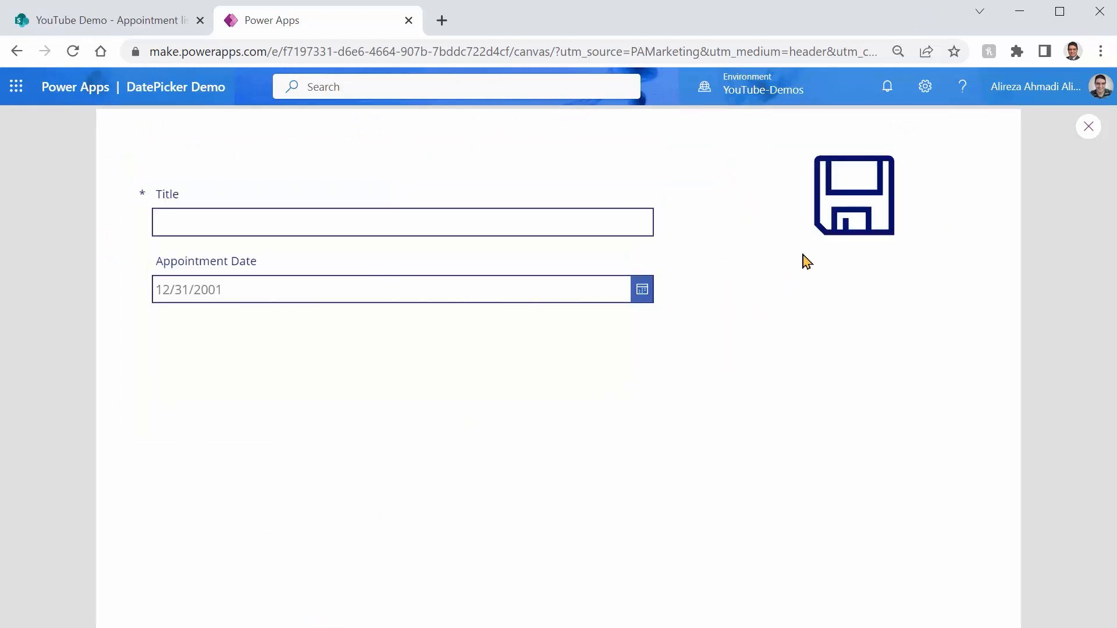
mouse_move(962, 158)
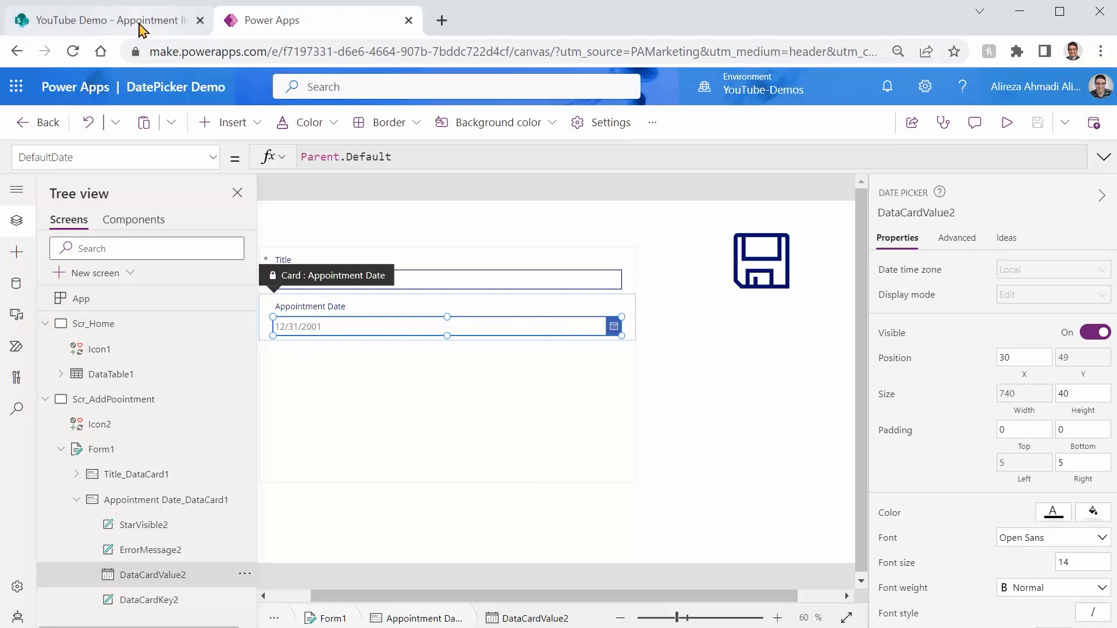
Step: Inspect the Appointment Date column options in the SharePoint Appointment list
left_click(107, 20)
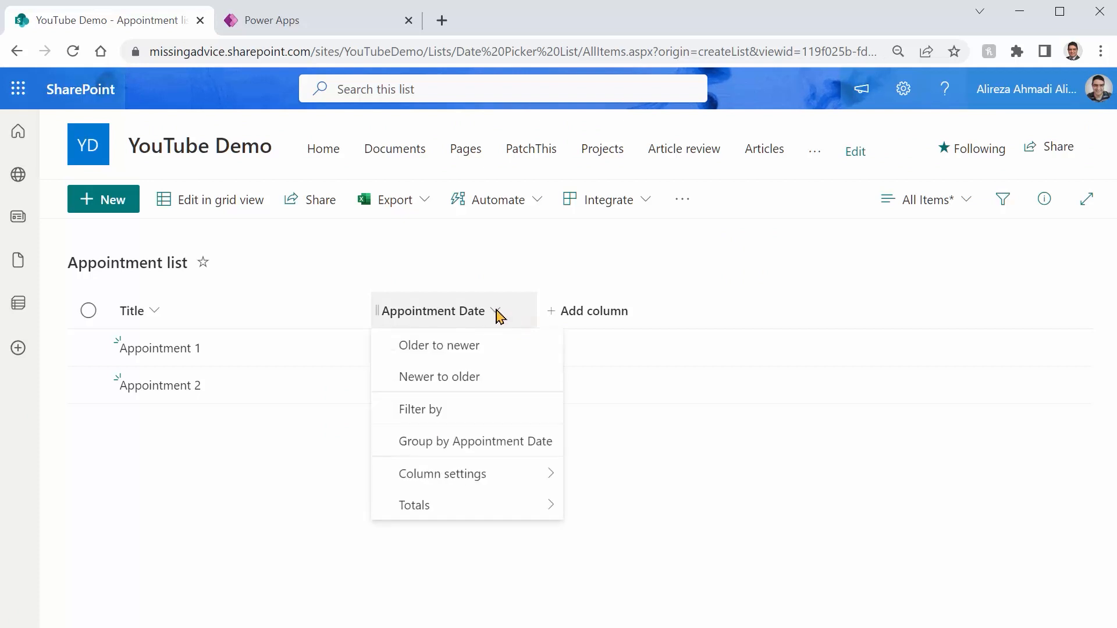
left_click(442, 473)
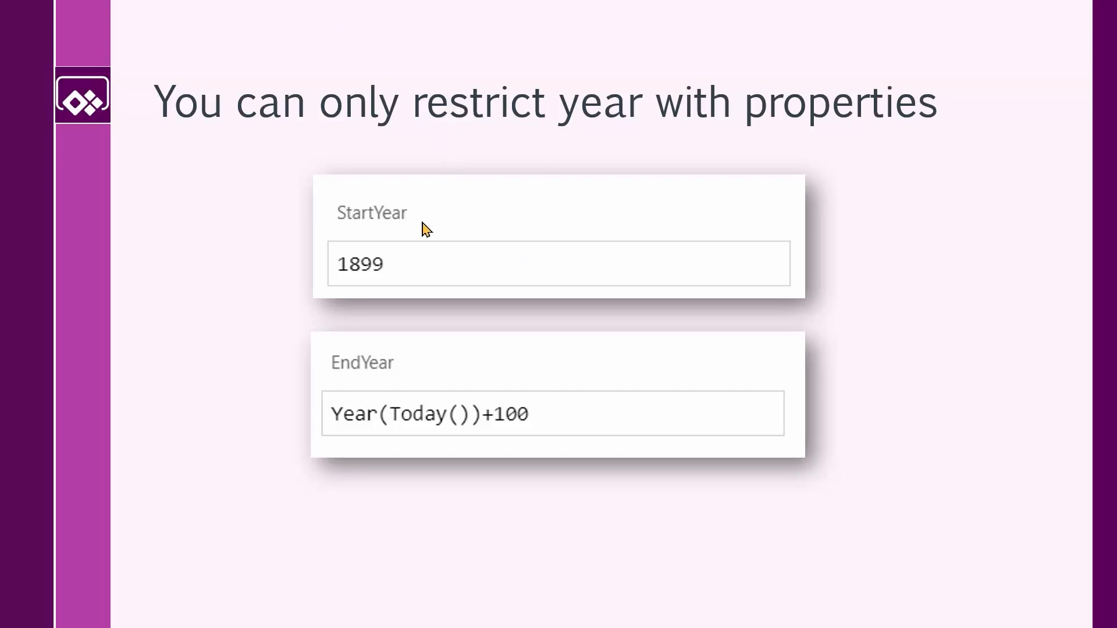
mouse_move(339, 295)
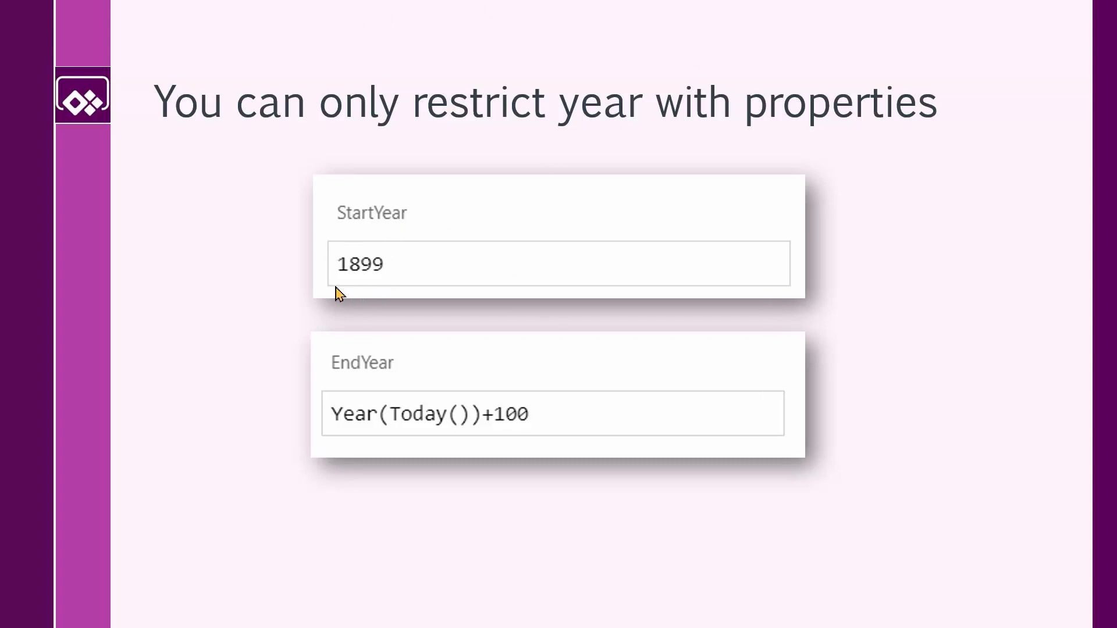
mouse_move(393, 356)
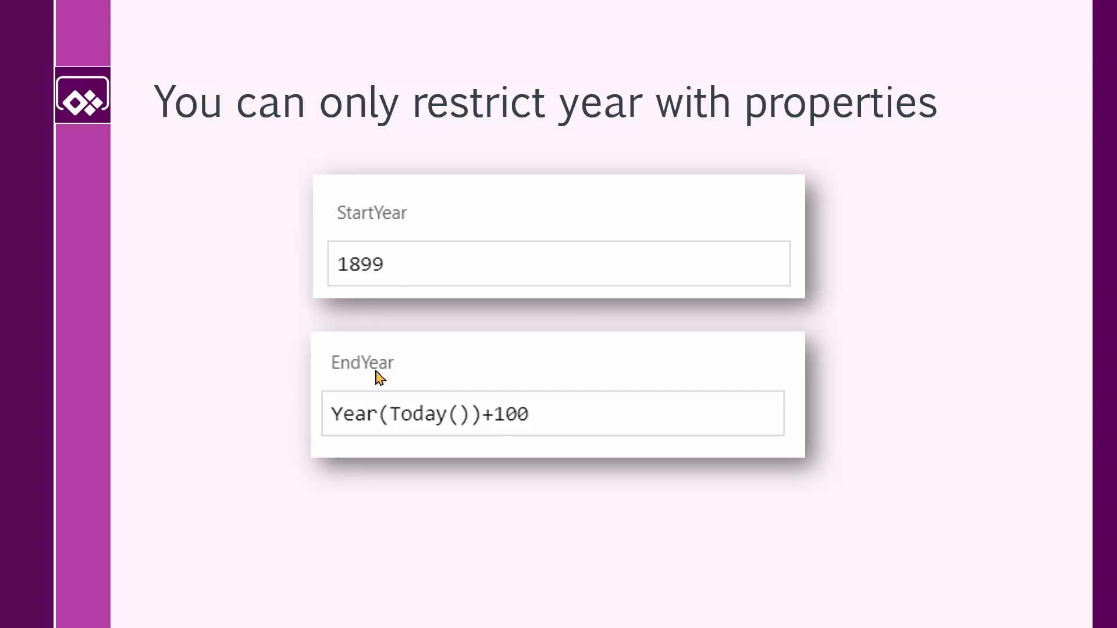
mouse_move(433, 363)
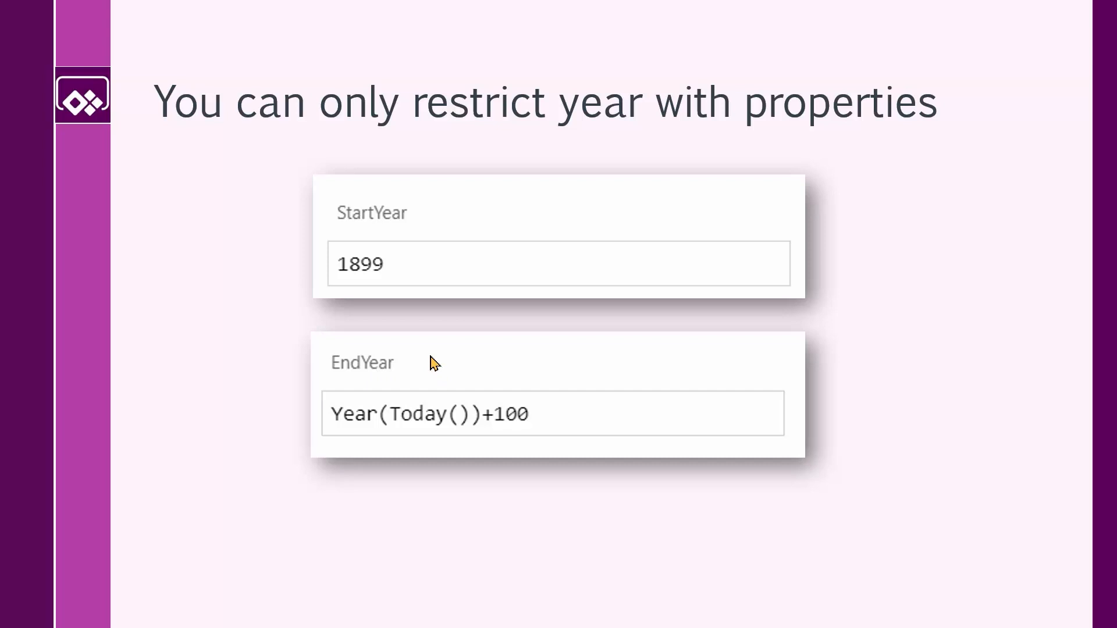
mouse_move(712, 358)
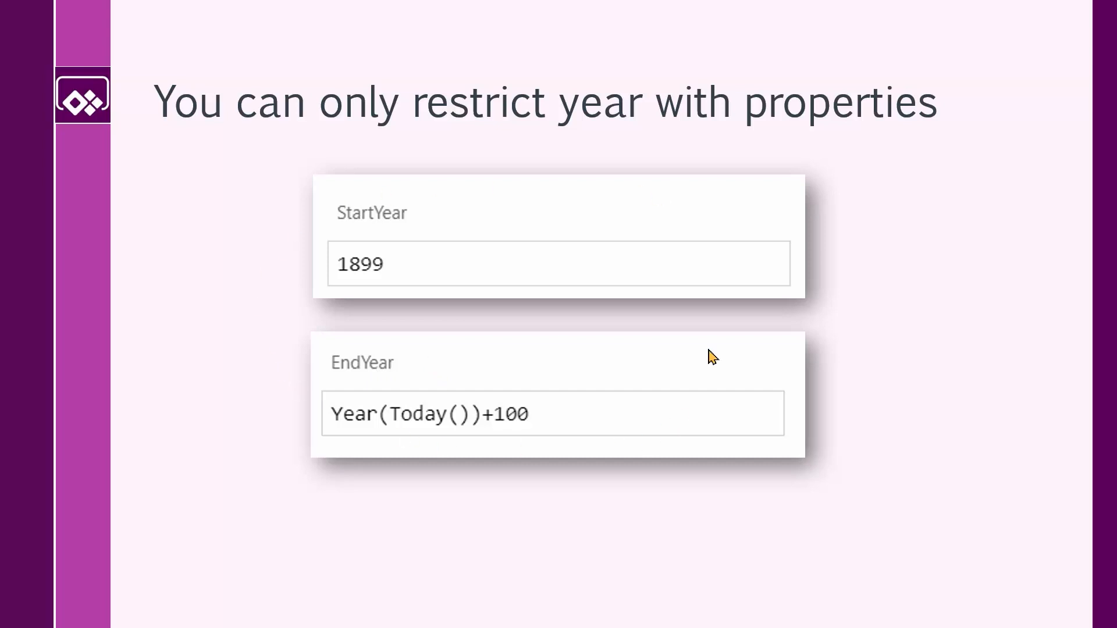
mouse_move(332, 253)
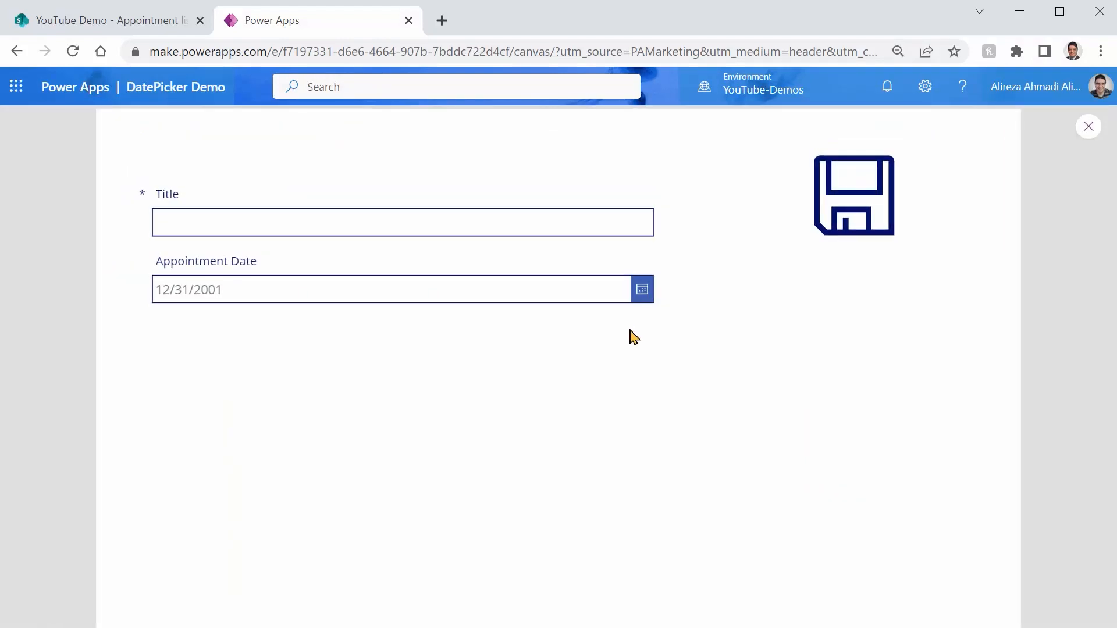
Step: Open the Appointment Date calendar in preview to browse selectable dates
left_click(641, 290)
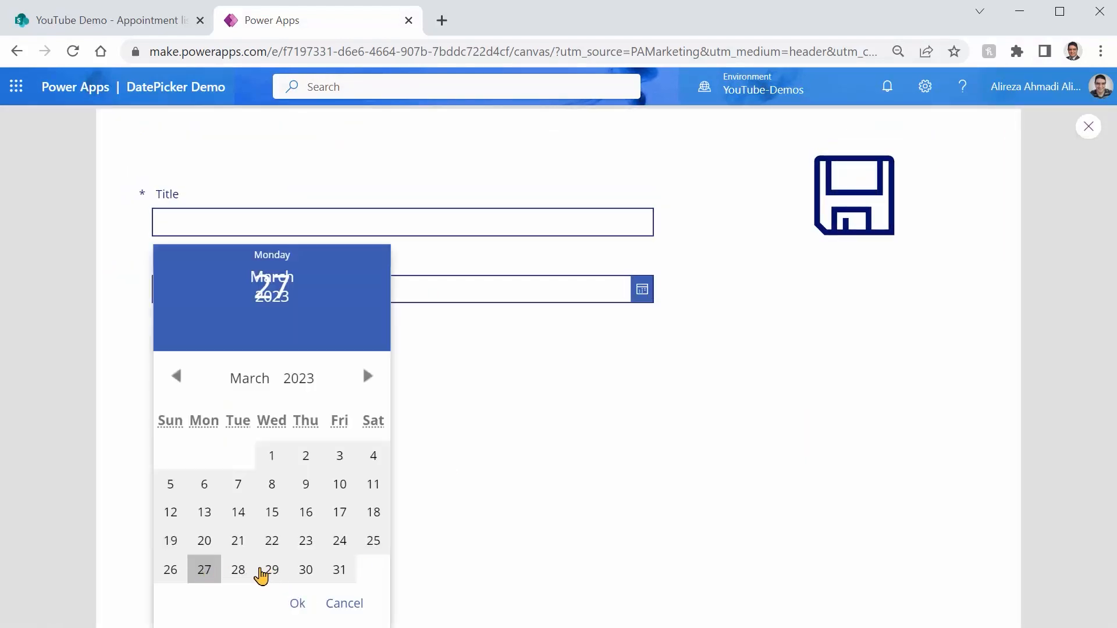
mouse_move(273, 562)
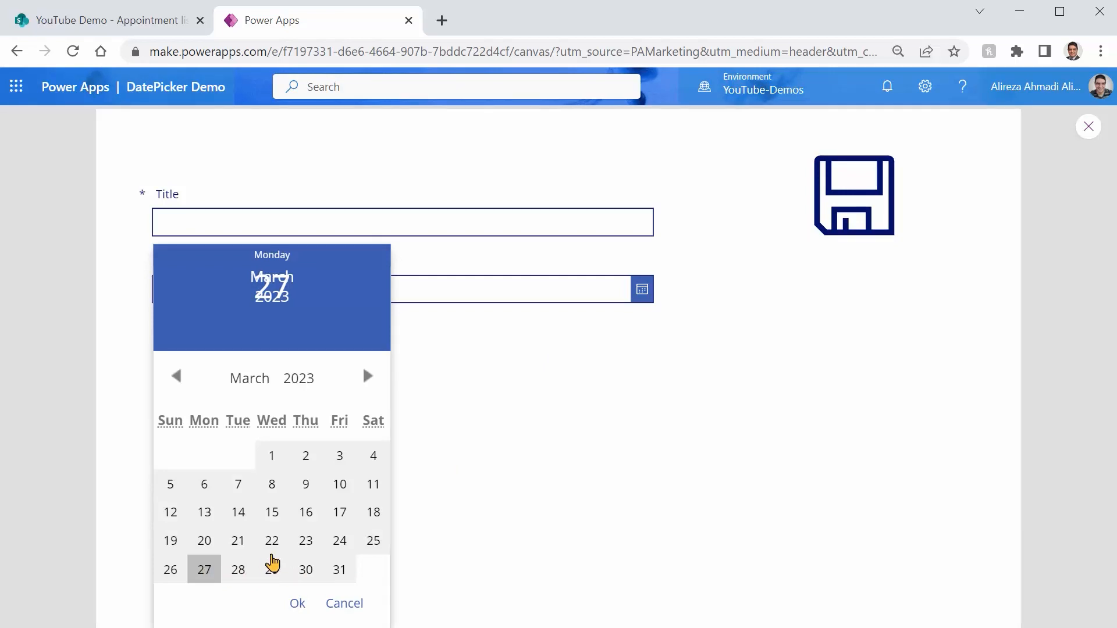
mouse_move(342, 539)
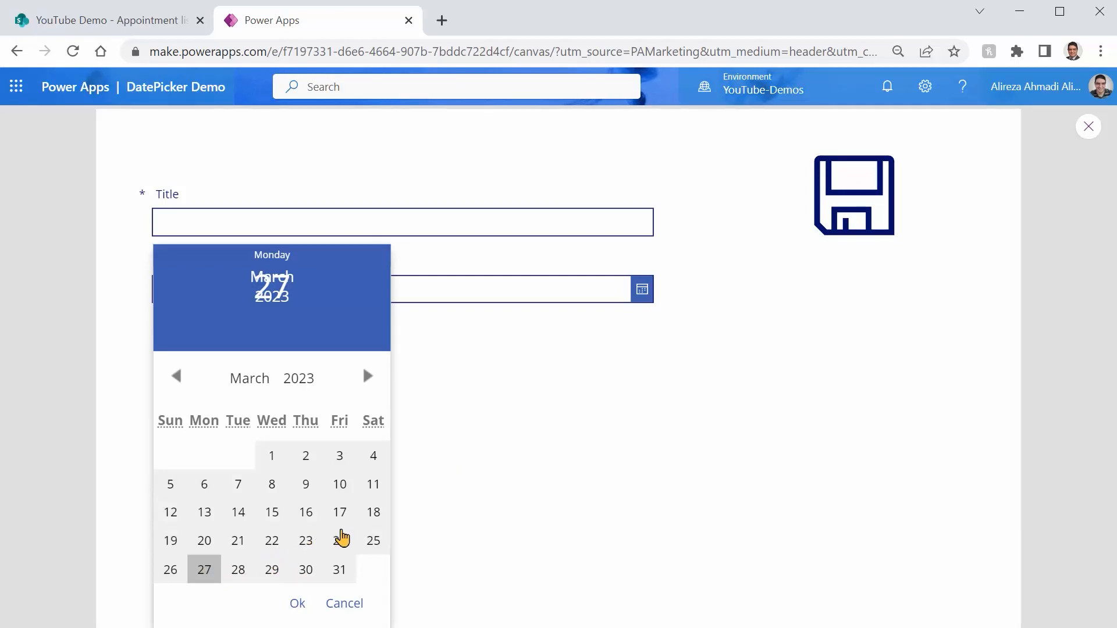
mouse_move(324, 493)
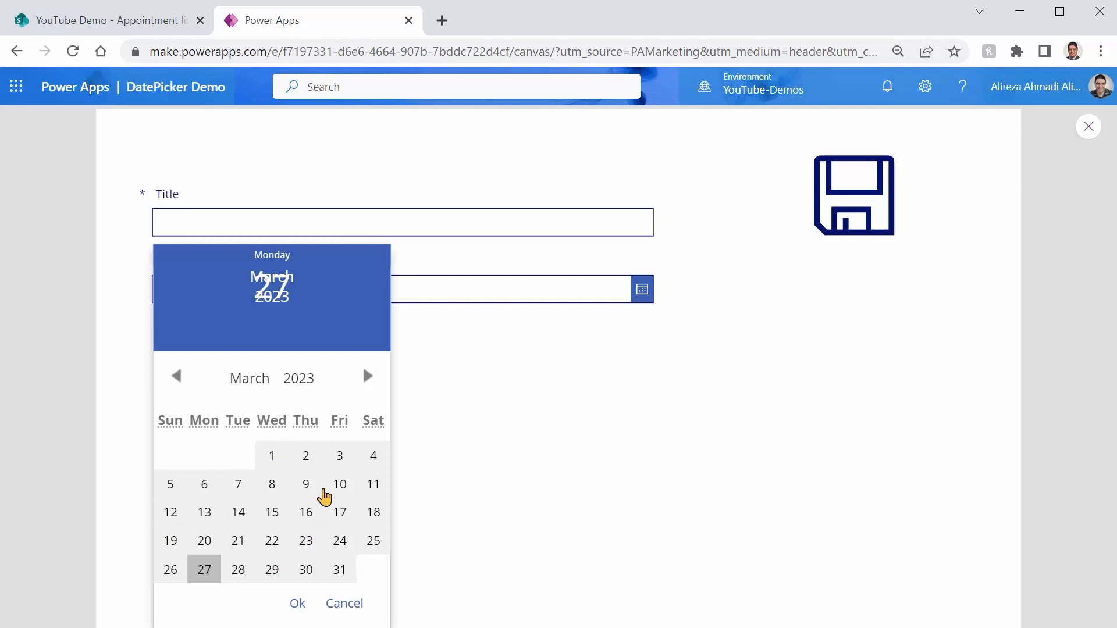
mouse_move(277, 581)
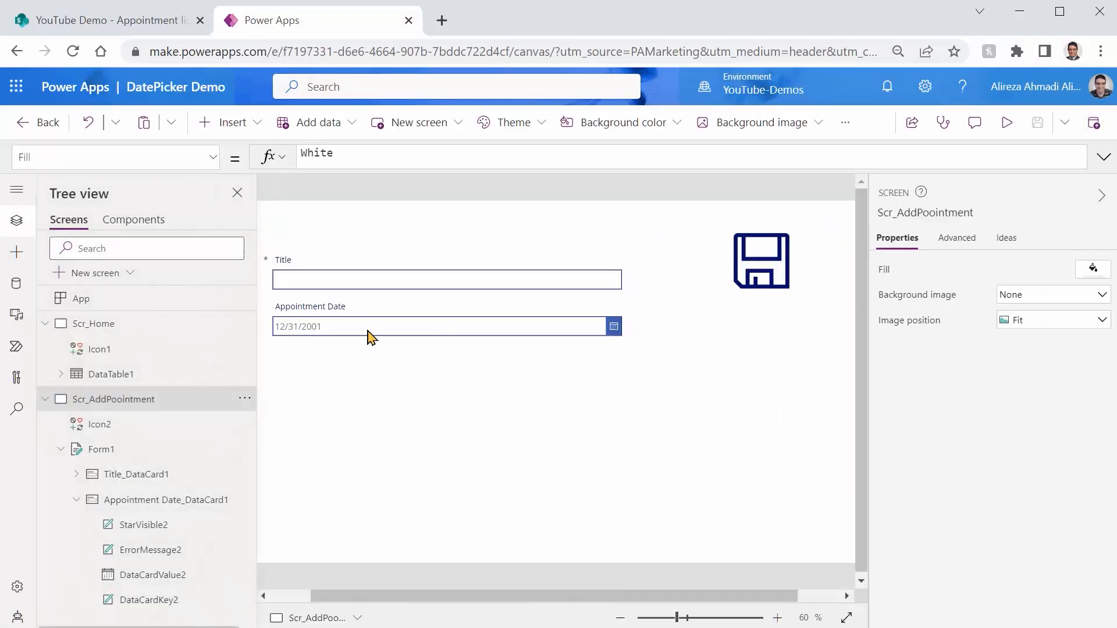
Step: Select the Appointment Date picker and pick its OnChange property from the property list
left_click(442, 326)
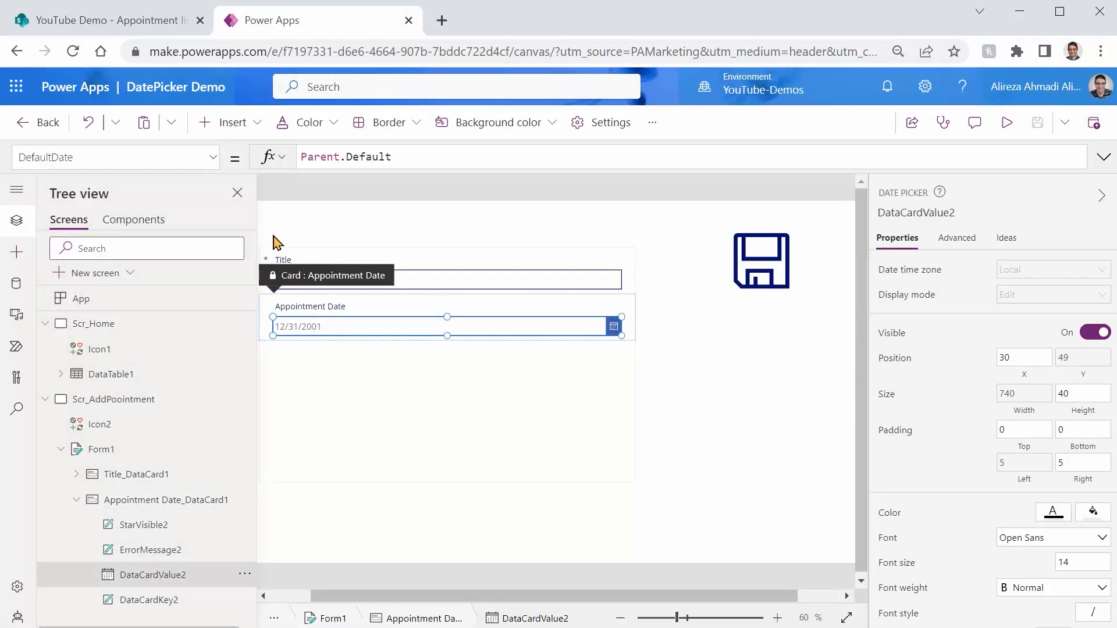
left_click(114, 157)
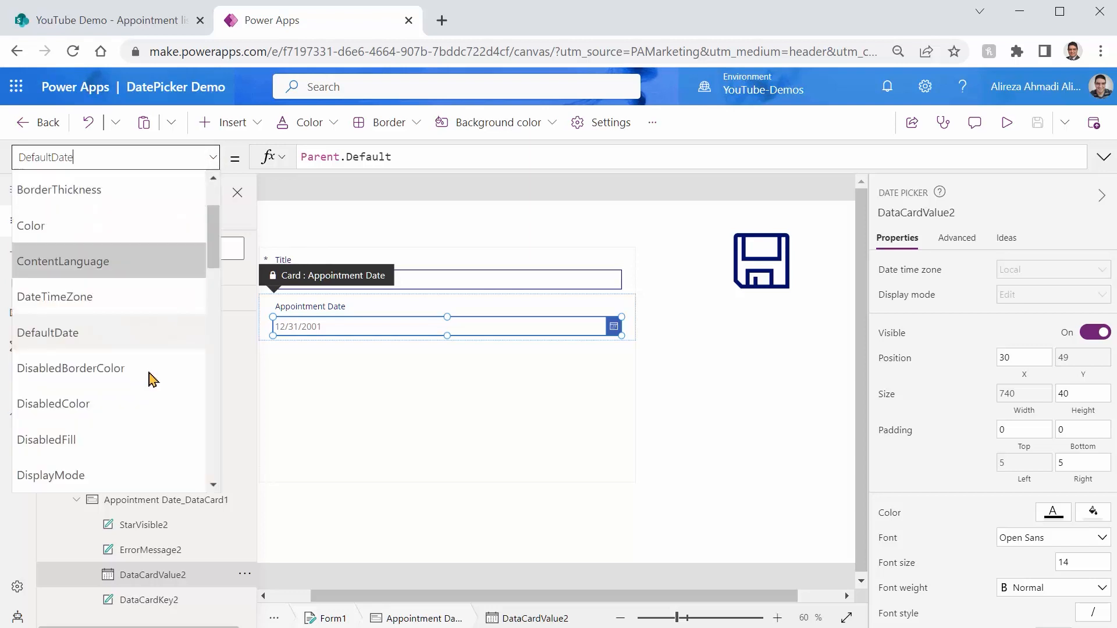
scroll("down", 3)
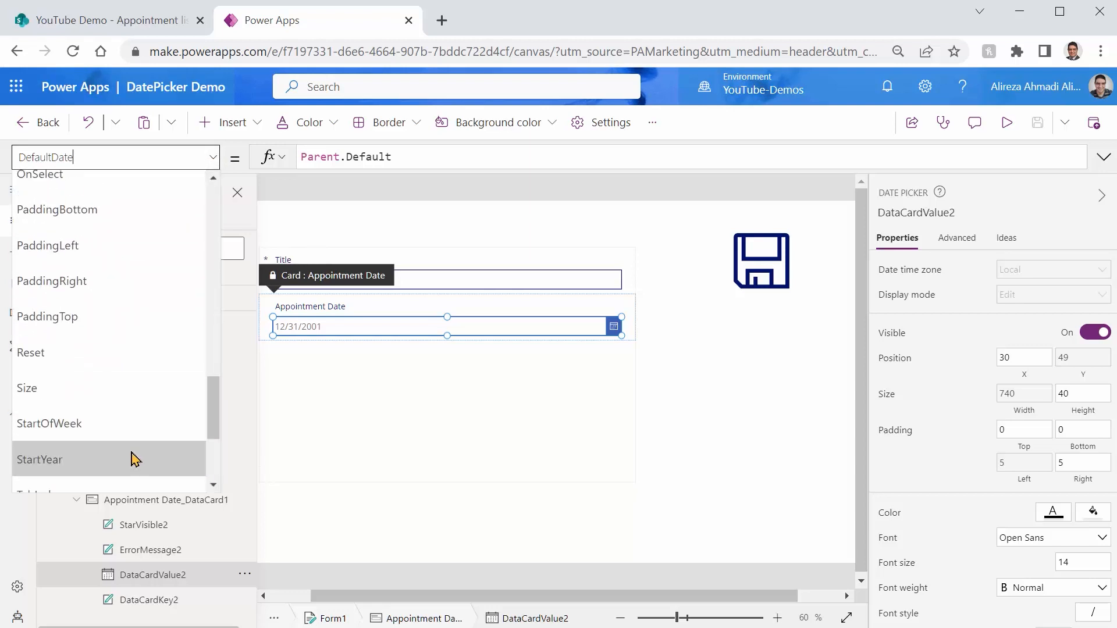
scroll("down", 3)
type("OnChange")
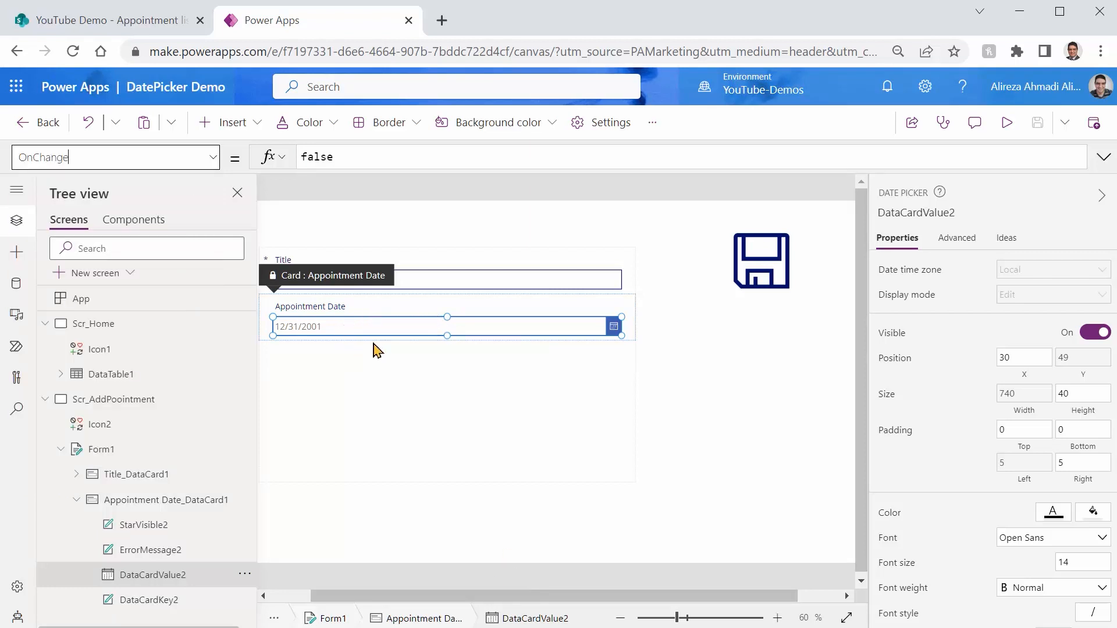
Step: Set DataCardValue2's OnChange to If(Self.SelectedDate < Today(), Reset(Self))
left_click(317, 156)
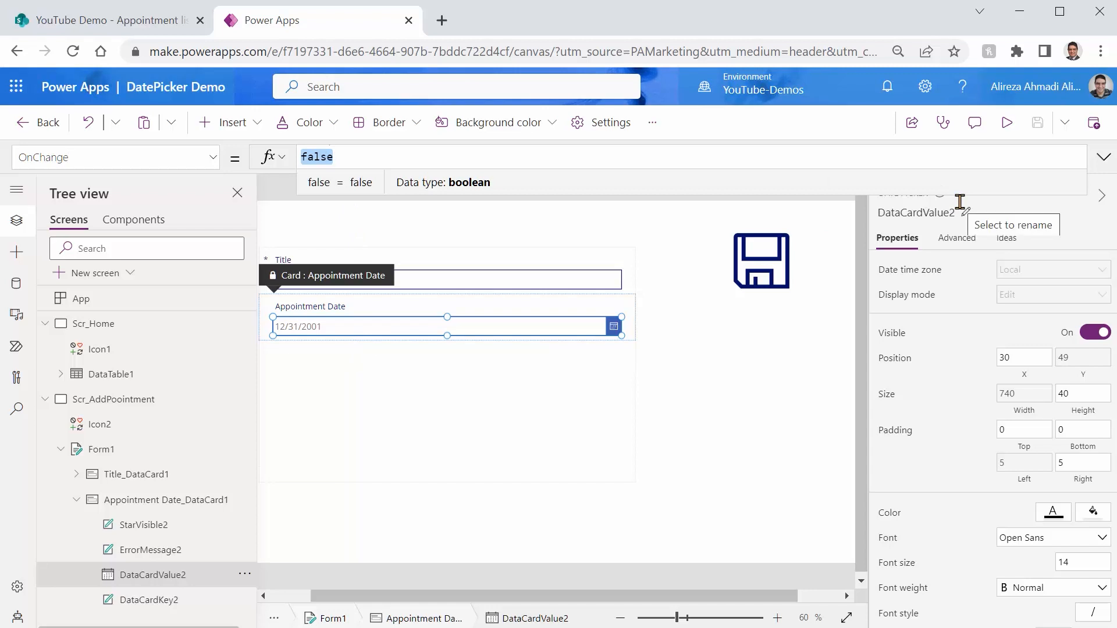
type("If(Self.SelectedDate <")
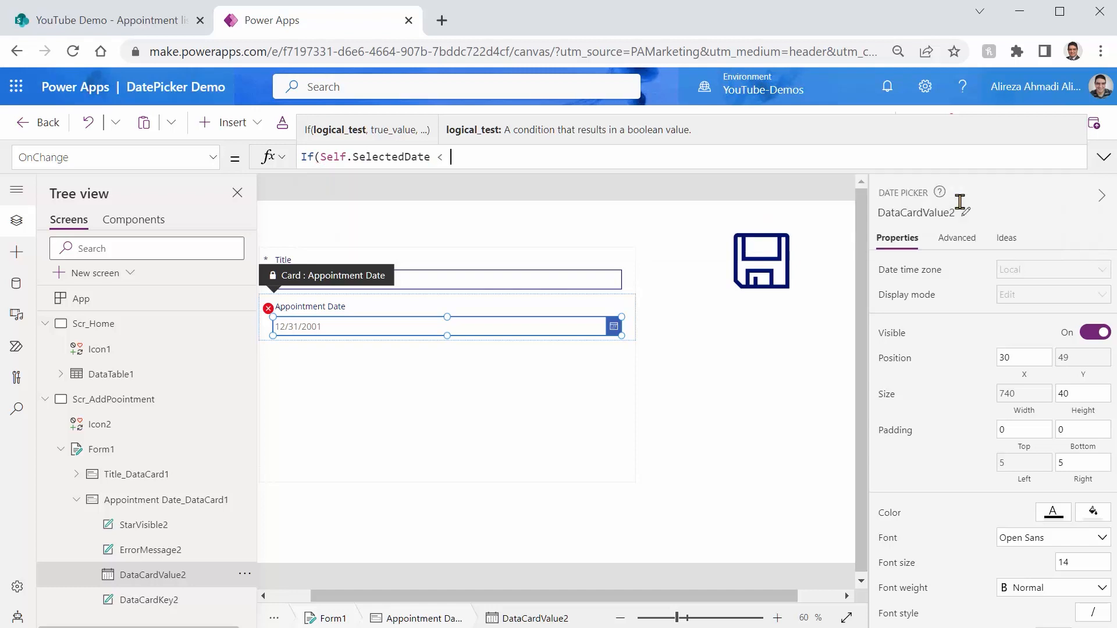
type("Today,")
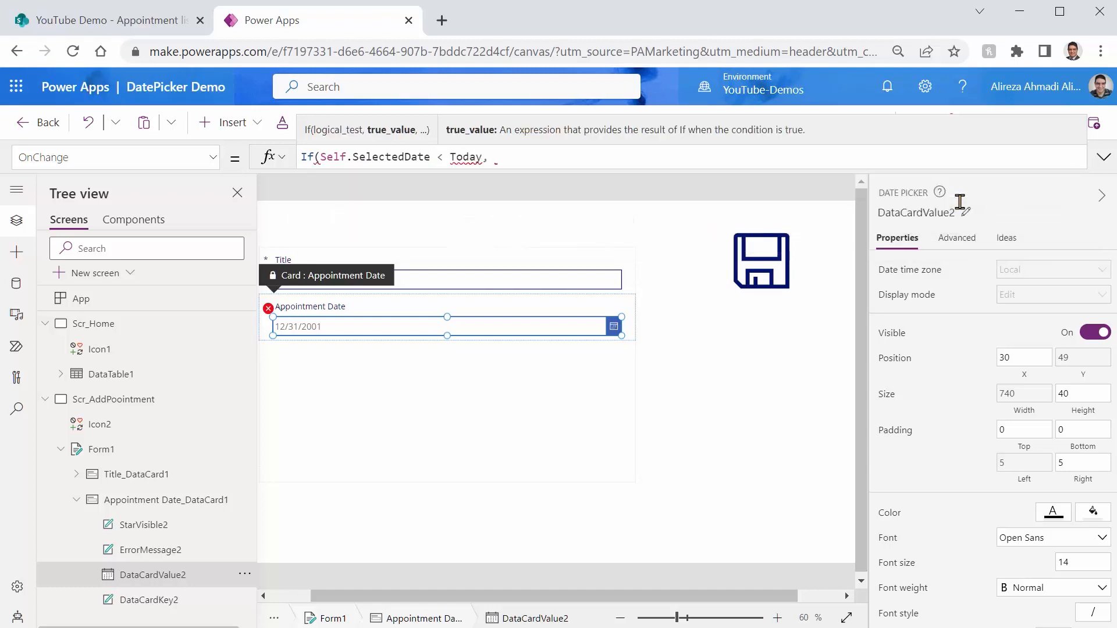
type("Reset(")
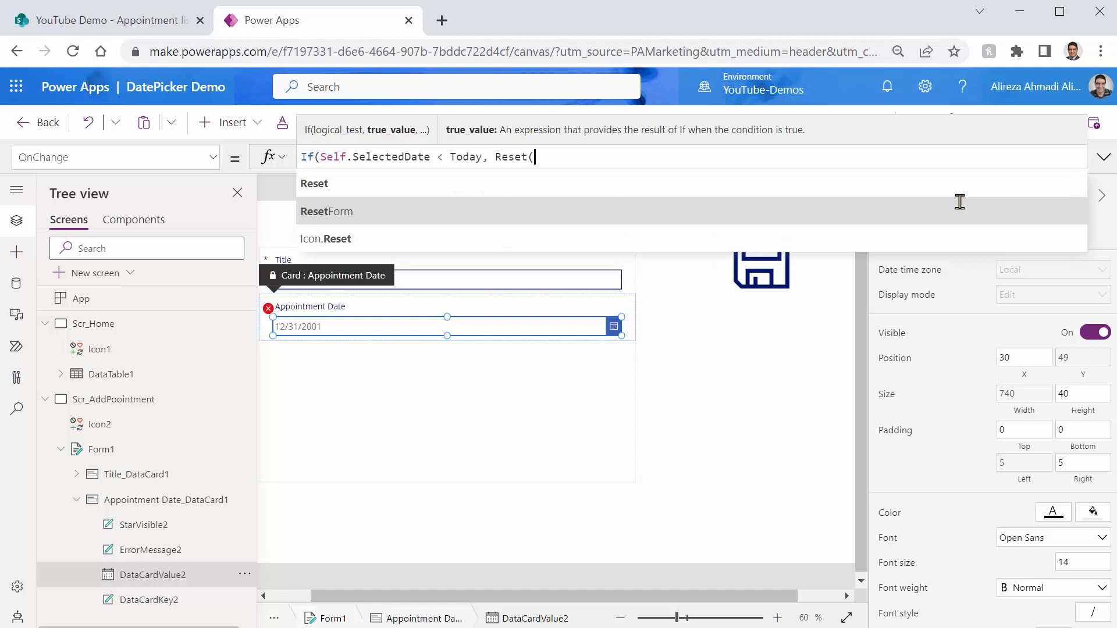
type("Self")
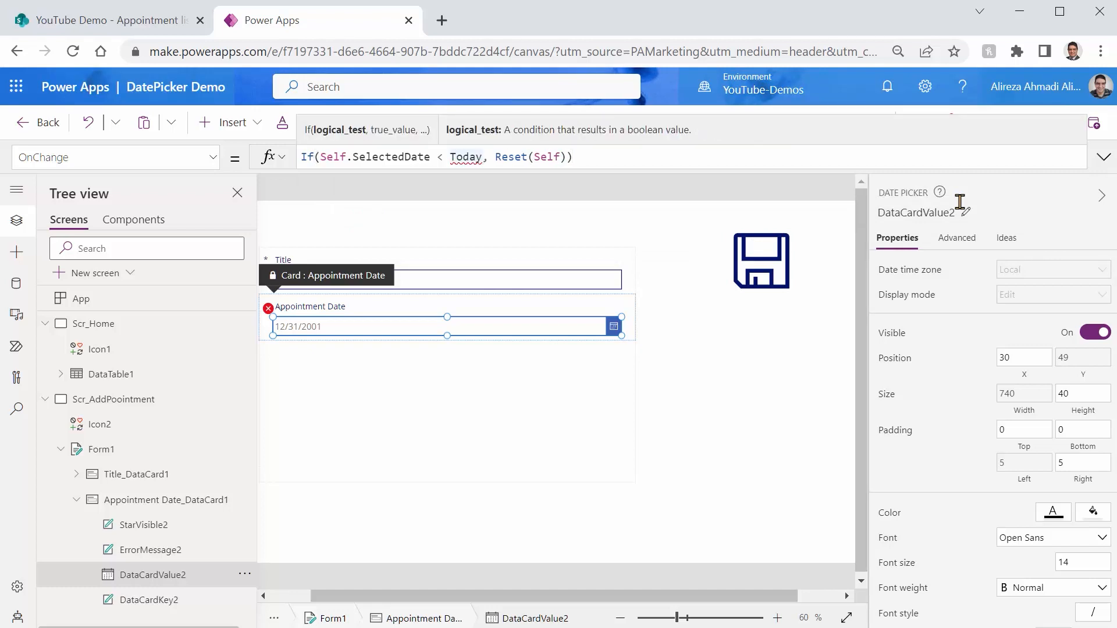
type("()")
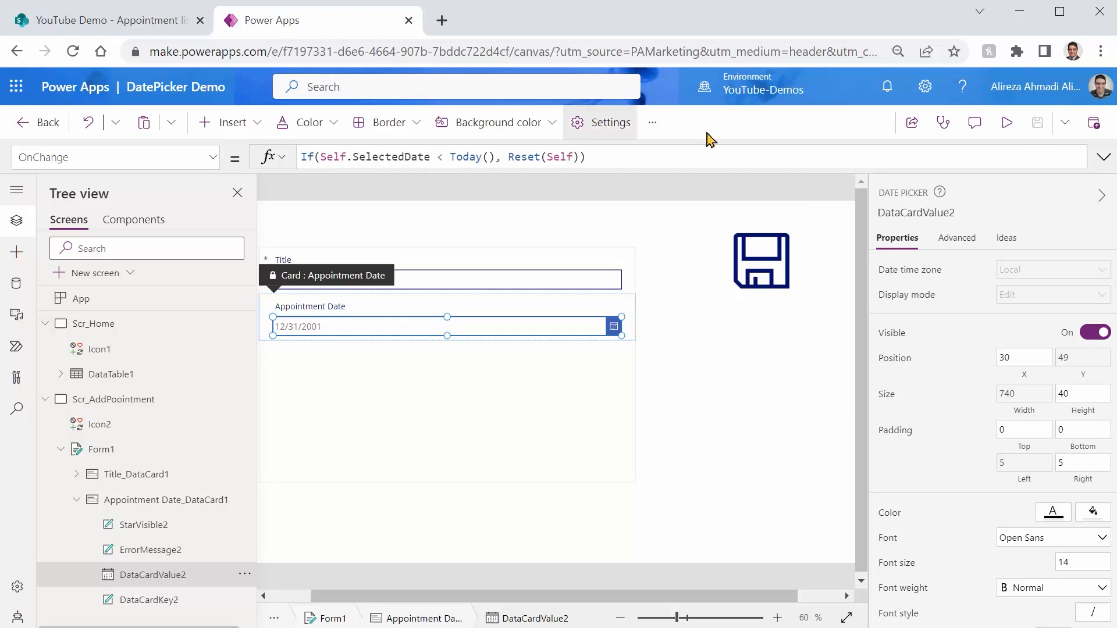
left_click(1007, 122)
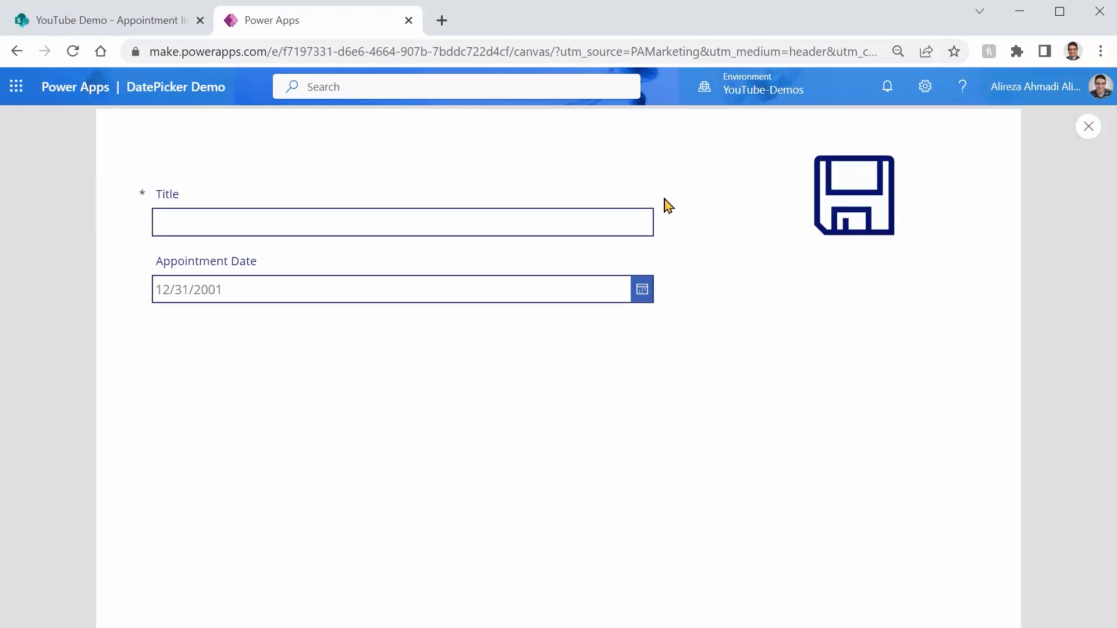
left_click(640, 288)
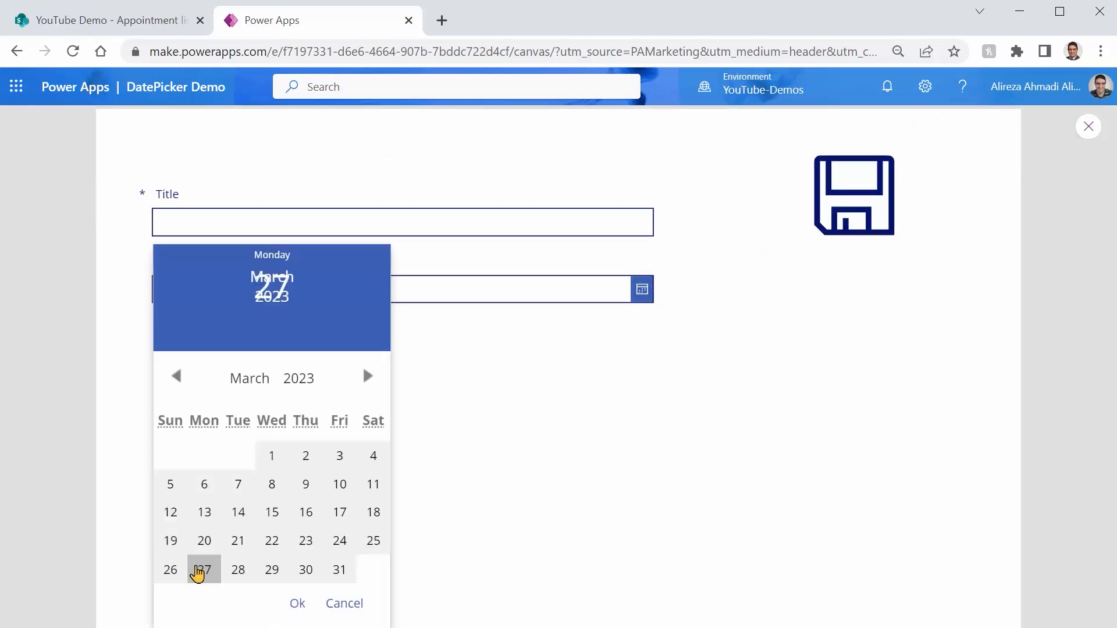
left_click(296, 603)
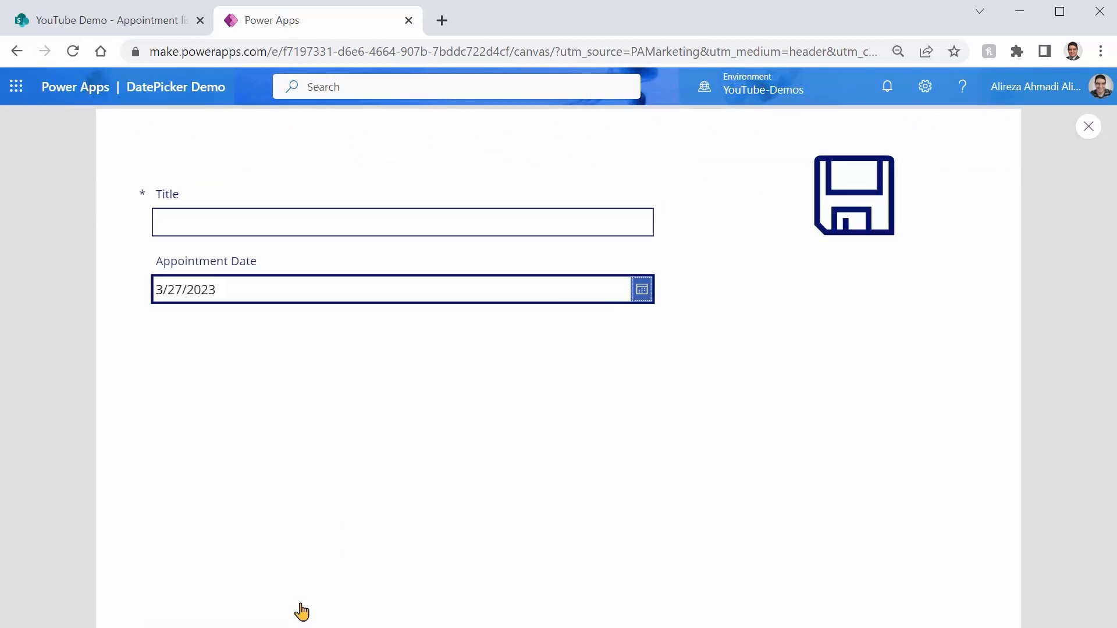
left_click(641, 289)
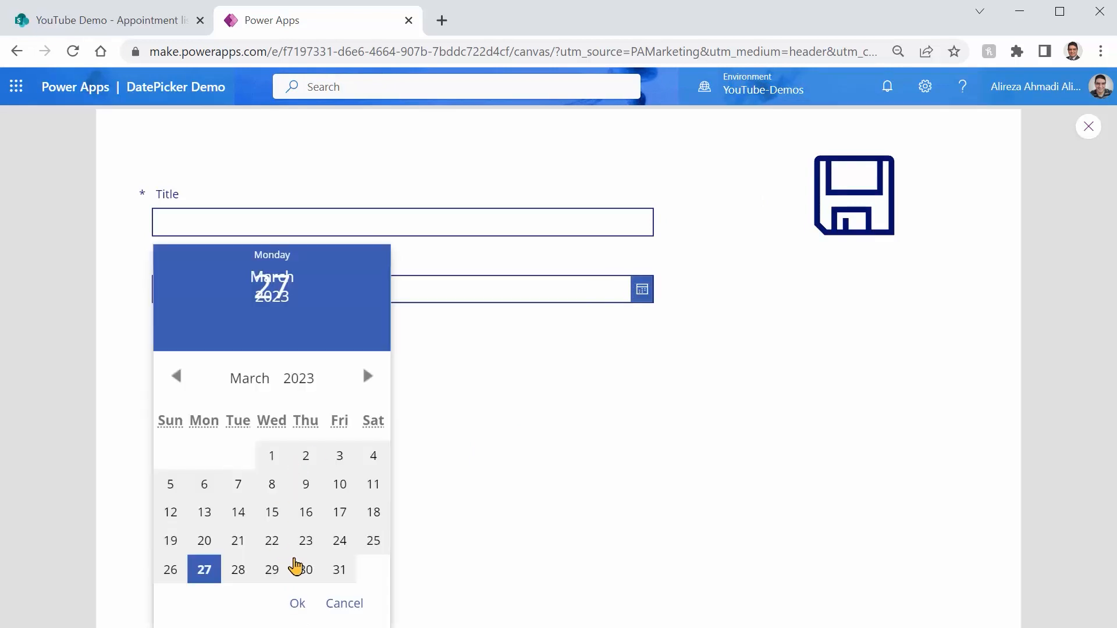
left_click(271, 569)
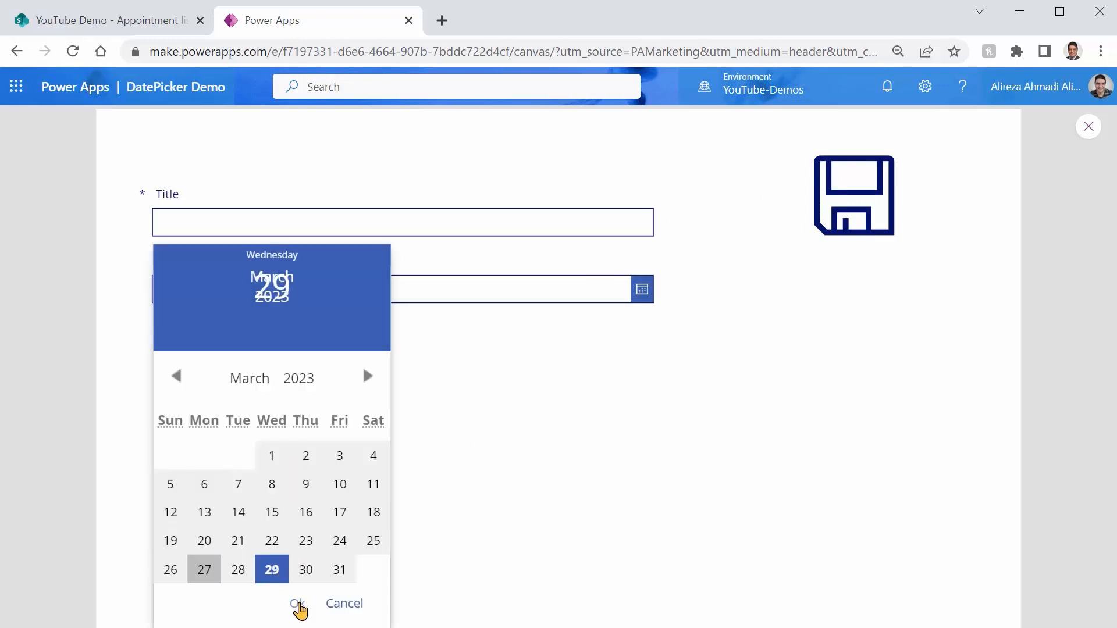
mouse_move(441, 396)
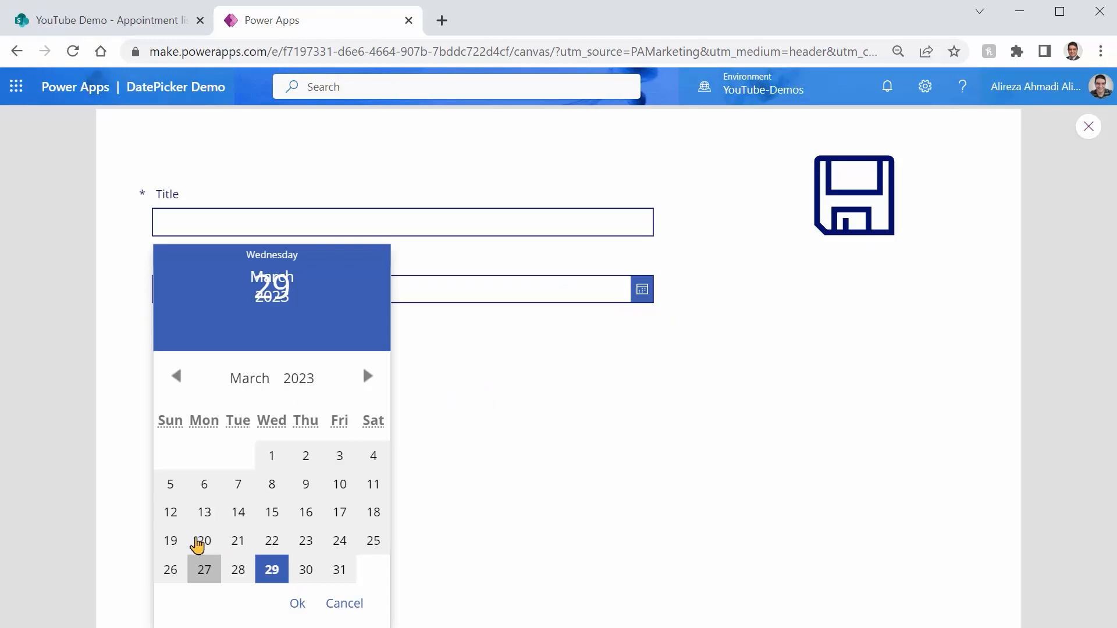
left_click(203, 540)
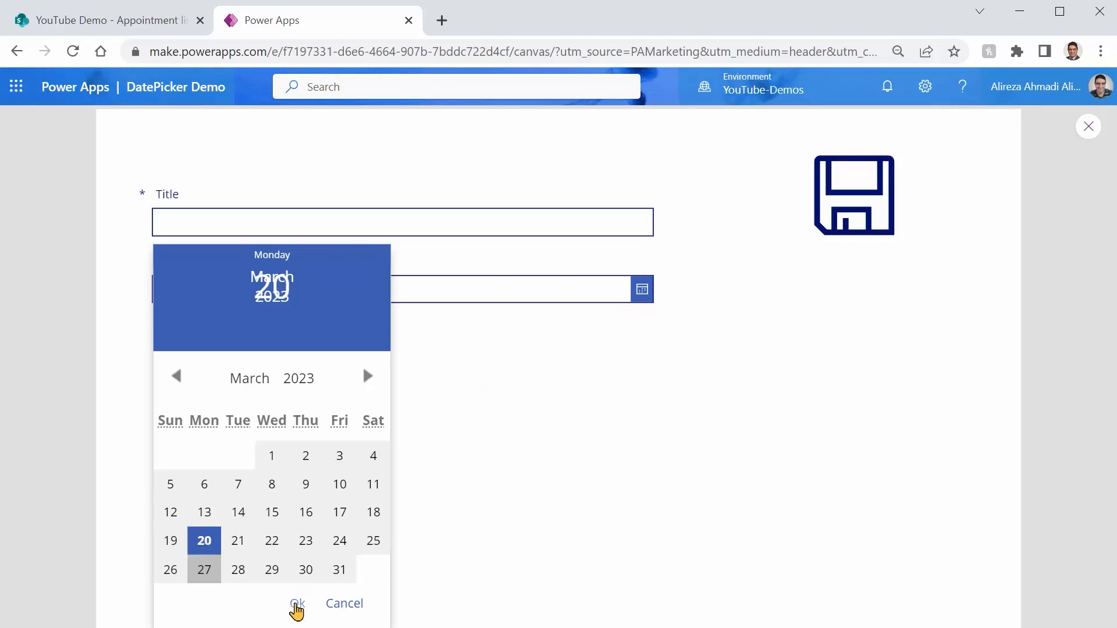
left_click(295, 603)
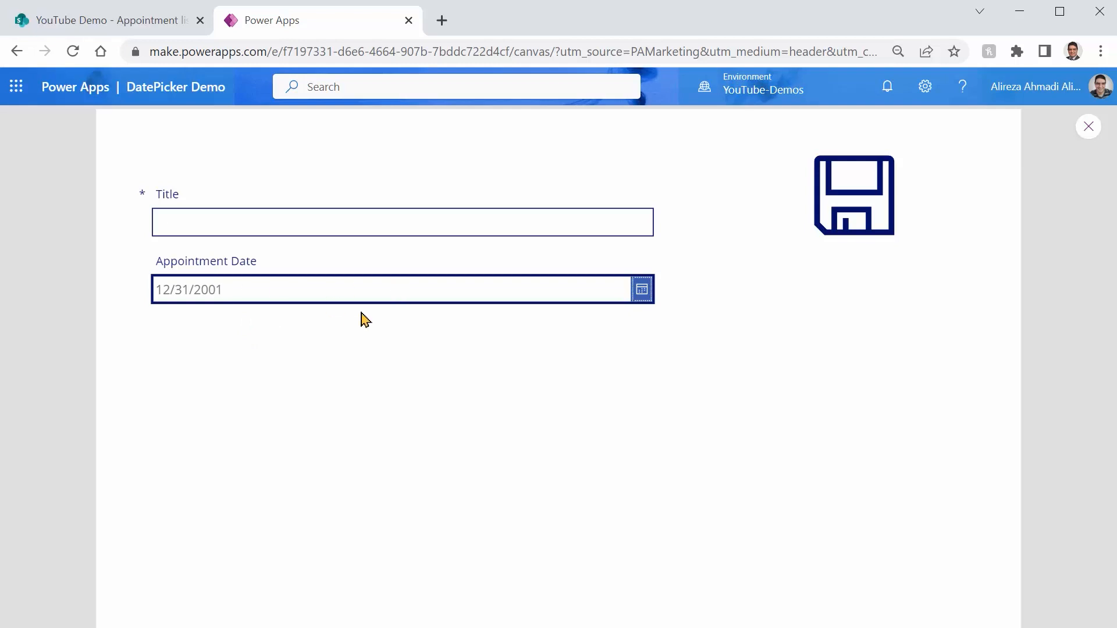
mouse_move(1032, 147)
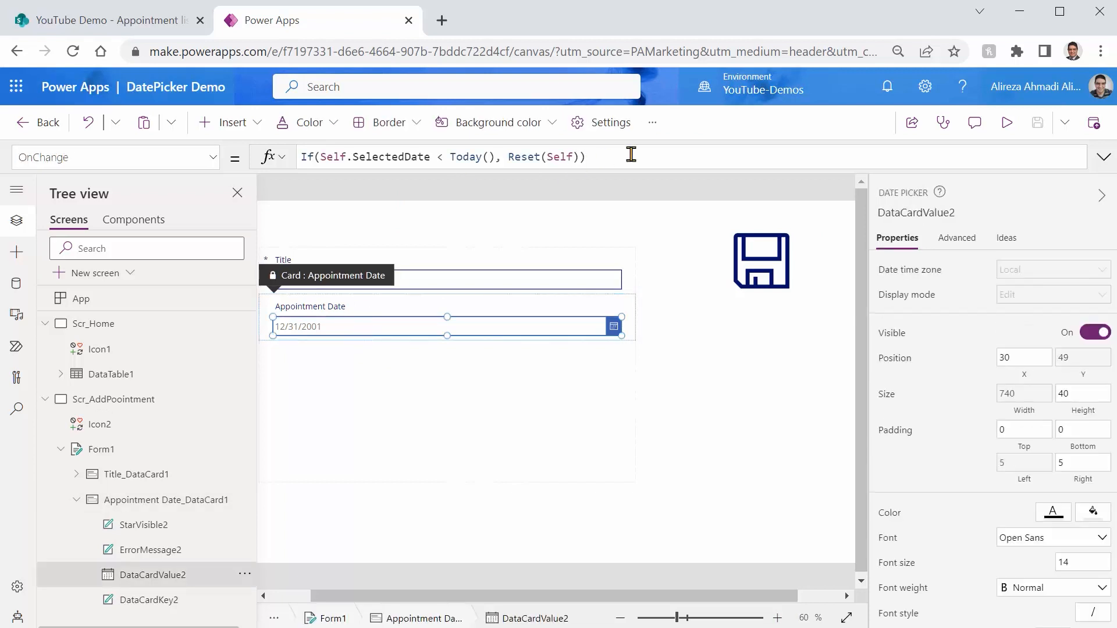
Step: Extend the picker's OnChange to also reset dates later than Today() + 2
left_click(517, 157)
type(" || ")
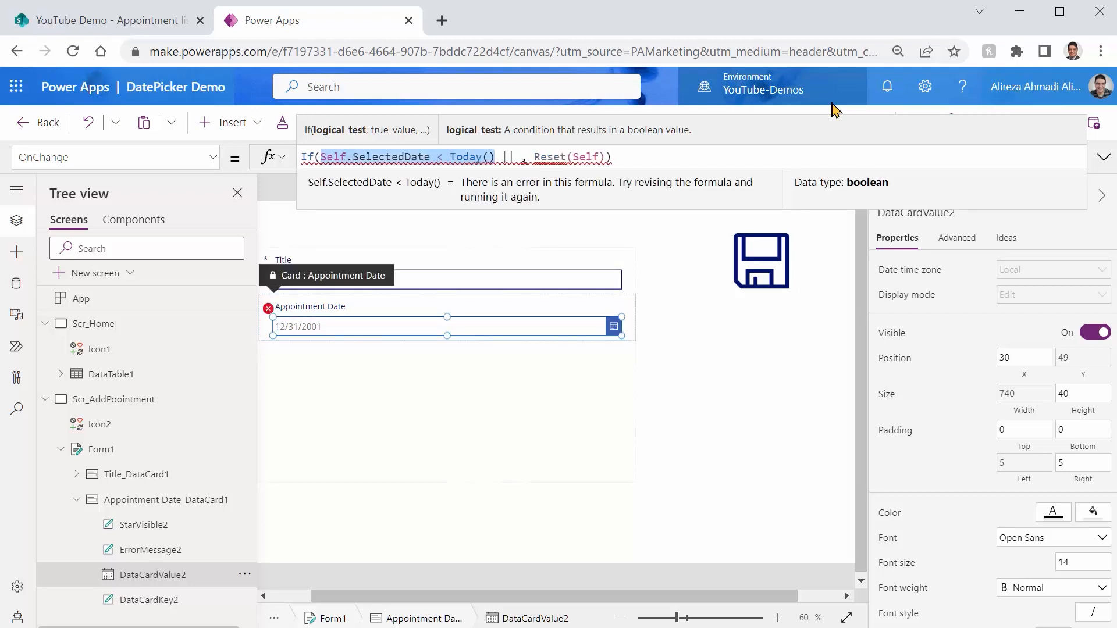
left_click(519, 157)
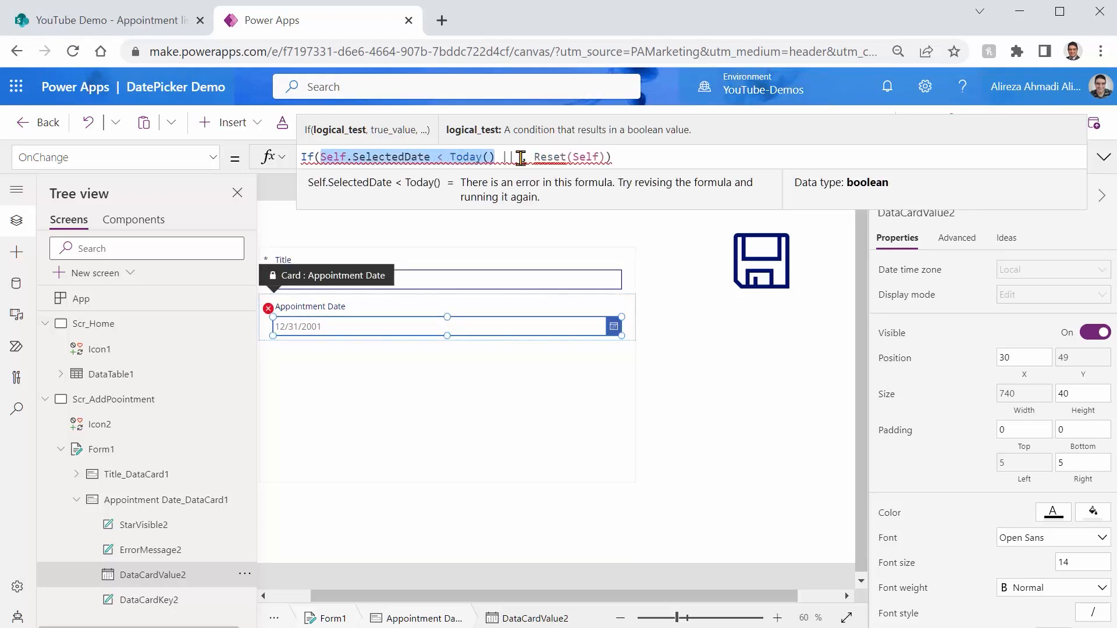
type("Self.SelectedDate < Today(),")
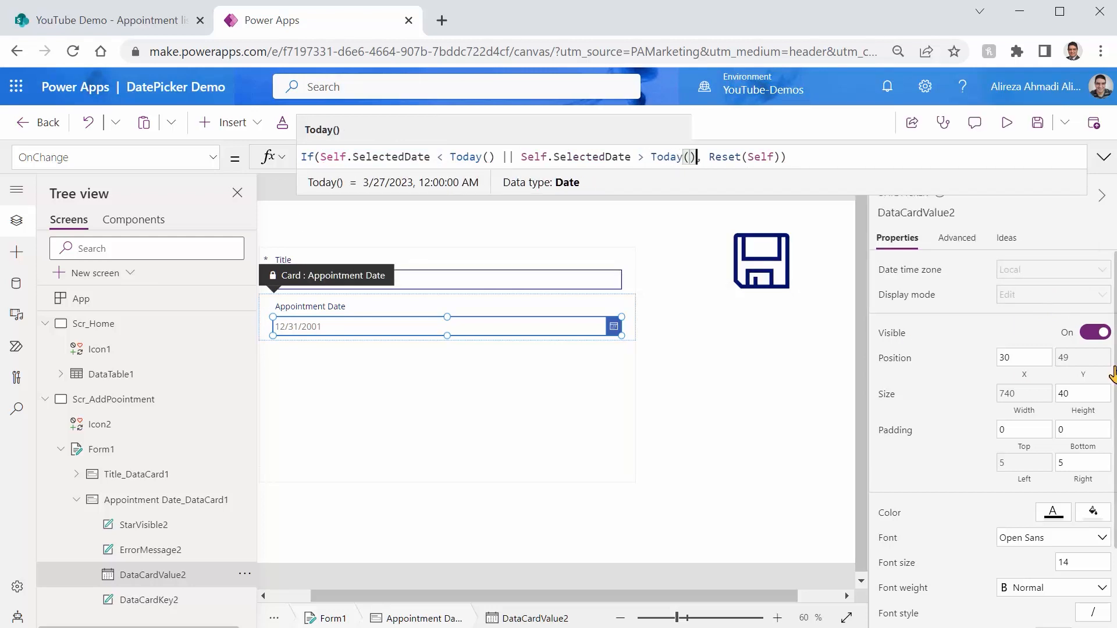
type("+ 2")
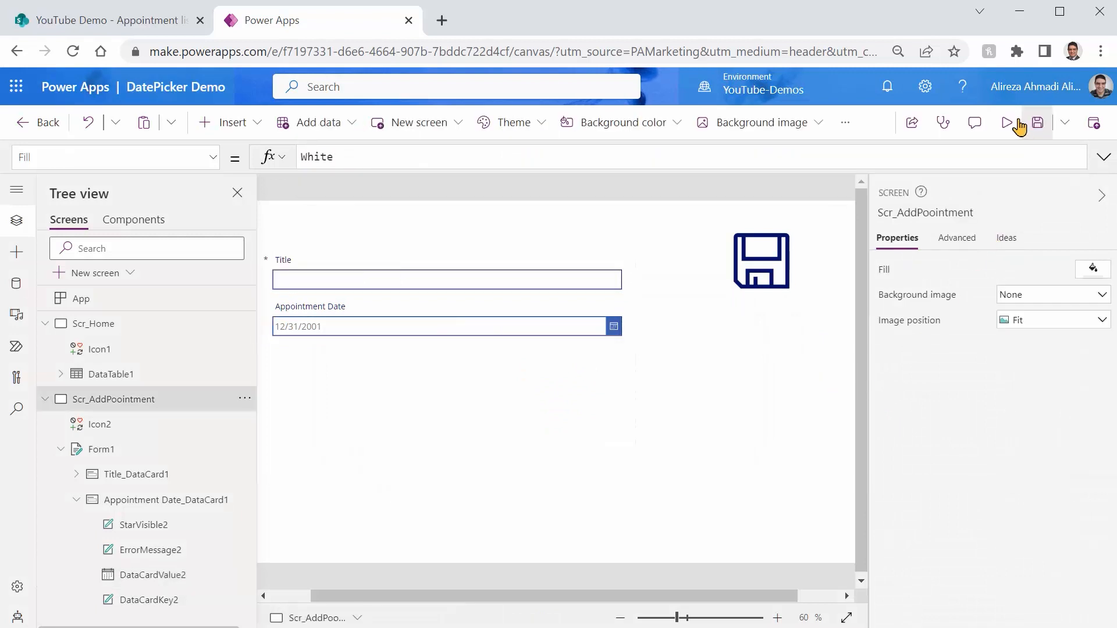
Step: Preview the app and try March 27, 29 and 30 as Appointment Date
left_click(1008, 123)
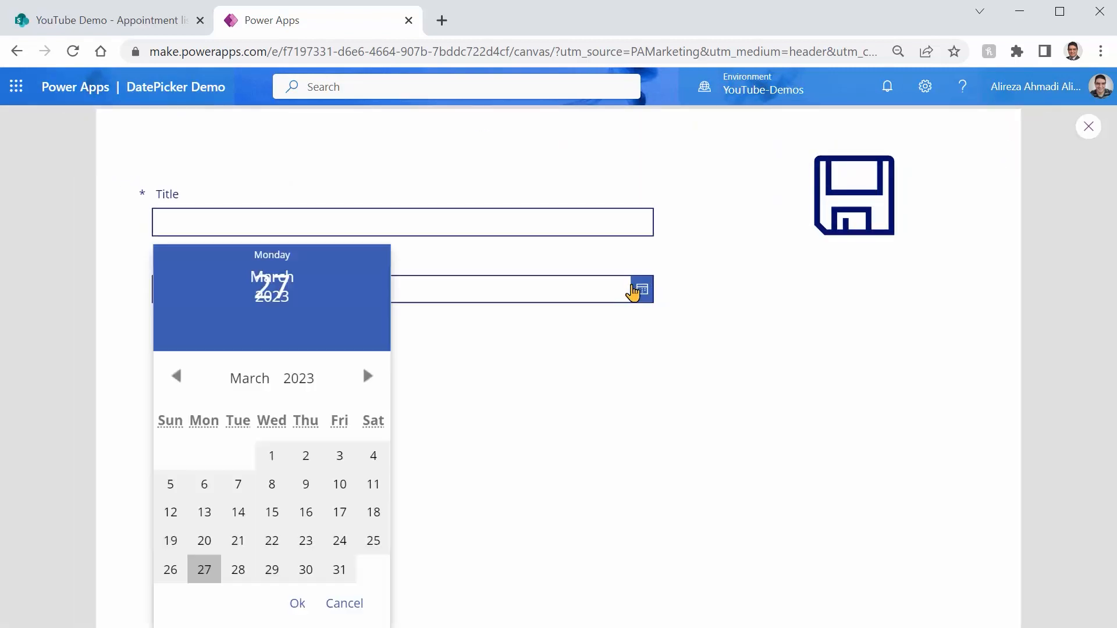
left_click(203, 569)
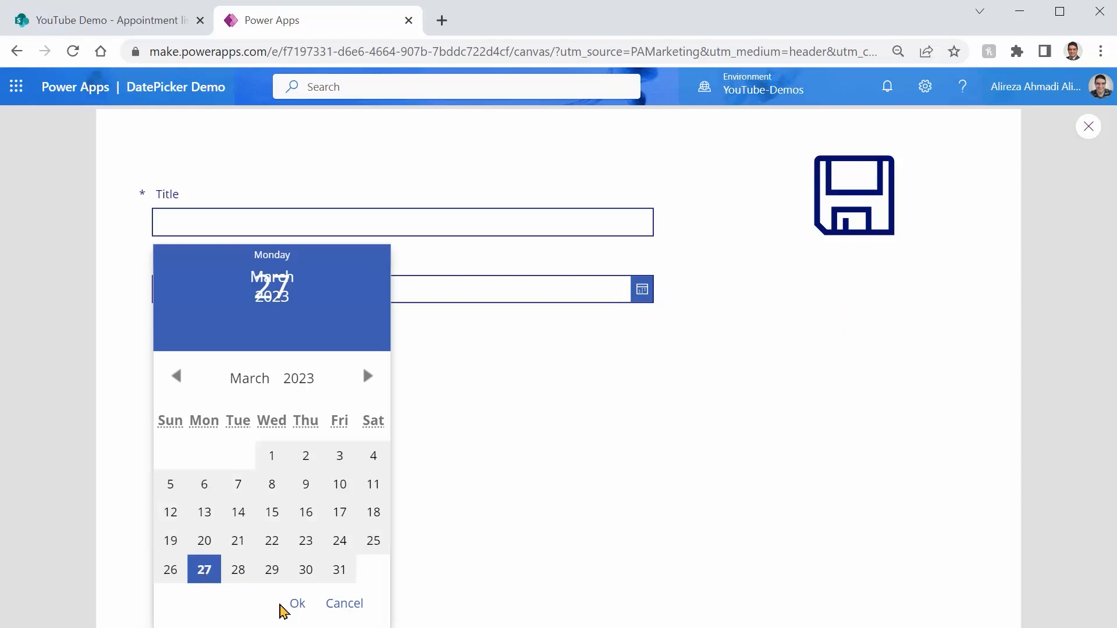
left_click(297, 604)
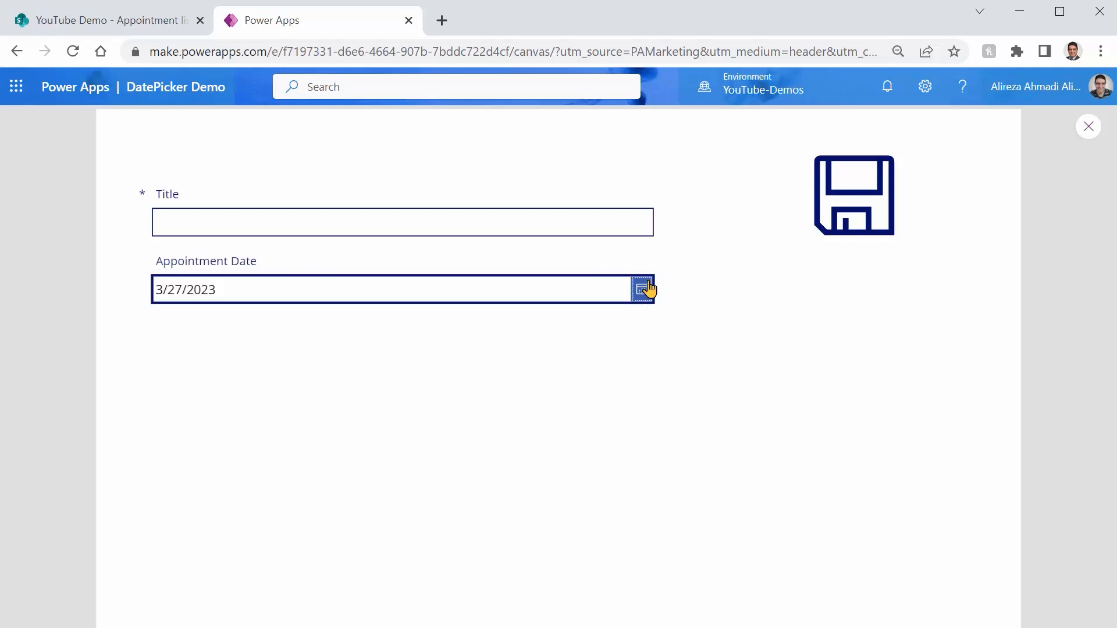
left_click(640, 289)
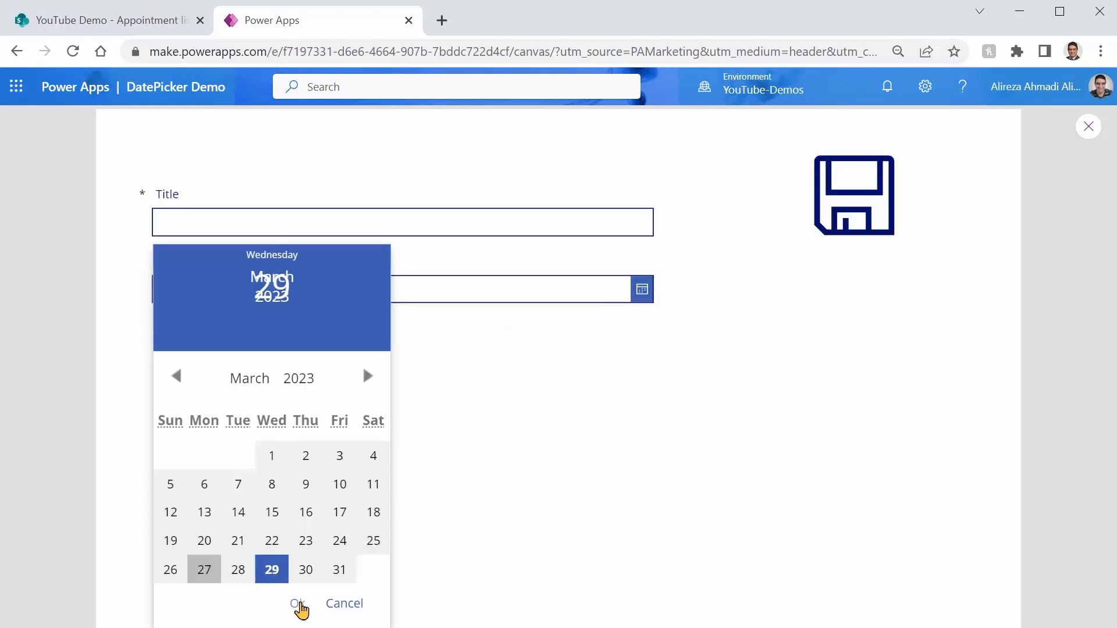
left_click(297, 603)
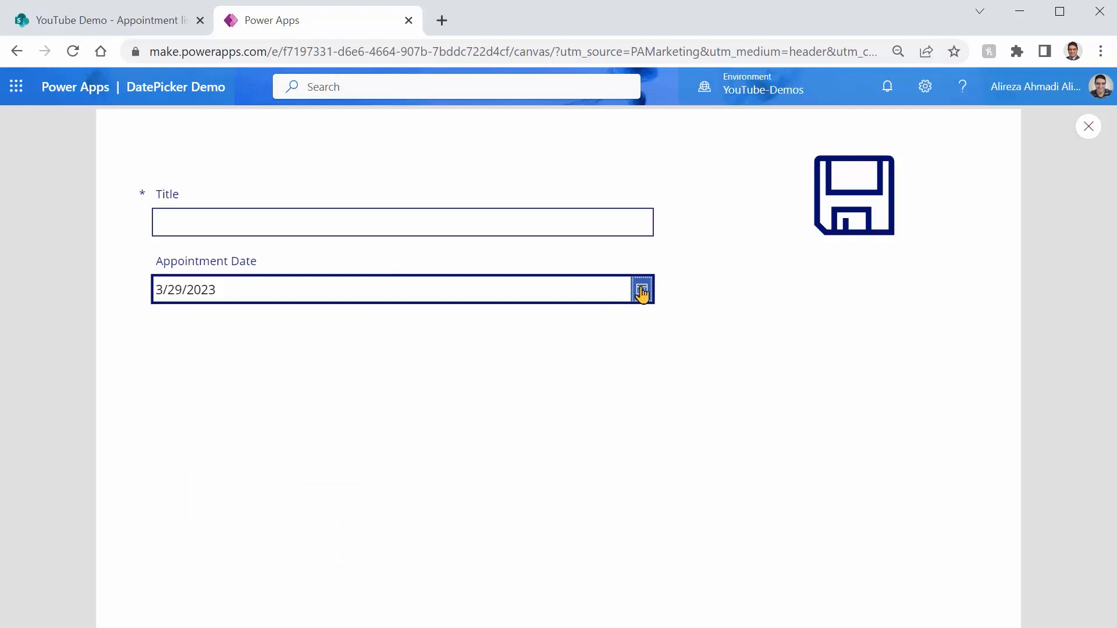
left_click(641, 288)
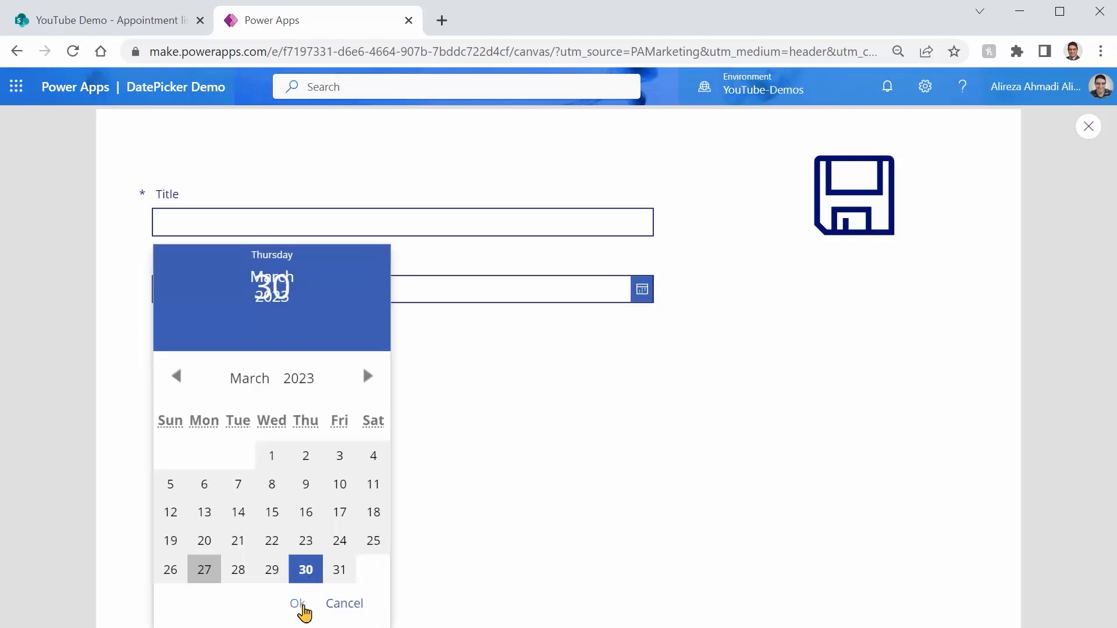
left_click(296, 603)
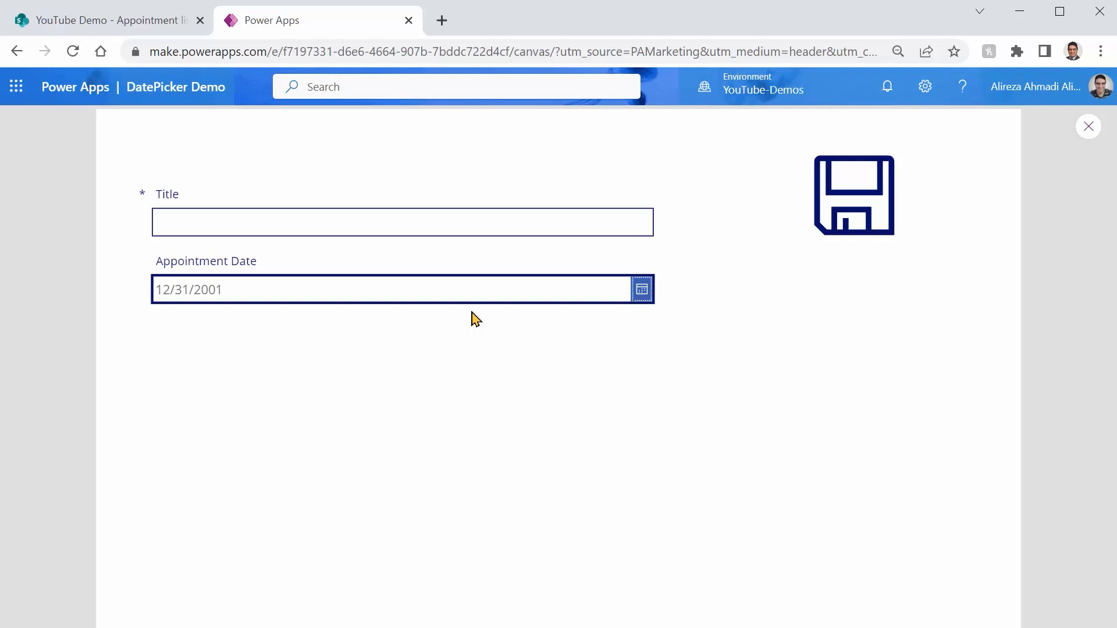
mouse_move(1089, 127)
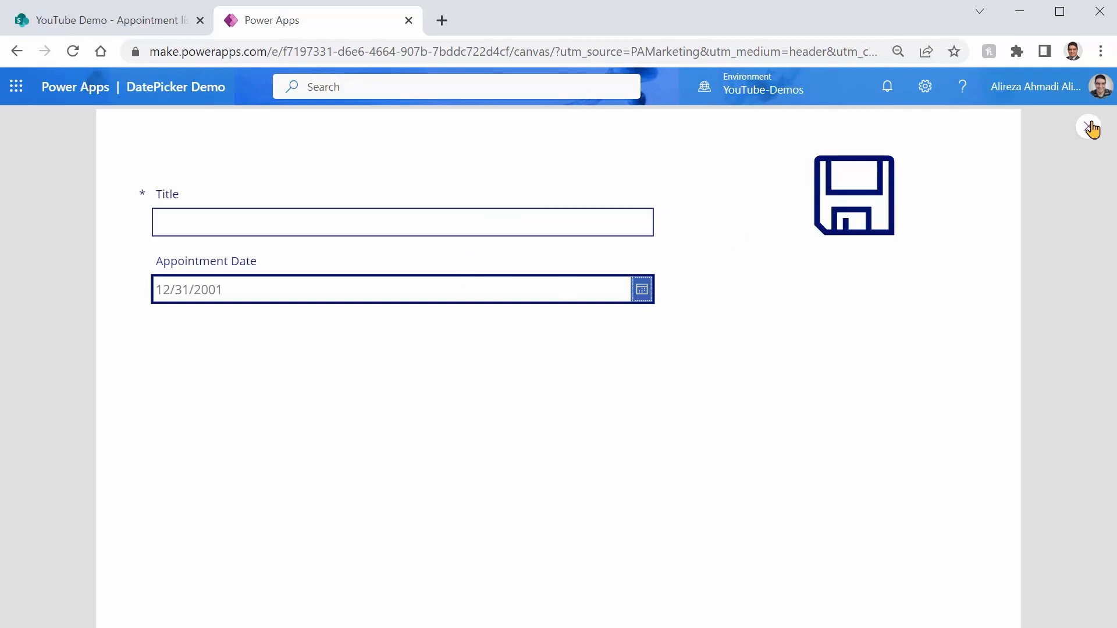
Step: Close the app preview and return to the Studio canvas
left_click(1090, 127)
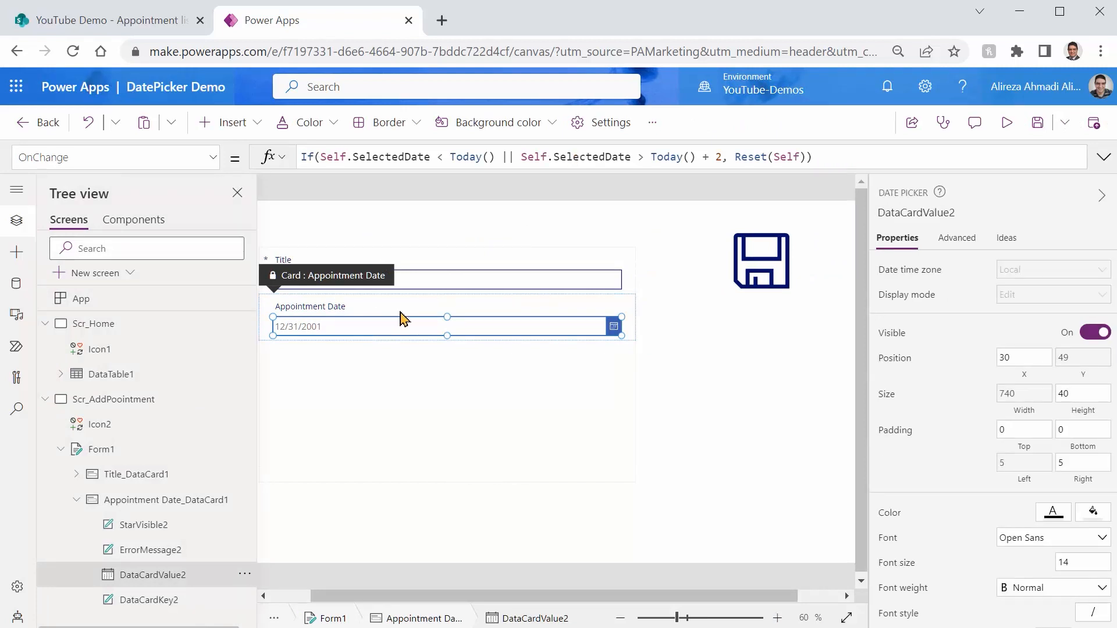
mouse_move(481, 317)
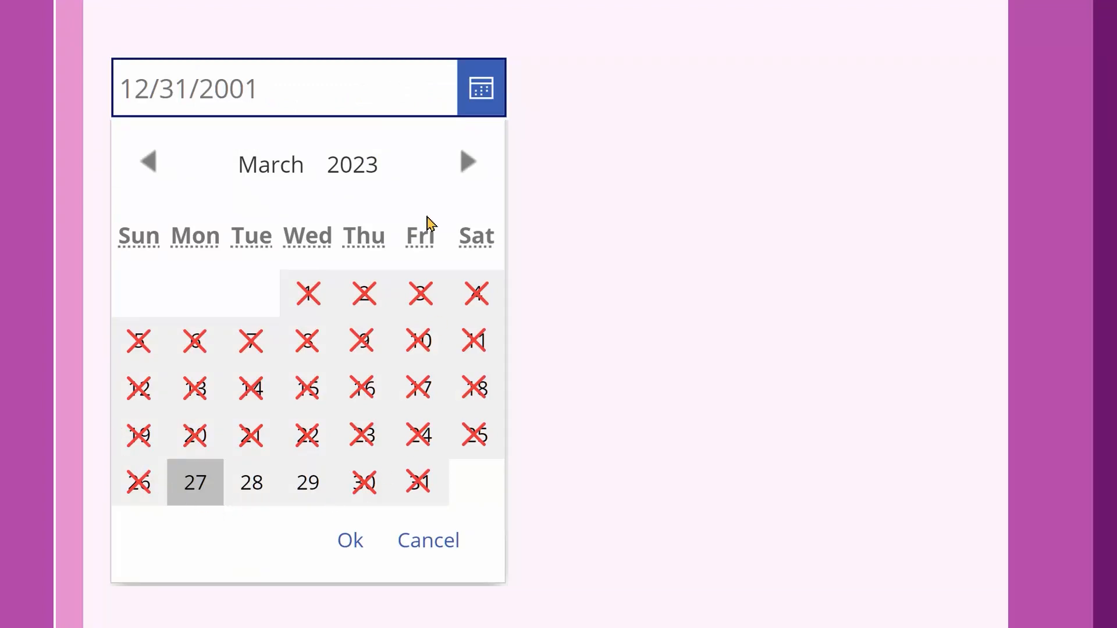
mouse_move(277, 346)
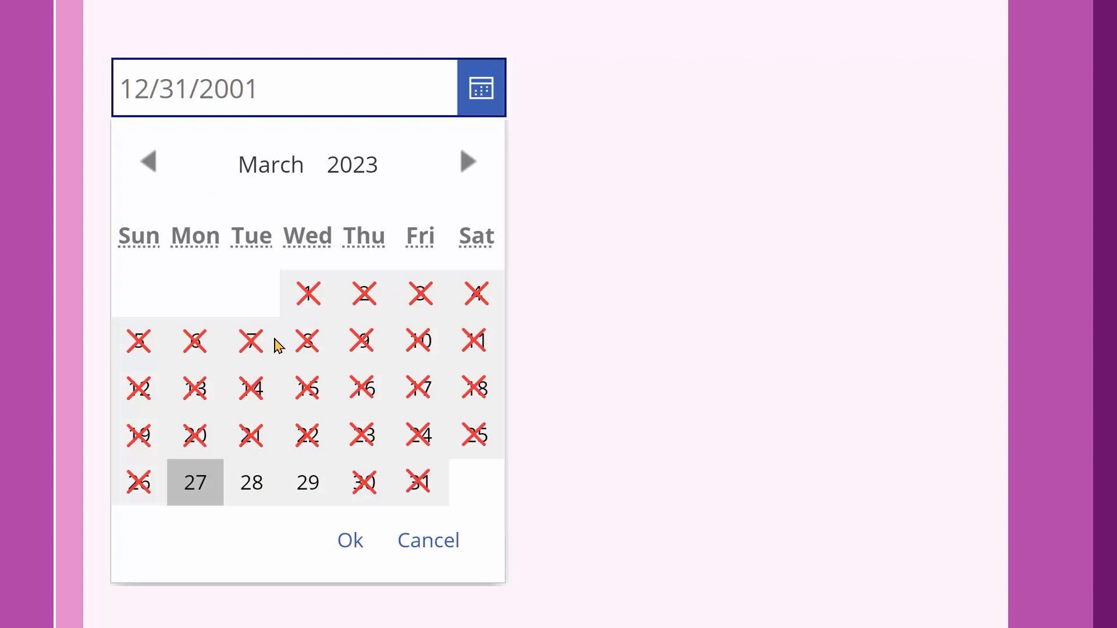
left_click(767, 82)
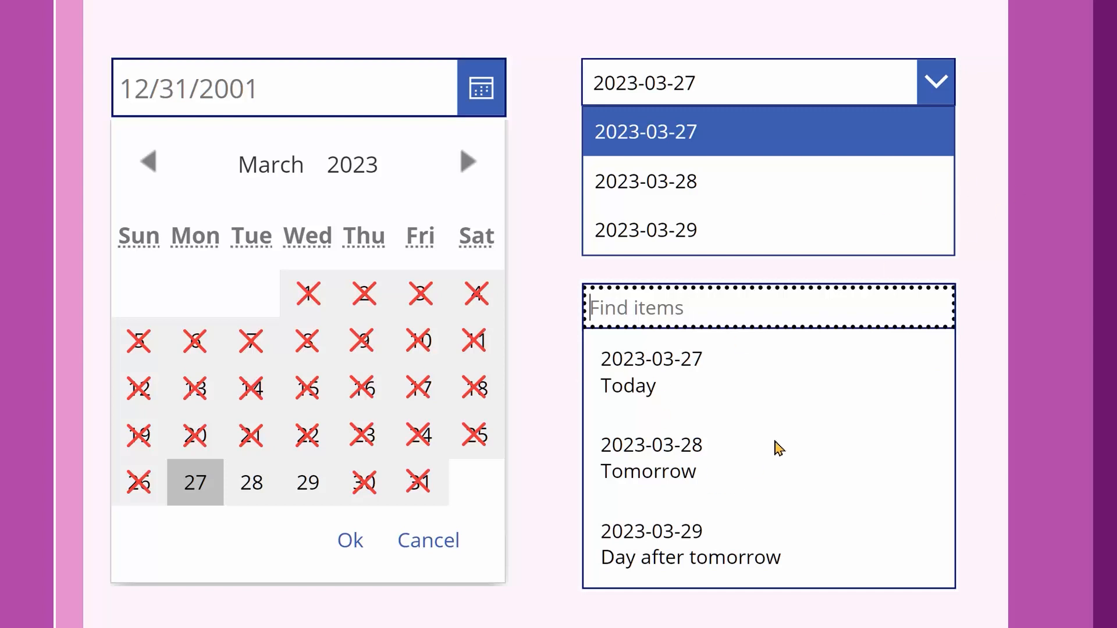
mouse_move(319, 153)
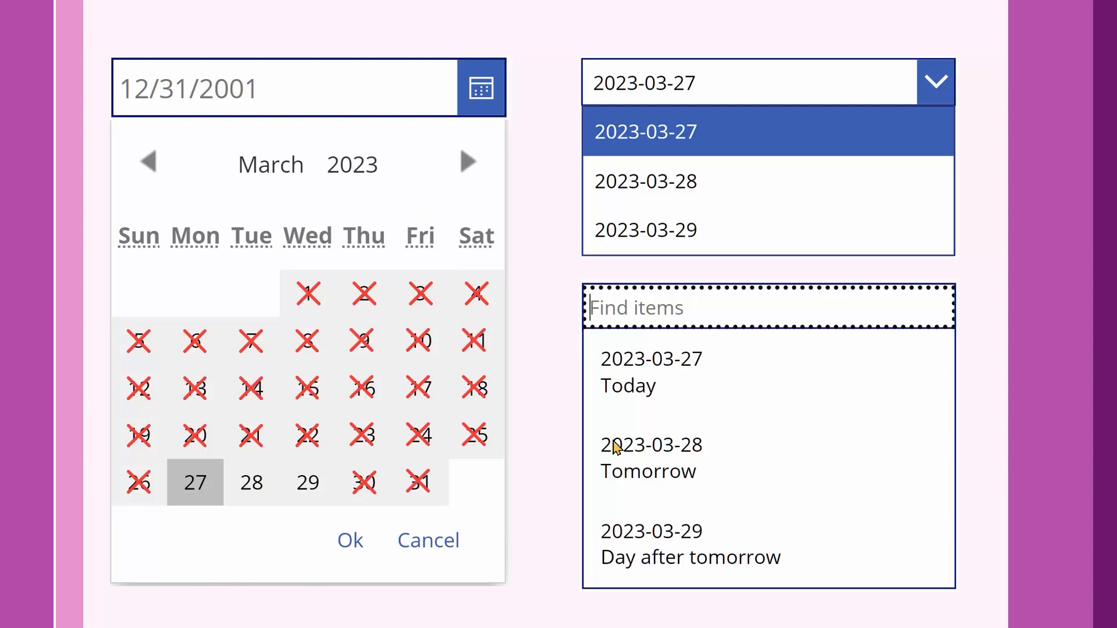
mouse_move(690, 362)
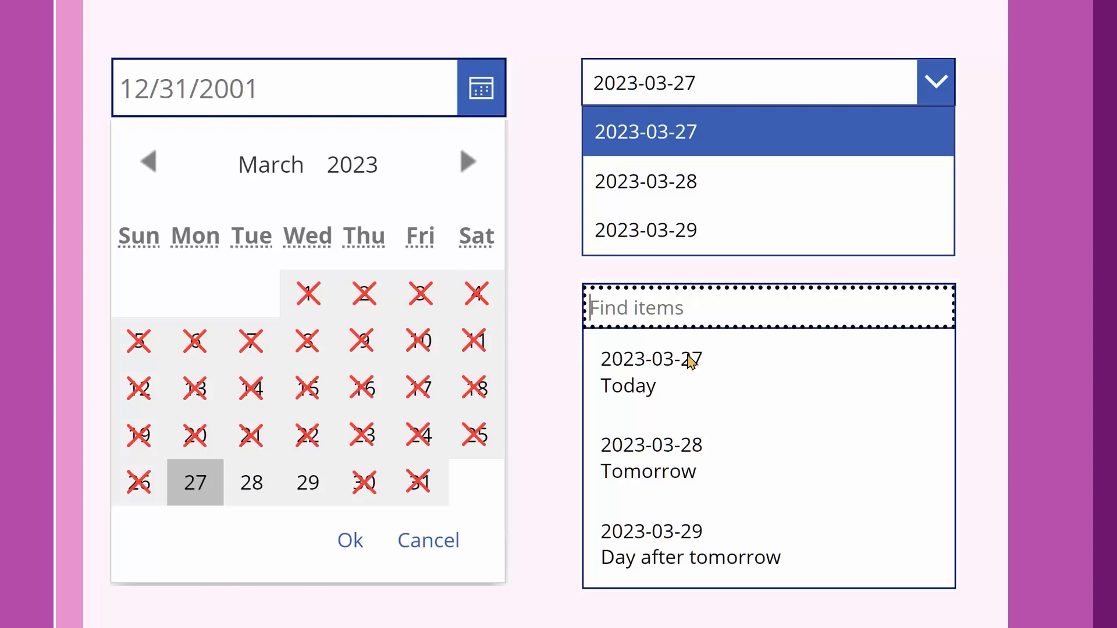
mouse_move(621, 484)
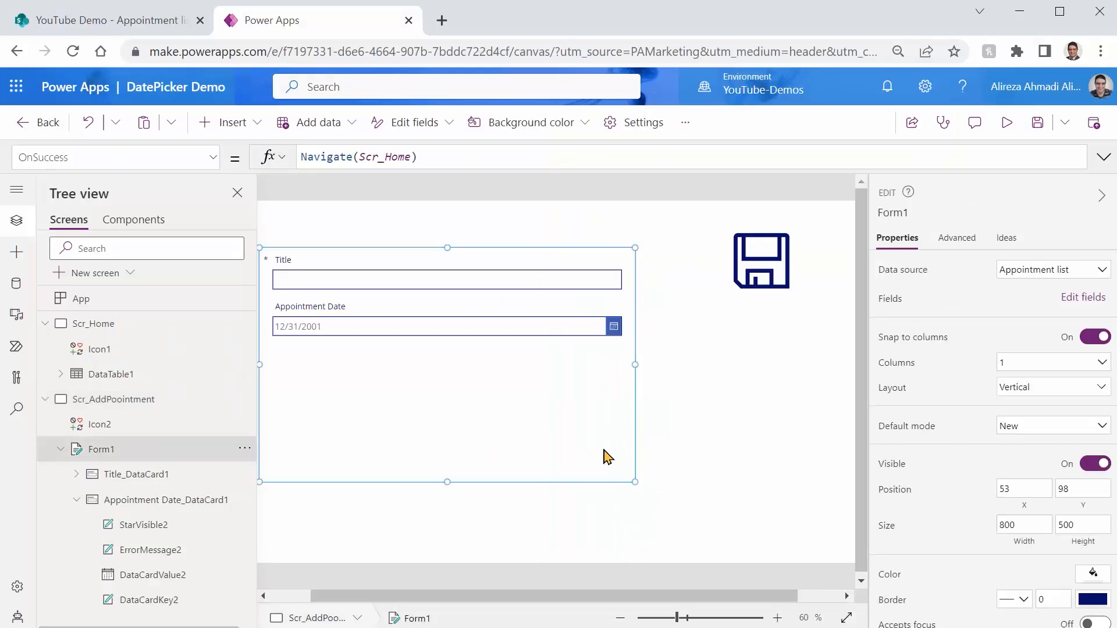
Step: Narrow Form1 and insert a Drop down control, Dropdown2, beside it
left_click_drag(634, 364, 520, 373)
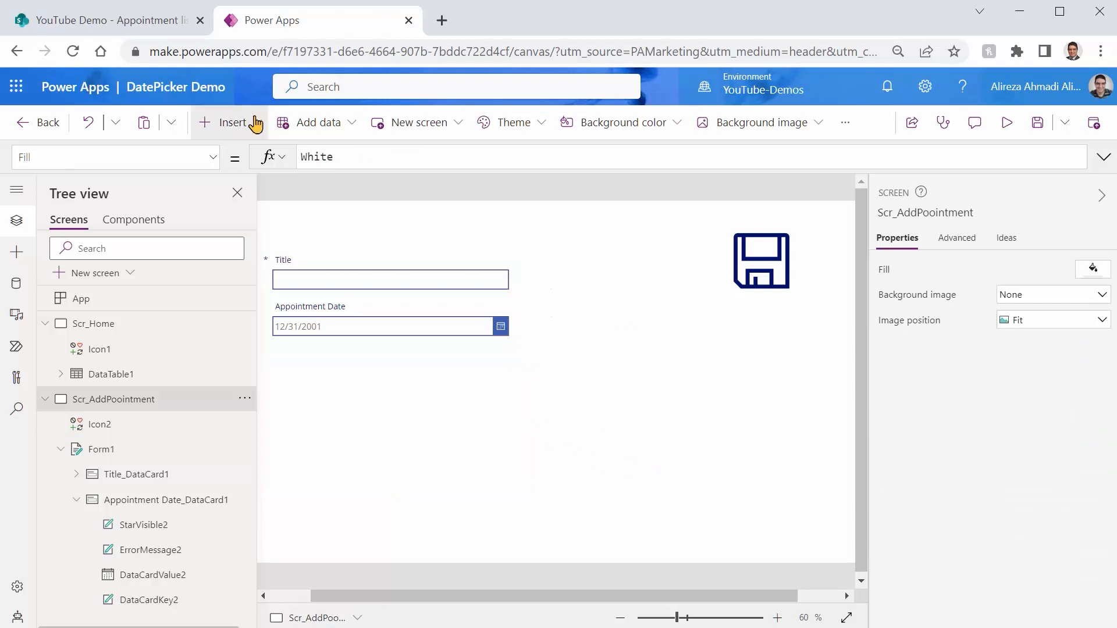
left_click(230, 122)
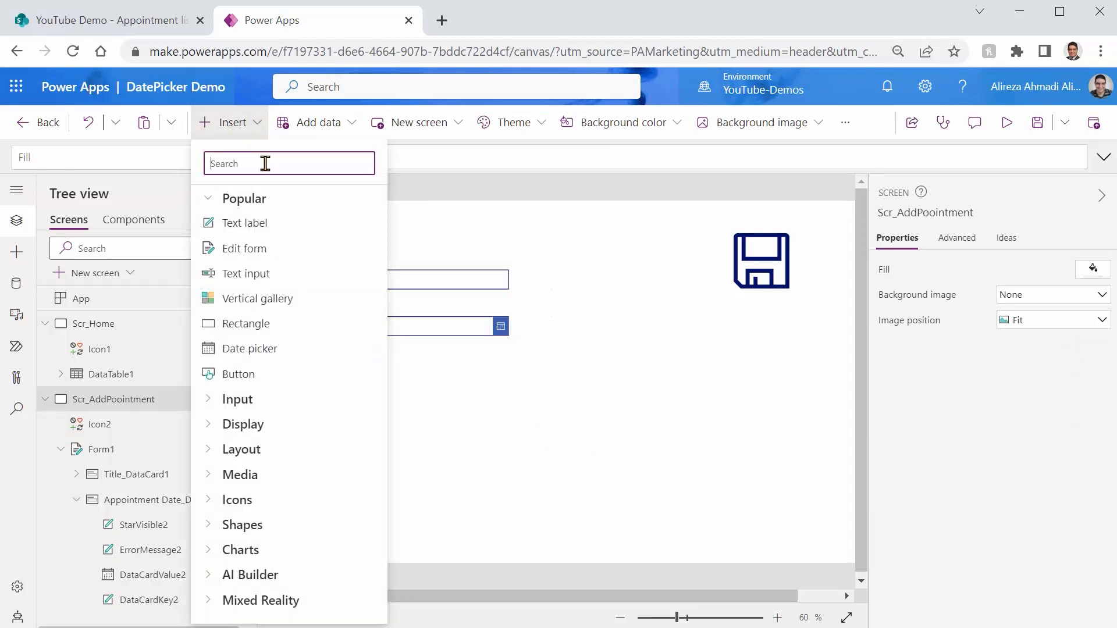
type("Drop")
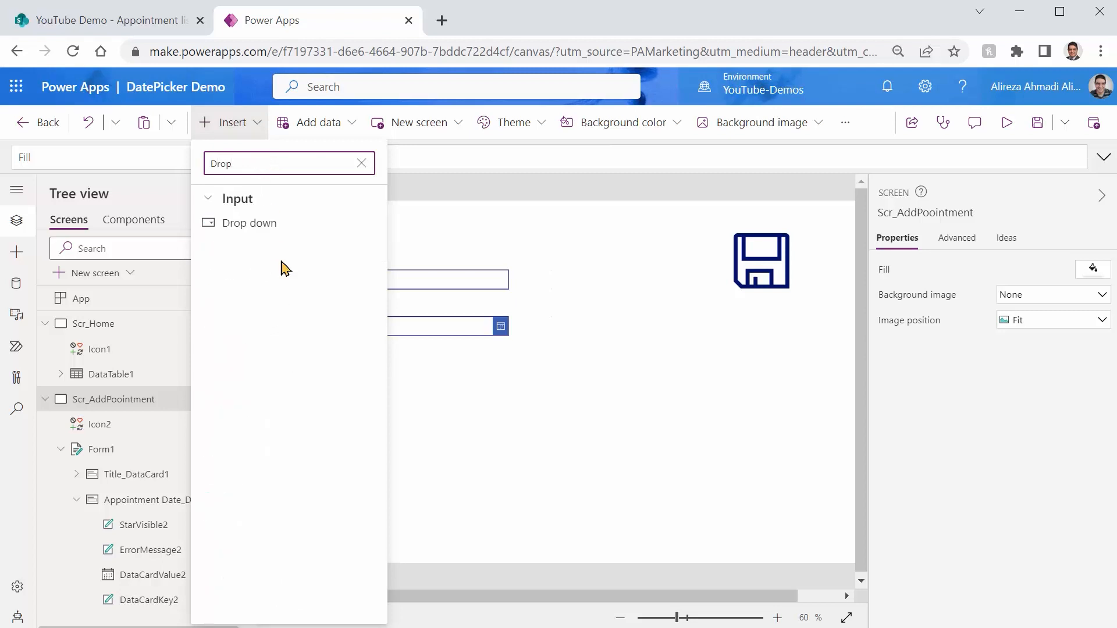
left_click(249, 223)
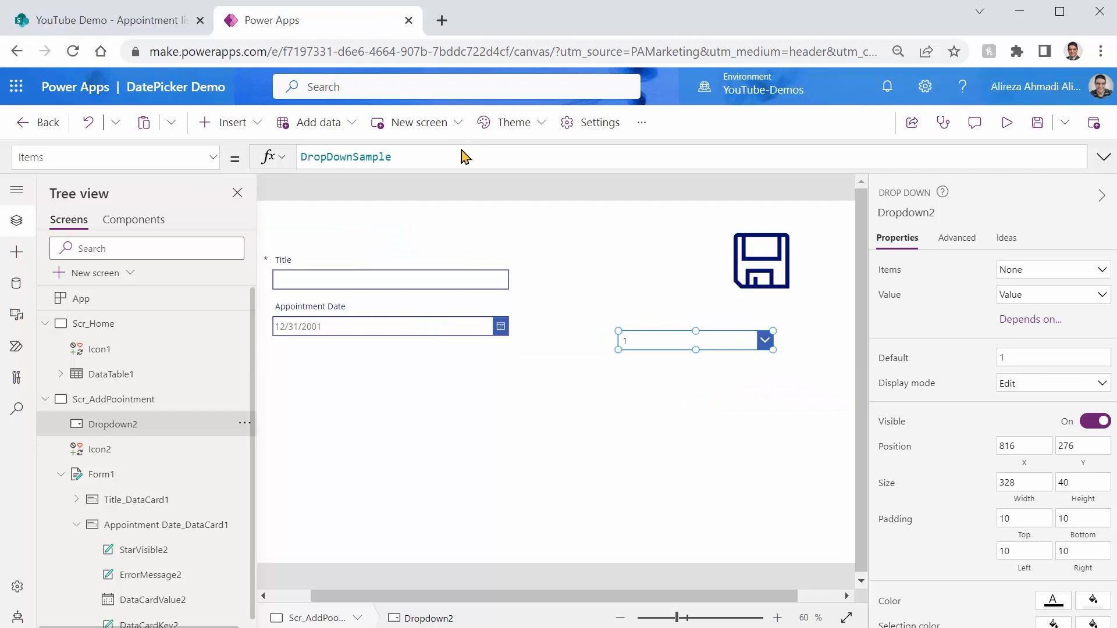
Step: Set Dropdown2's Items to today's date as yyyy-mm-dd text and preview it
left_click(346, 157)
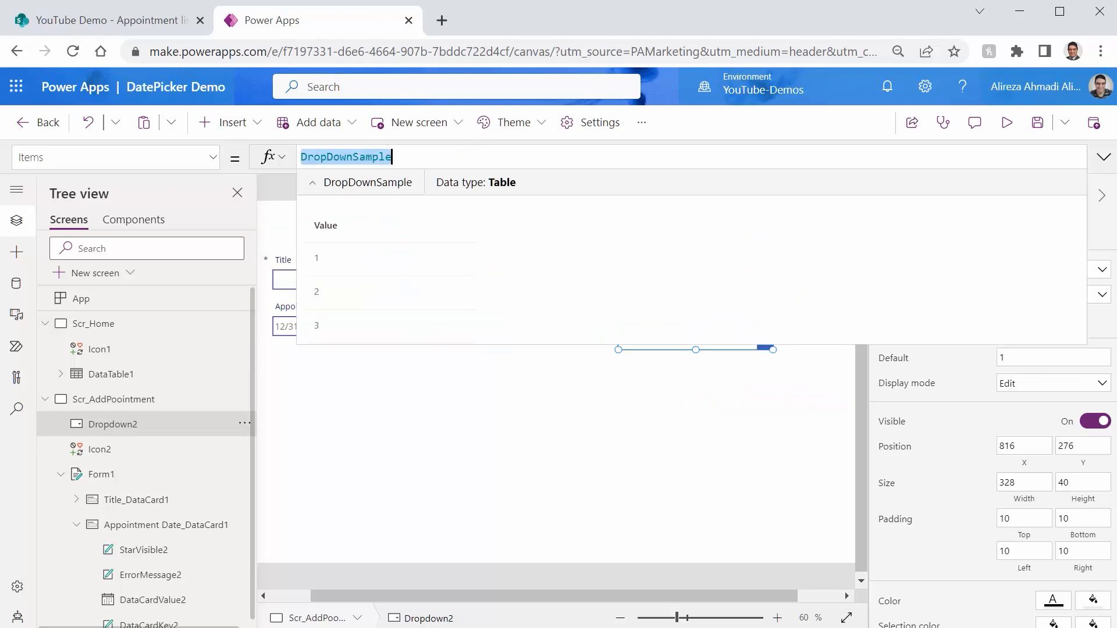
type("[]")
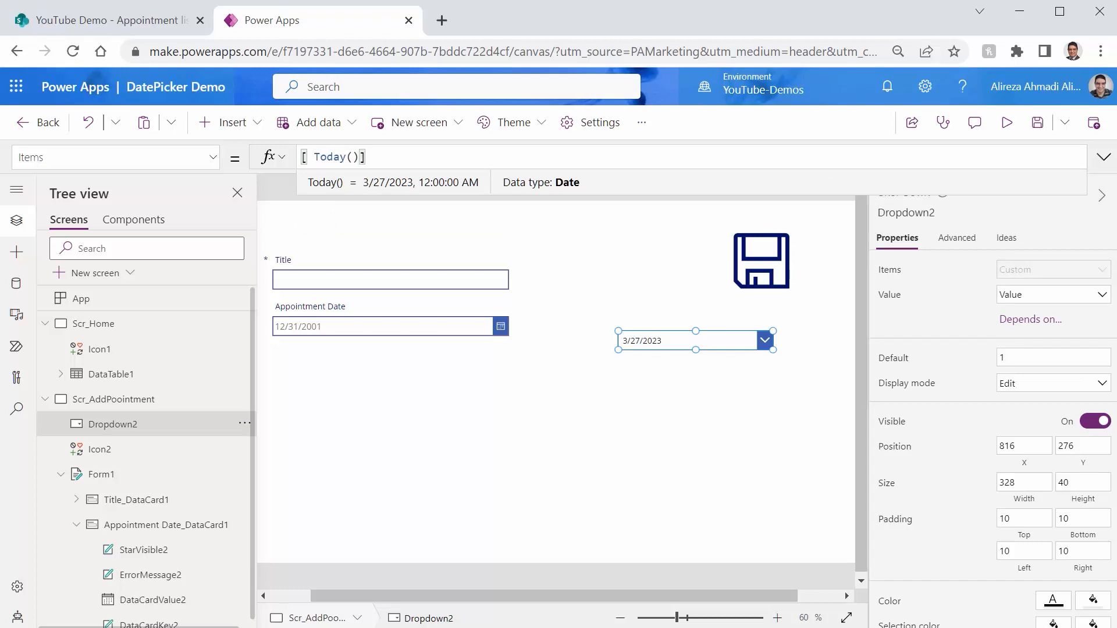
type("Text(")
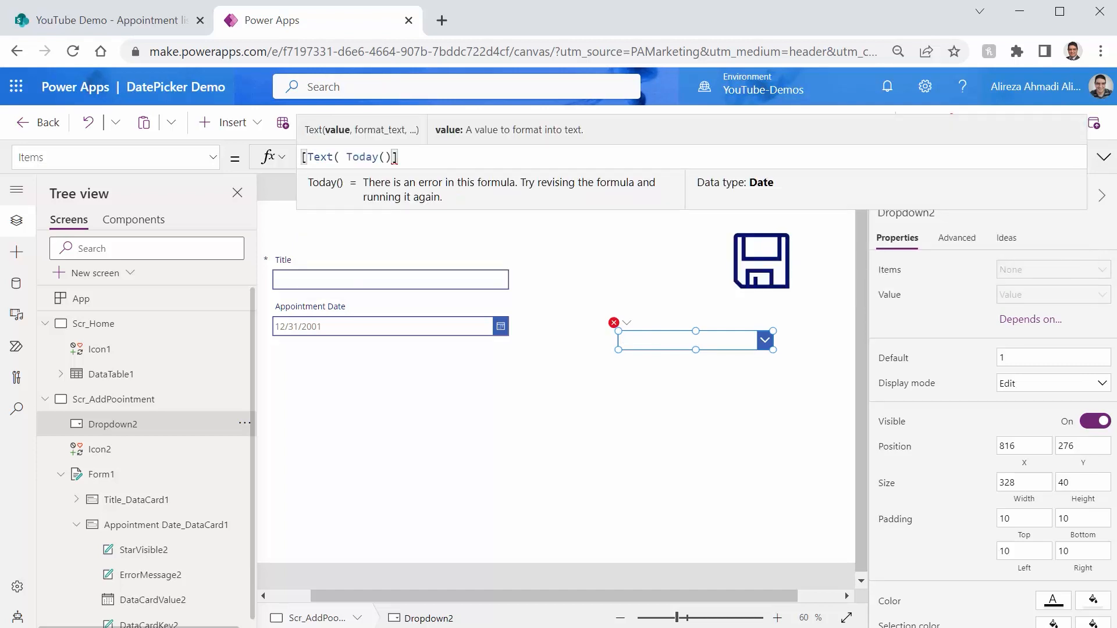
type(", \"\"")
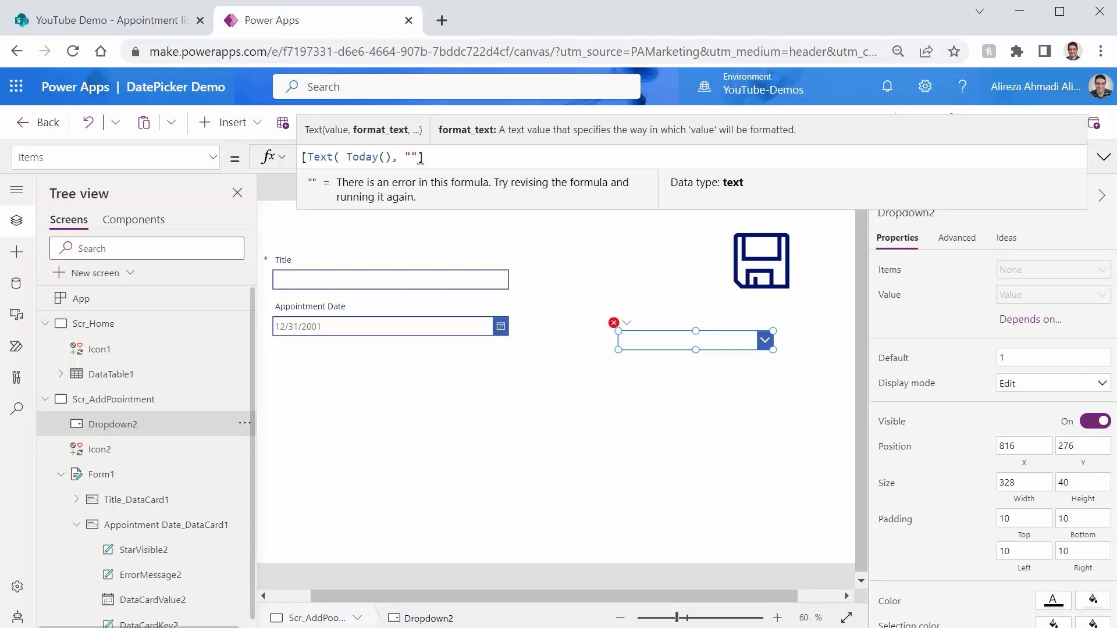
type("yyyy-mm")
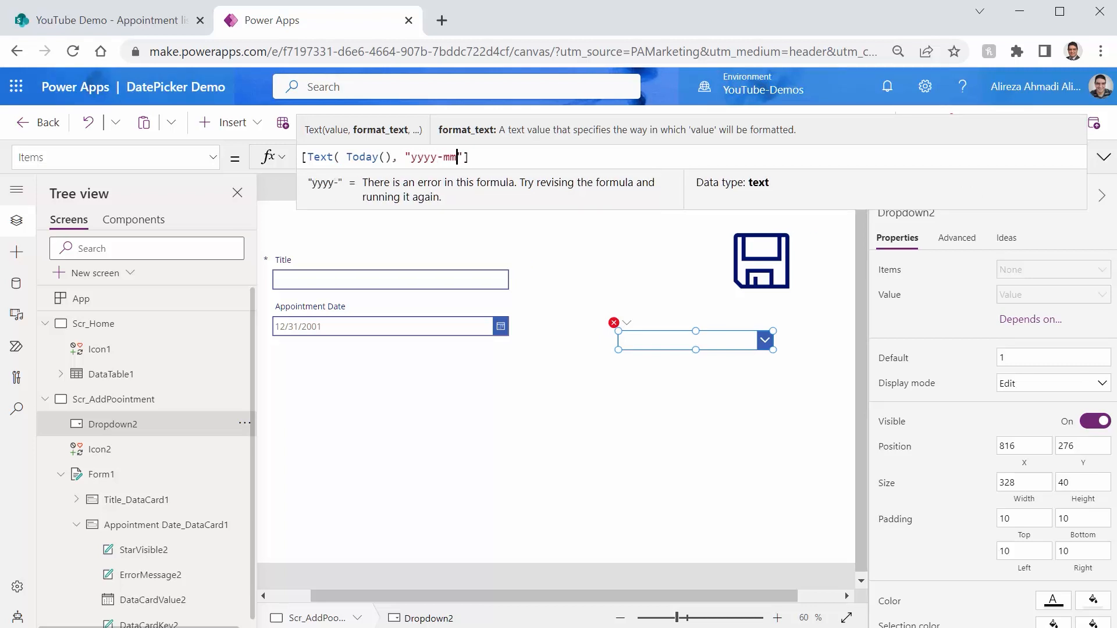
type("dd")
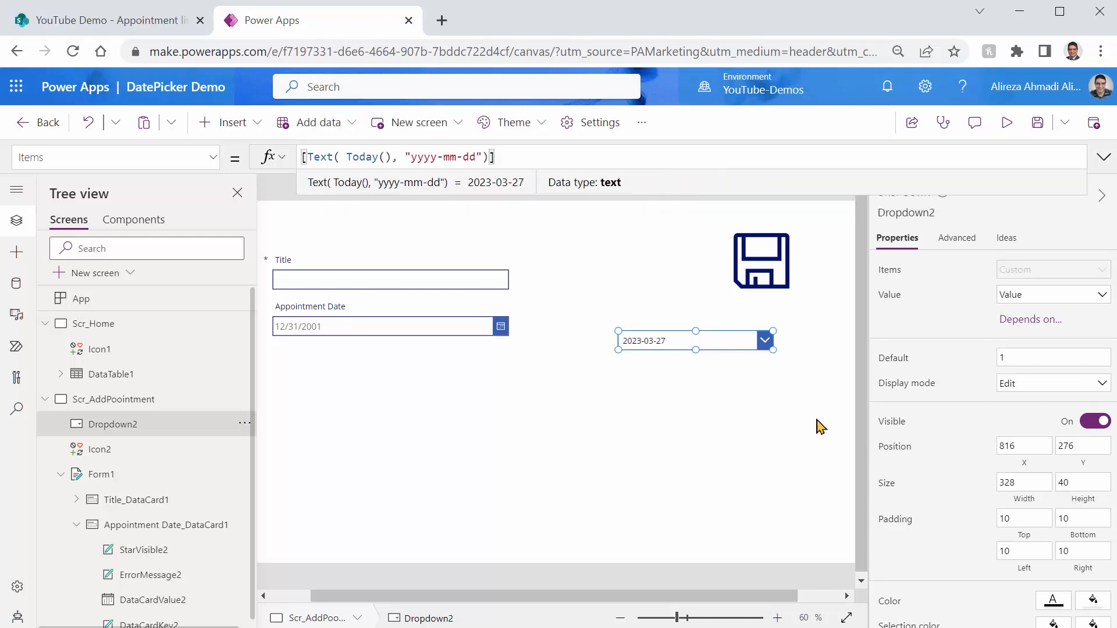
left_click(1008, 121)
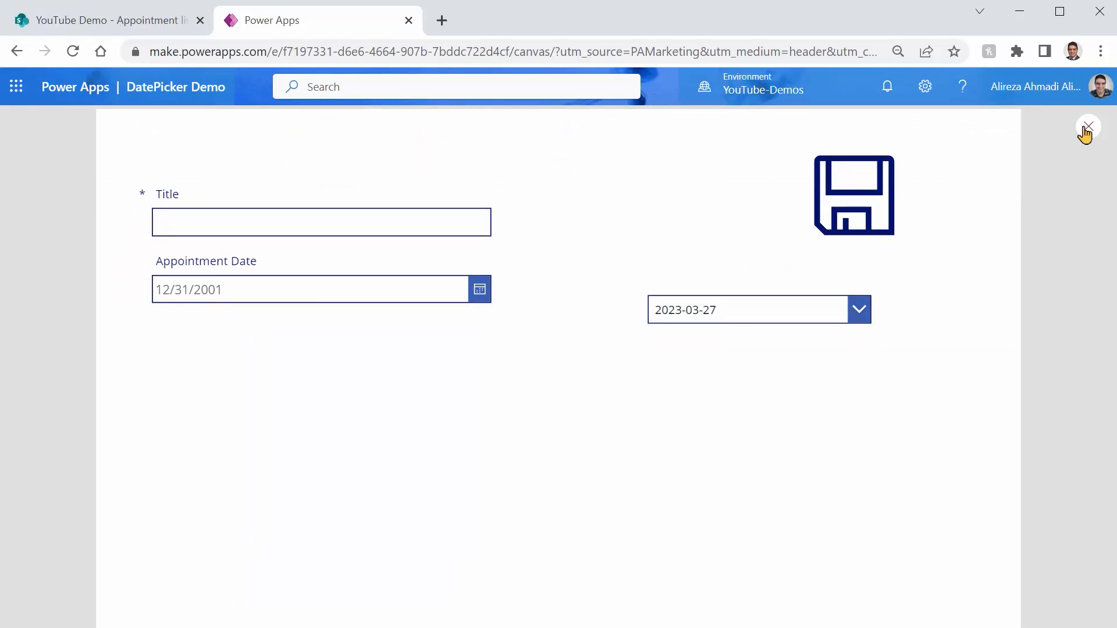
Step: Add Today()+1 and Today()+2 yyyy-mm-dd dates to Dropdown2's Items
left_click(1088, 126)
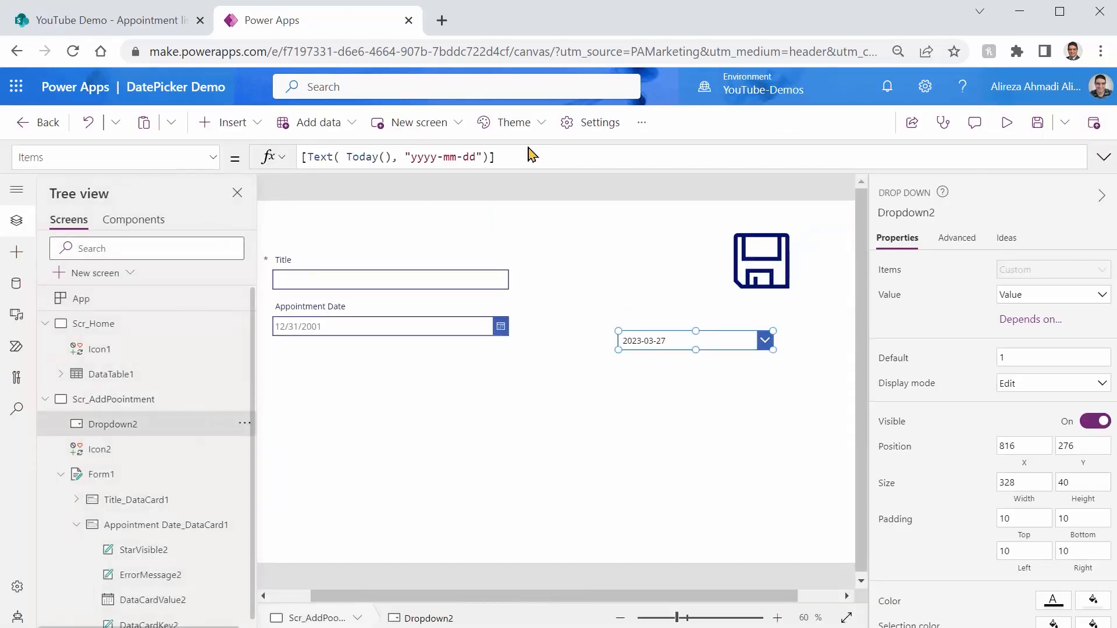
left_click(470, 156)
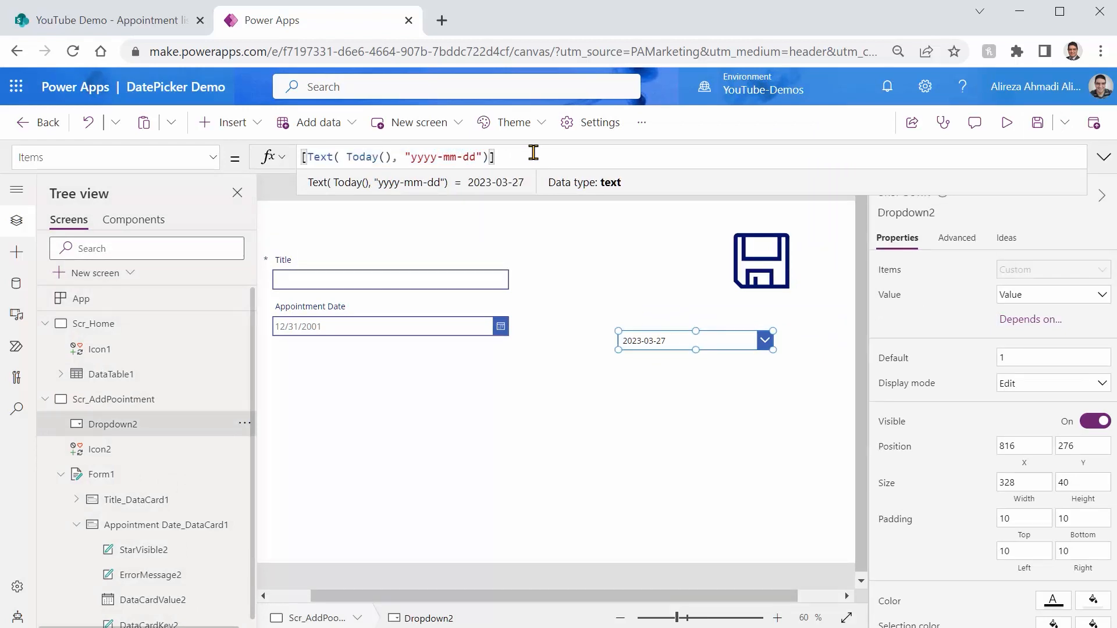
type(", Text( Today(), \"yyyy-mm-dd\")")
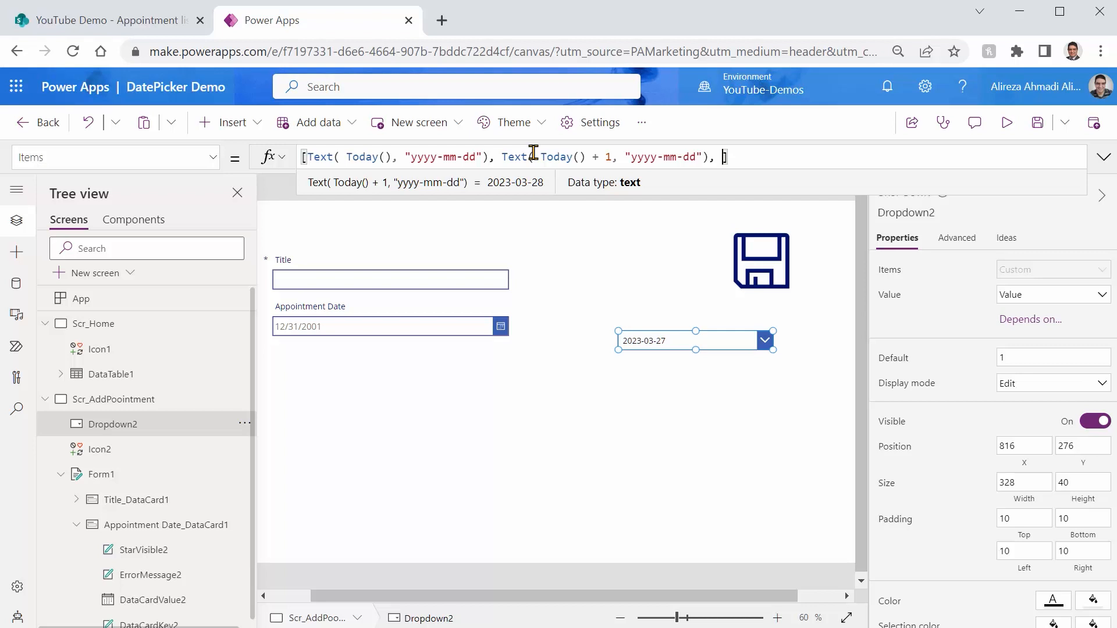
type("Text( Today(), \"yyyy-mm-dd\")")
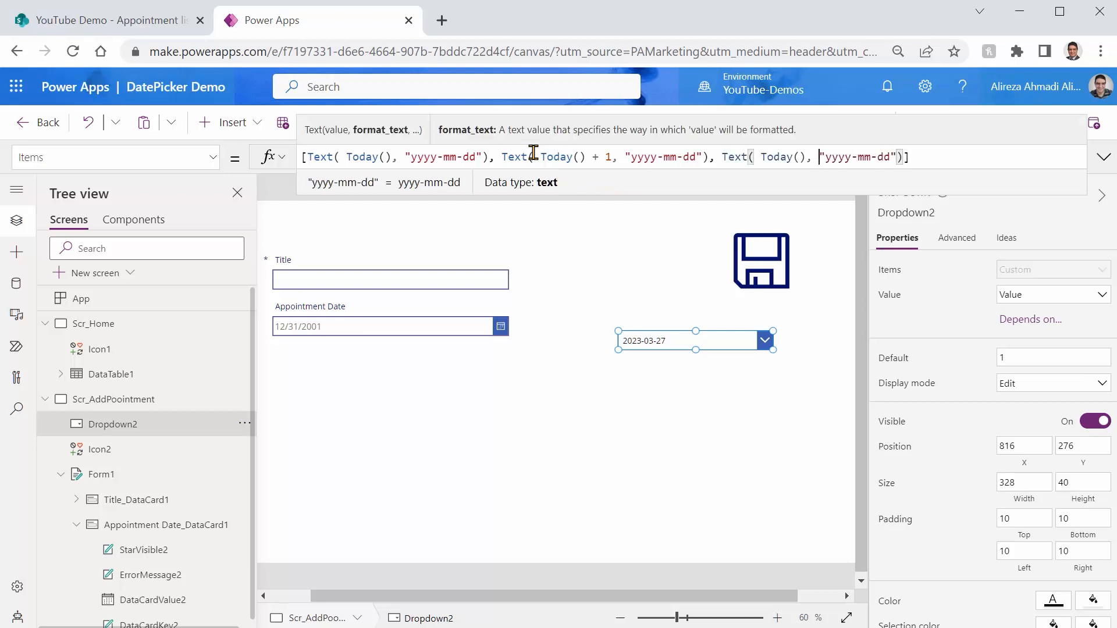
type("+2")
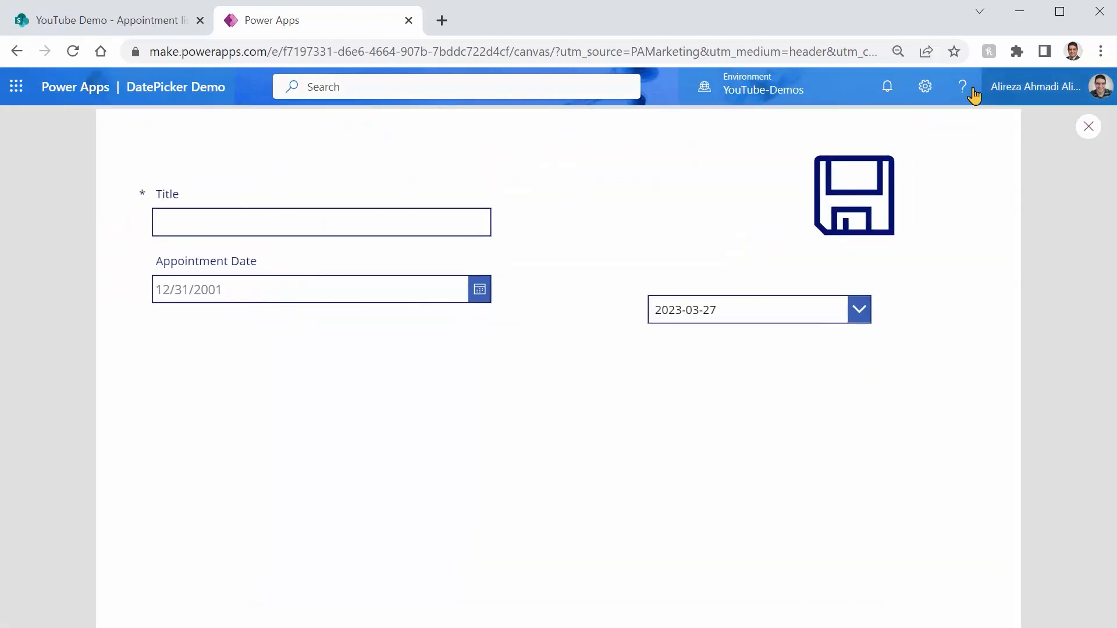
Step: In preview, check the drop down lists 2023-03-27 to 2023-03-29, then close preview
left_click(859, 309)
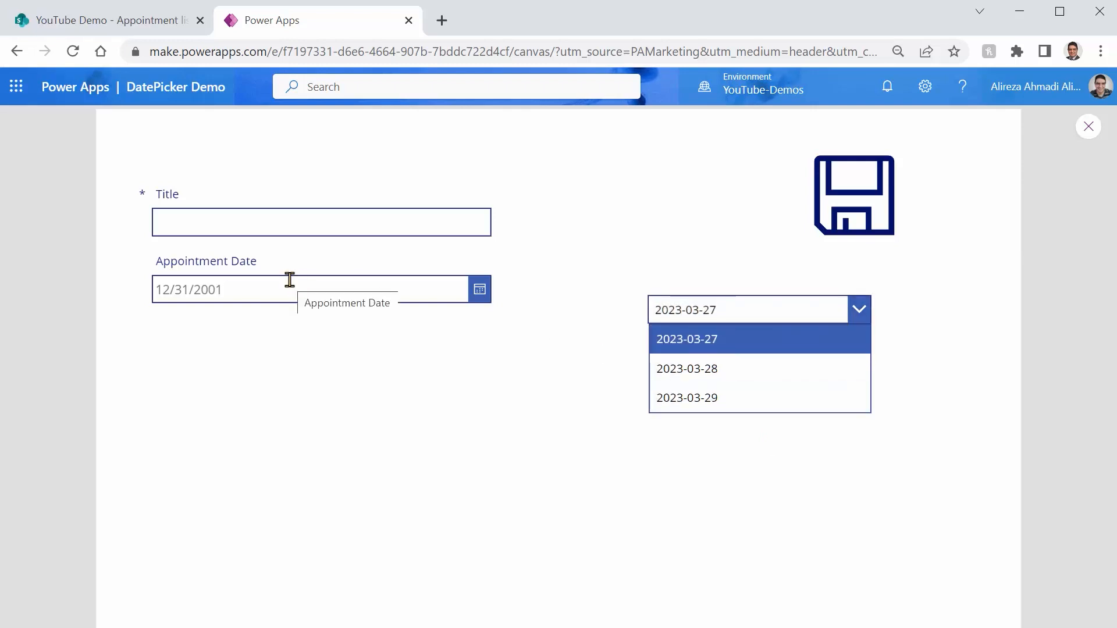
left_click(310, 289)
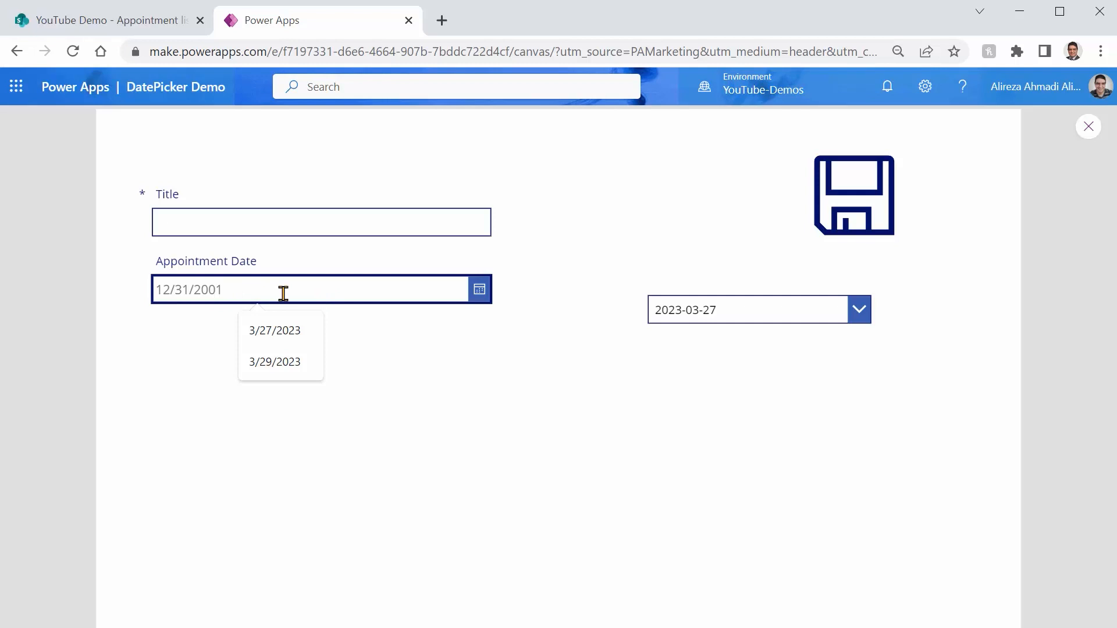
left_click(859, 309)
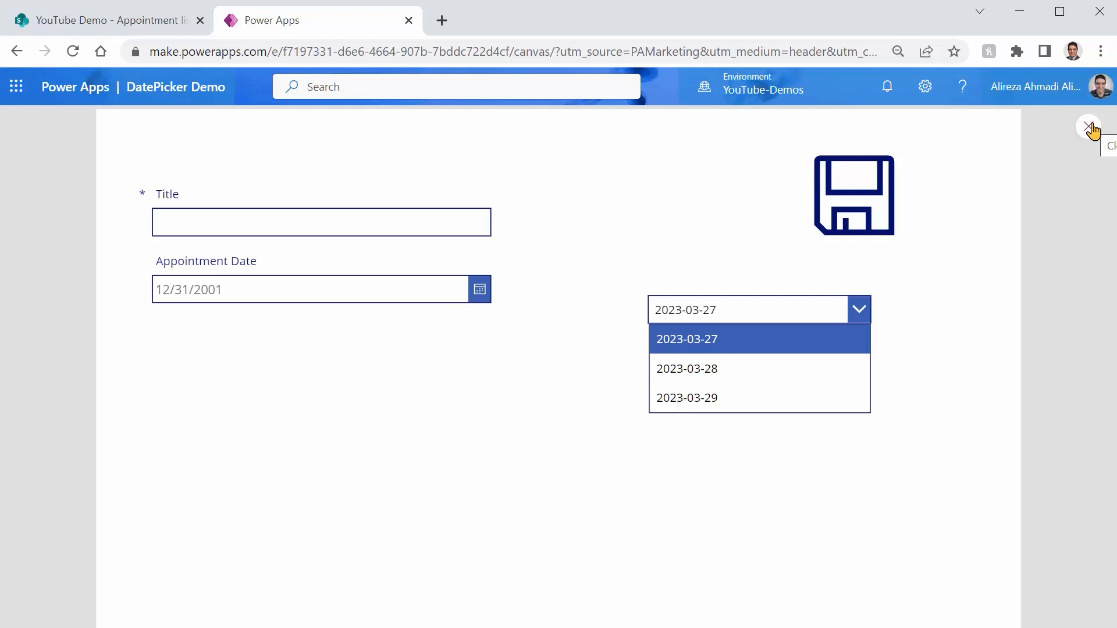
left_click(1089, 127)
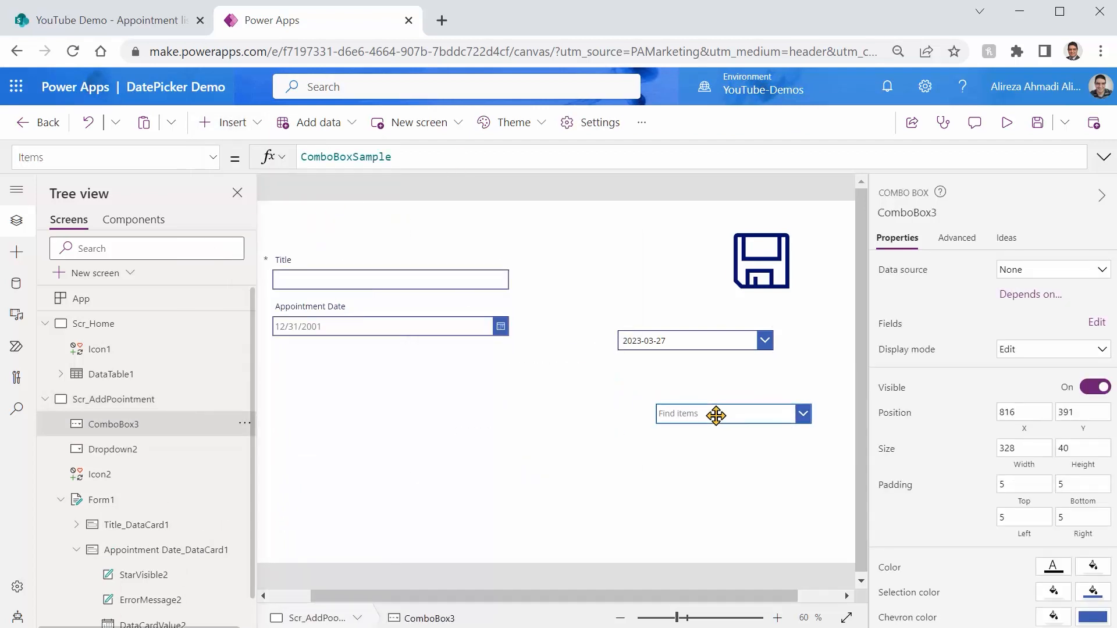
Step: Place ComboBox3 below the drop down and set Items to Date records Today(), +1, +3
left_click_drag(716, 415, 769, 396)
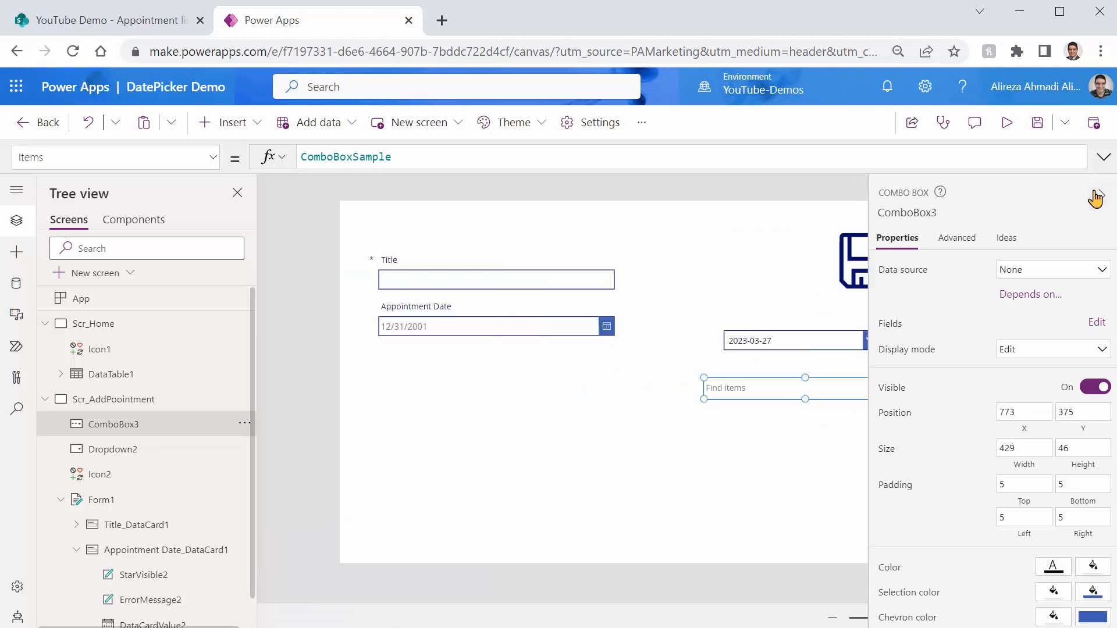
left_click(1099, 196)
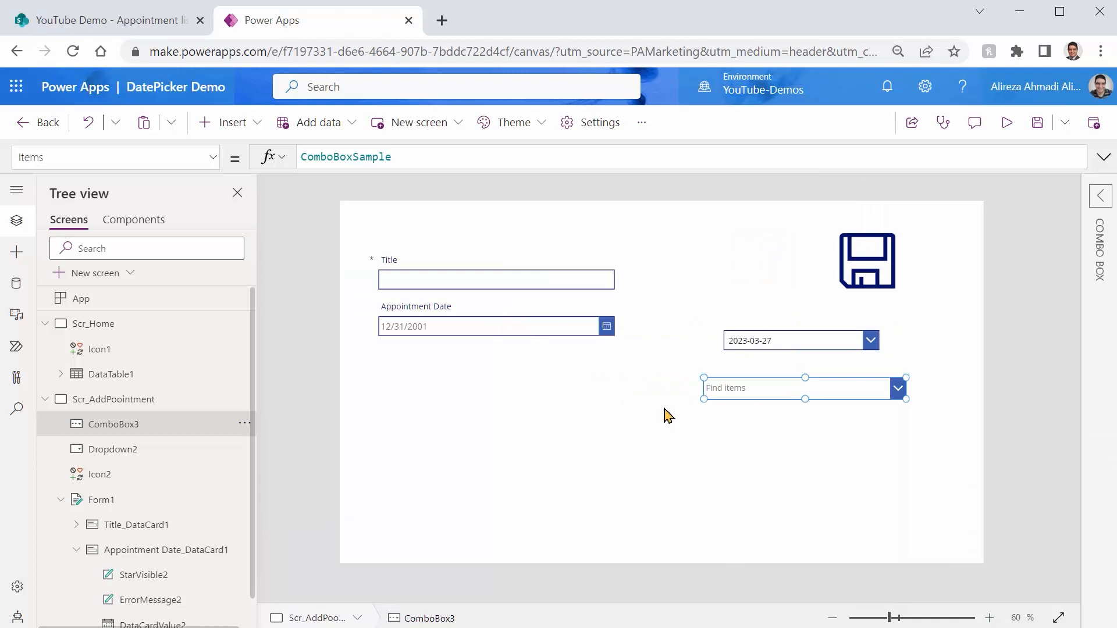
left_click(345, 156)
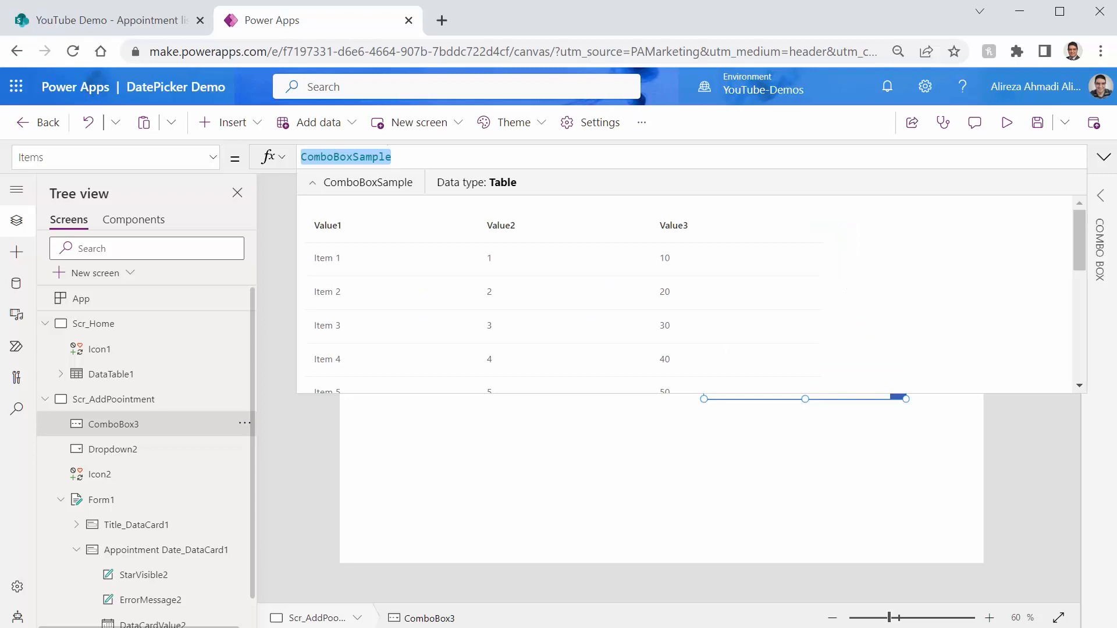
type("[]")
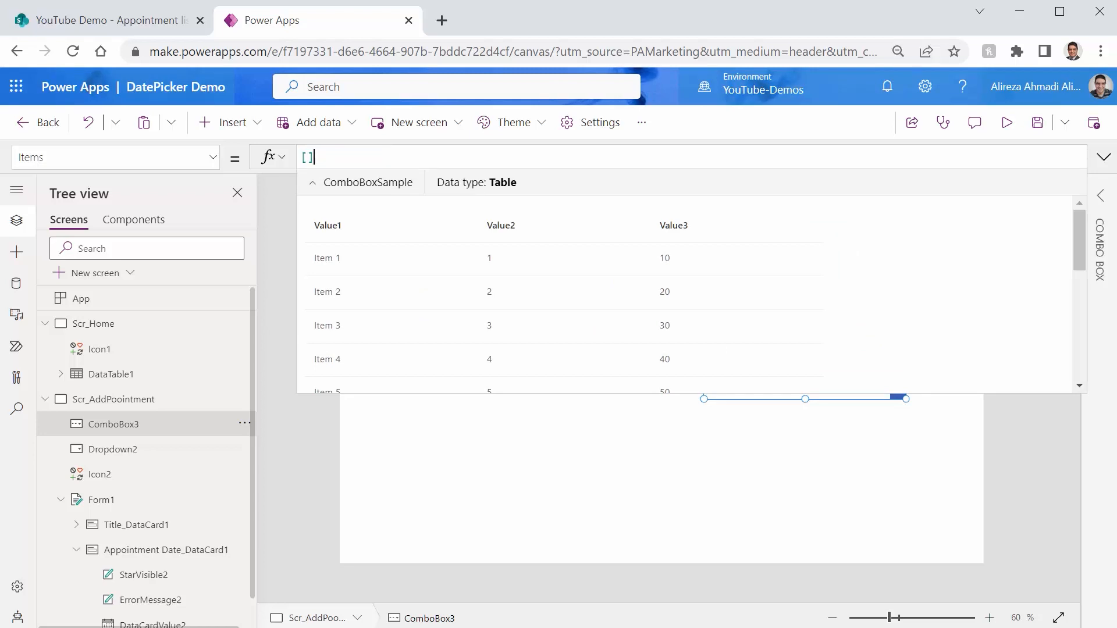
type("[]")
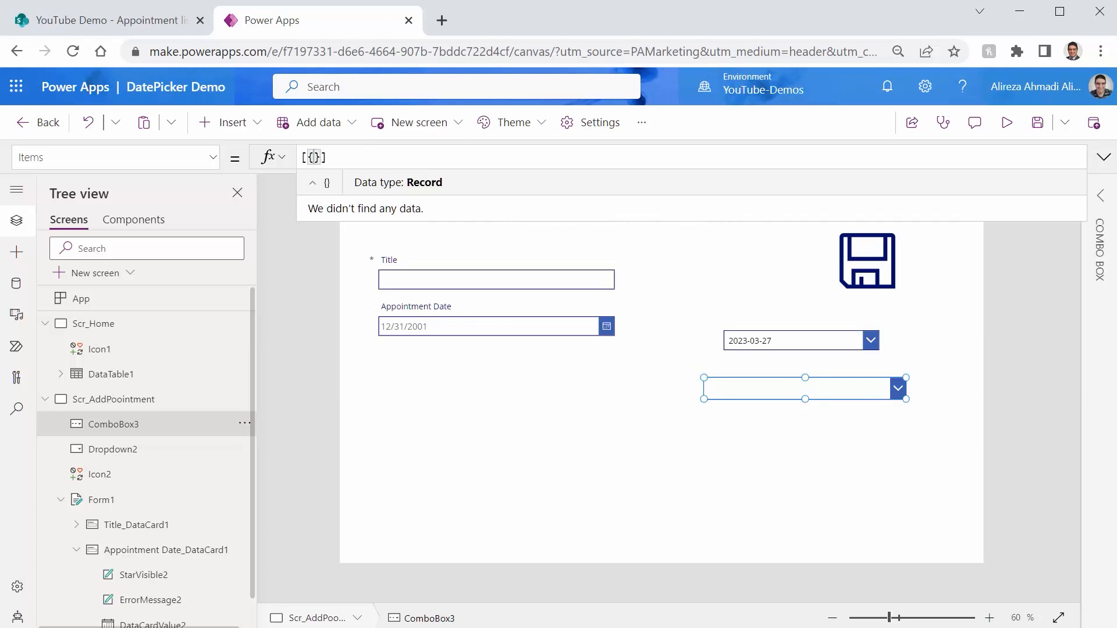
type("Date")
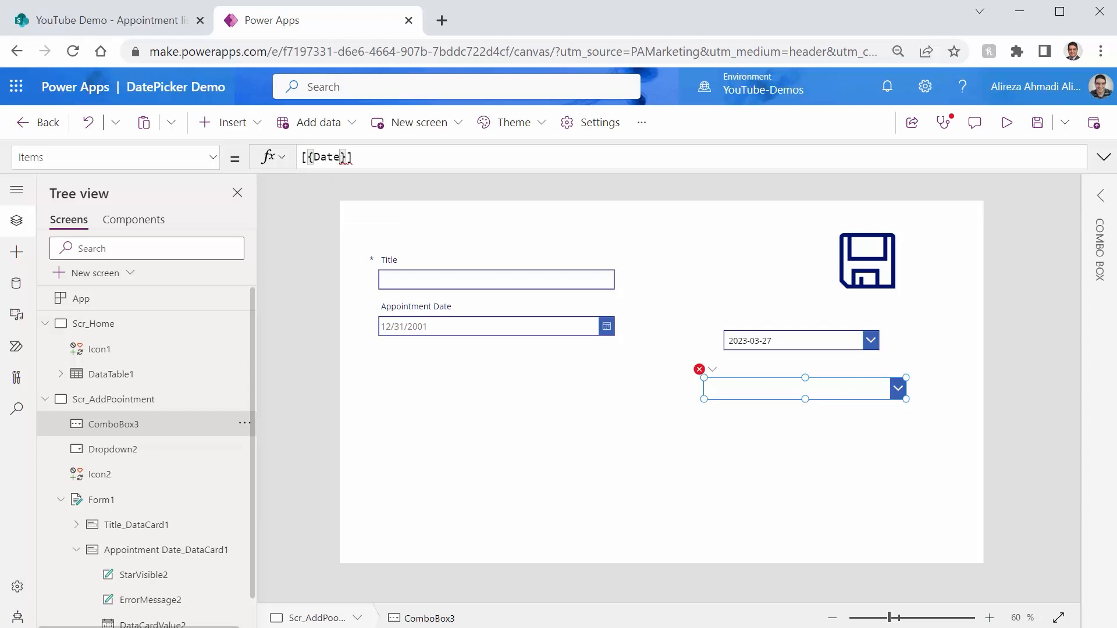
type("Today()}, {Date: Today() + 1")
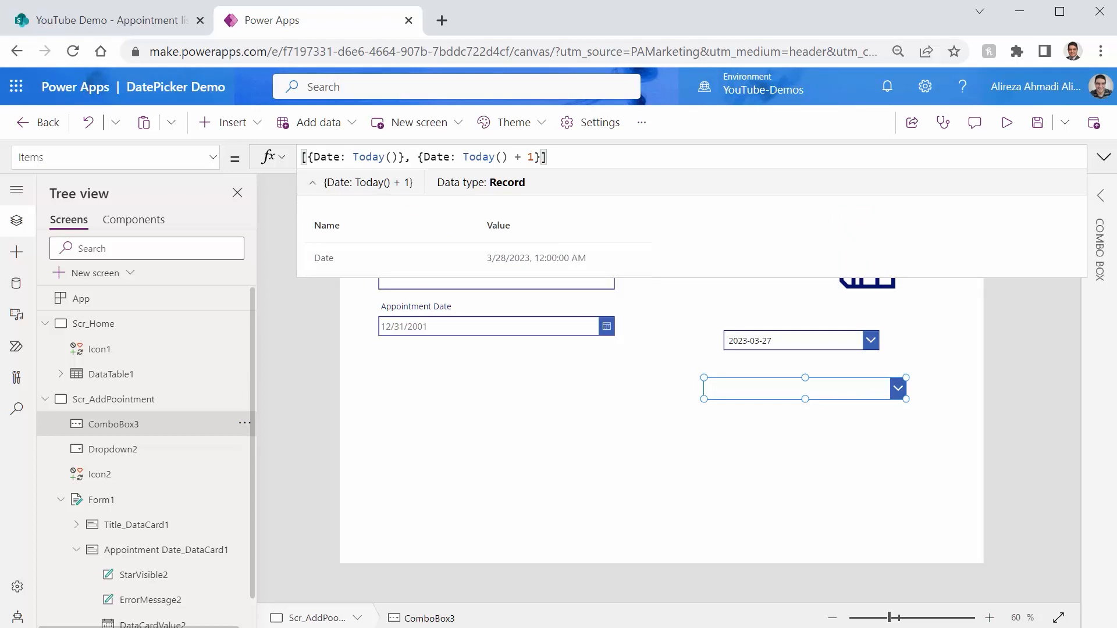
type(", {Date: Today()}")
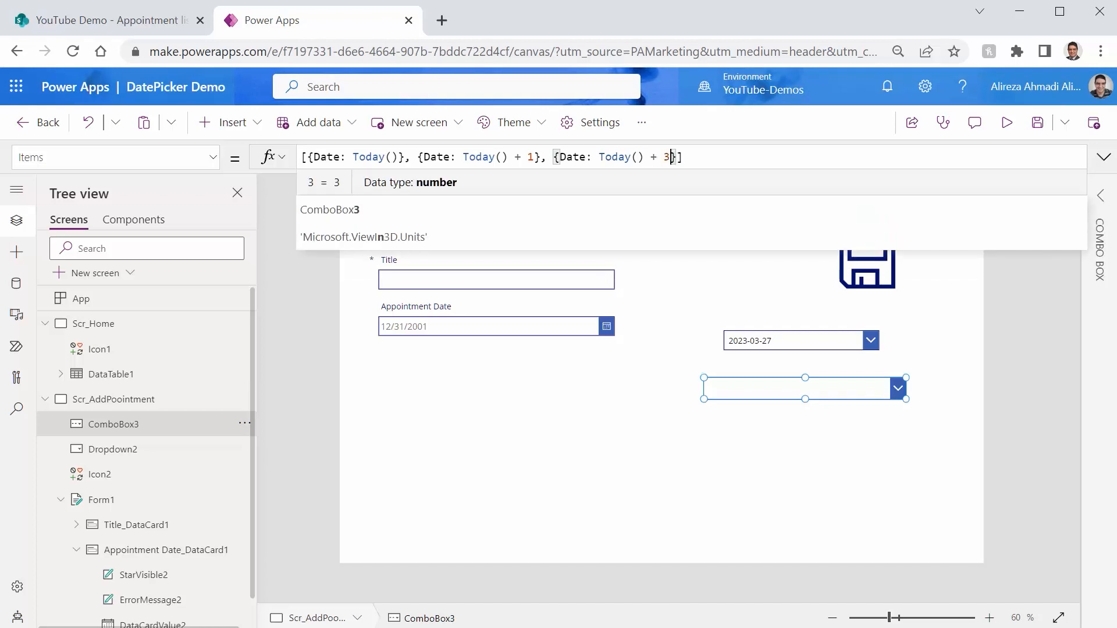
left_click(1037, 122)
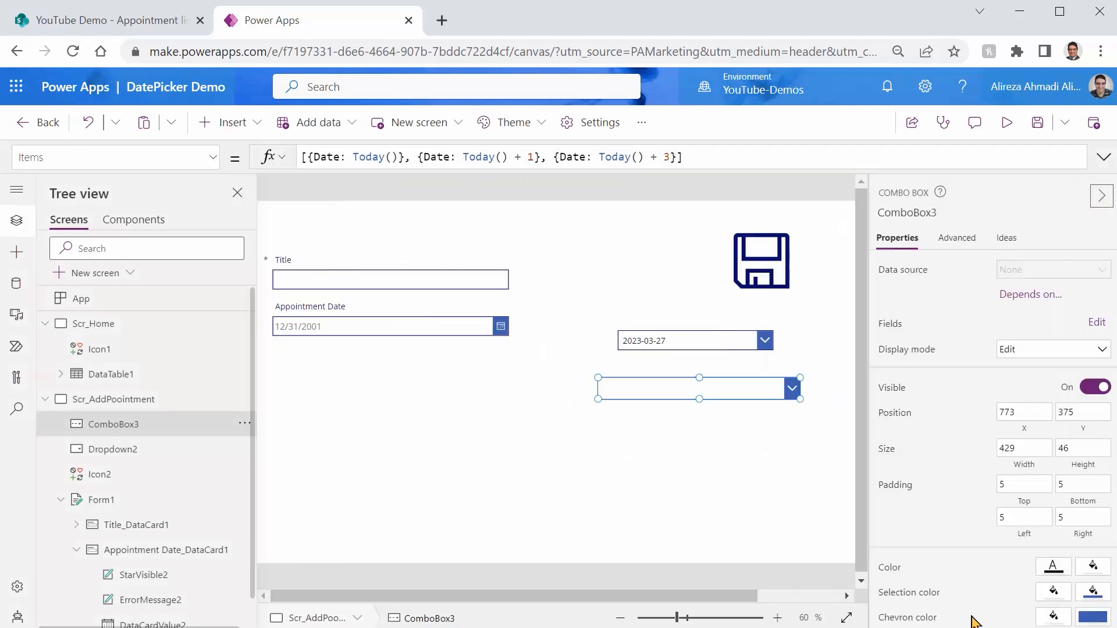
Step: Turn off multiple selections for ComboBox3, preview the app, then reselect the combo box
scroll("down", 3)
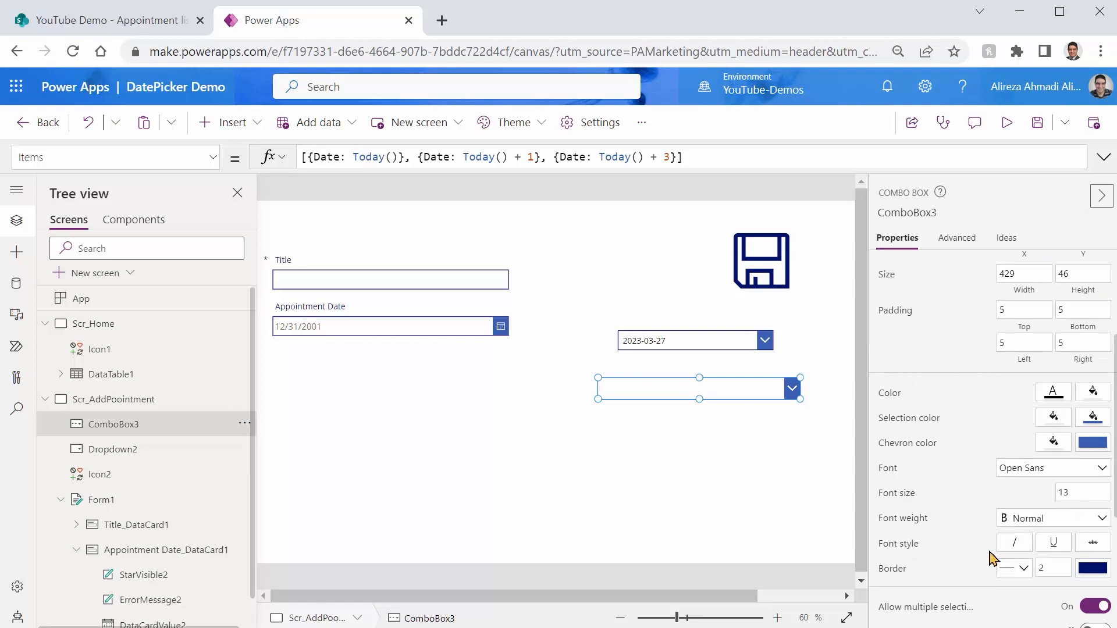
scroll("down", 3)
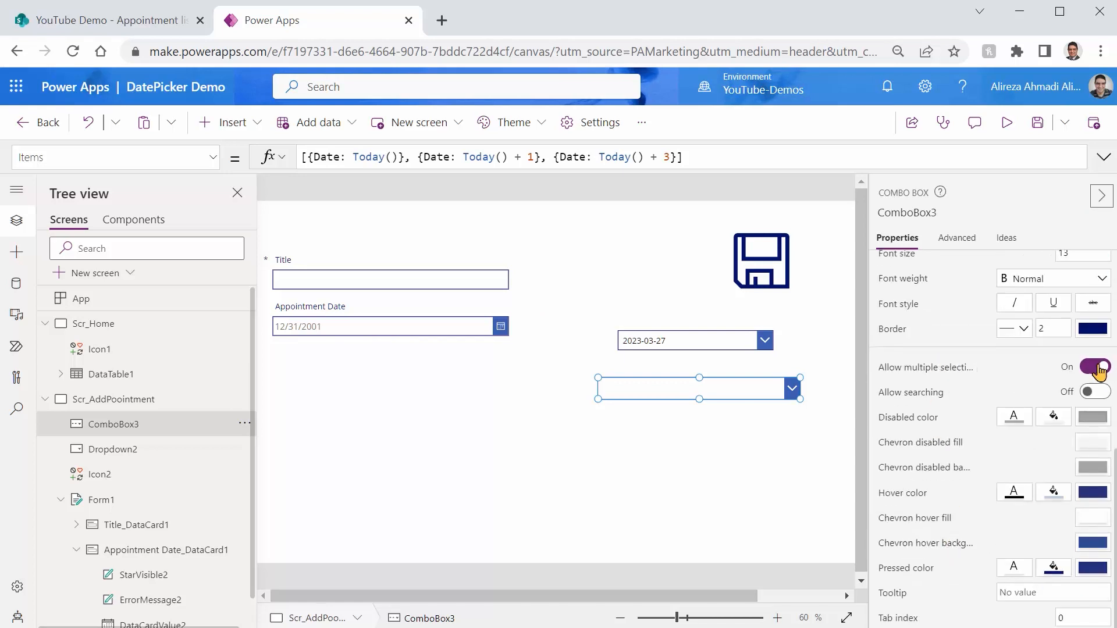
left_click(1096, 367)
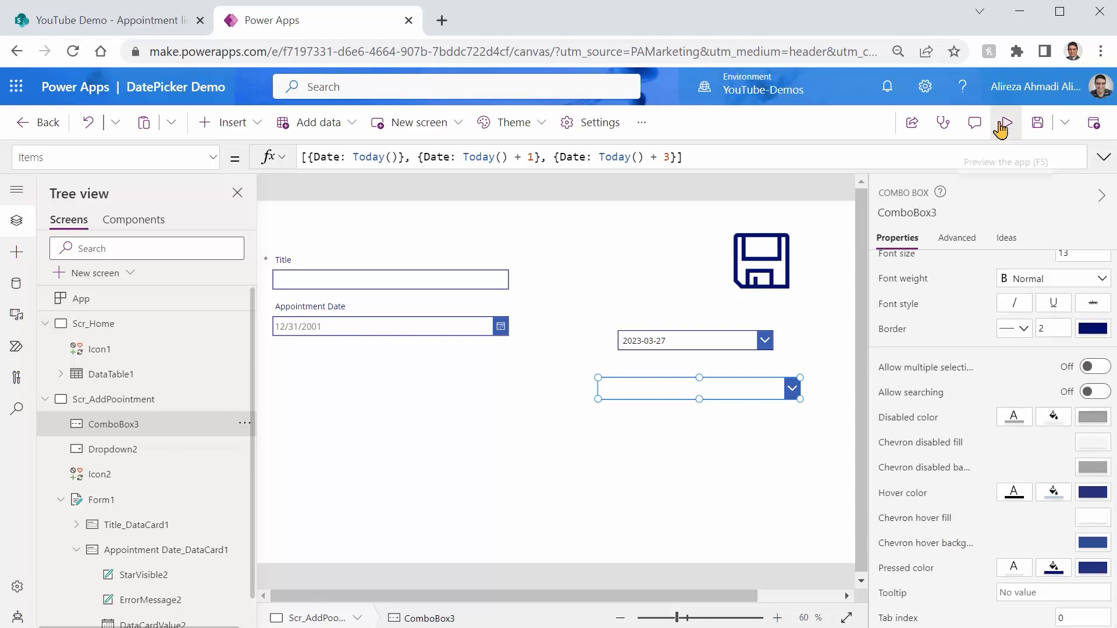
left_click(1004, 123)
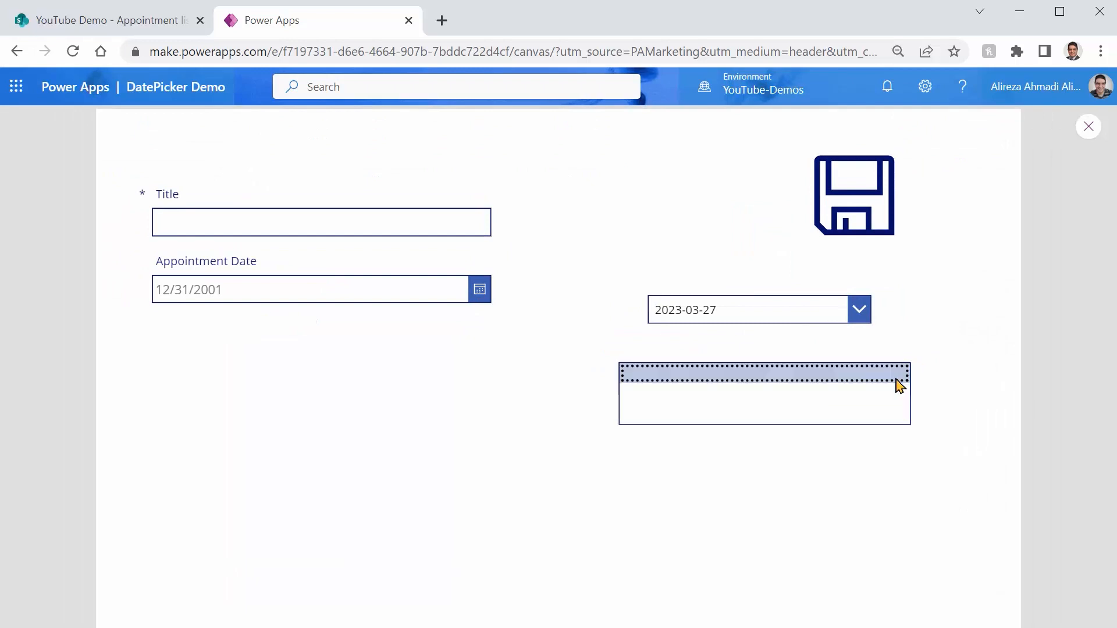
mouse_move(1065, 157)
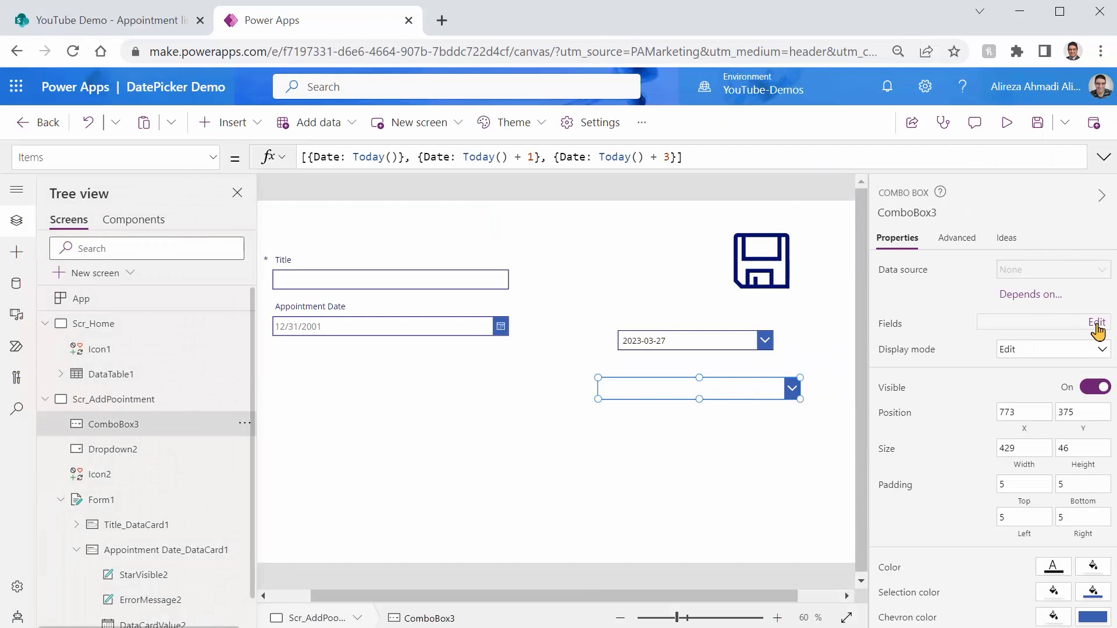
left_click(1096, 323)
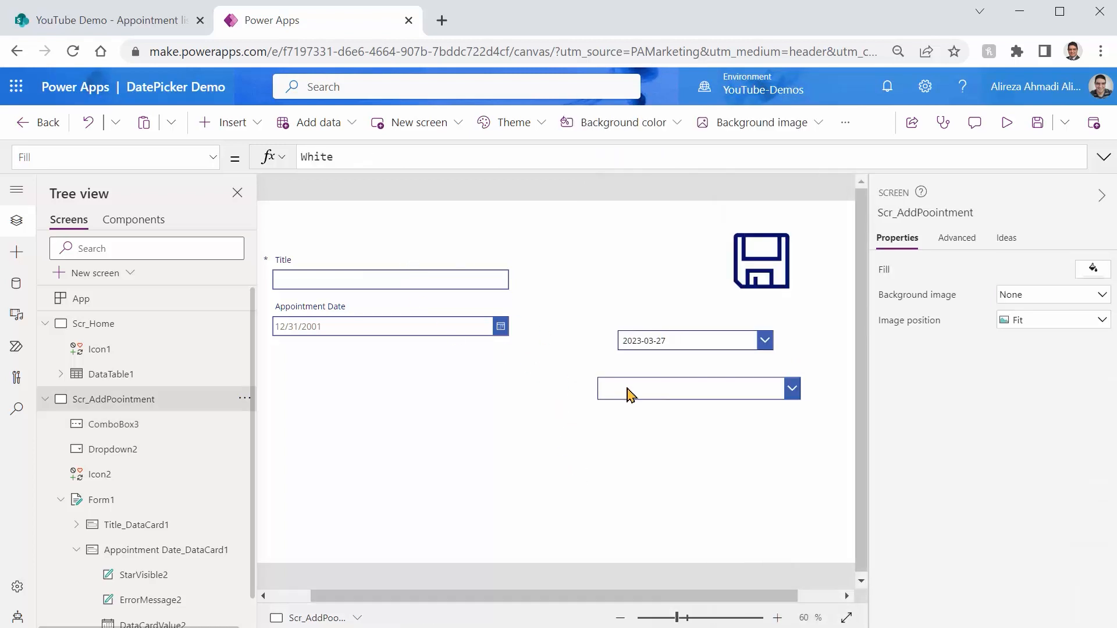
left_click(690, 388)
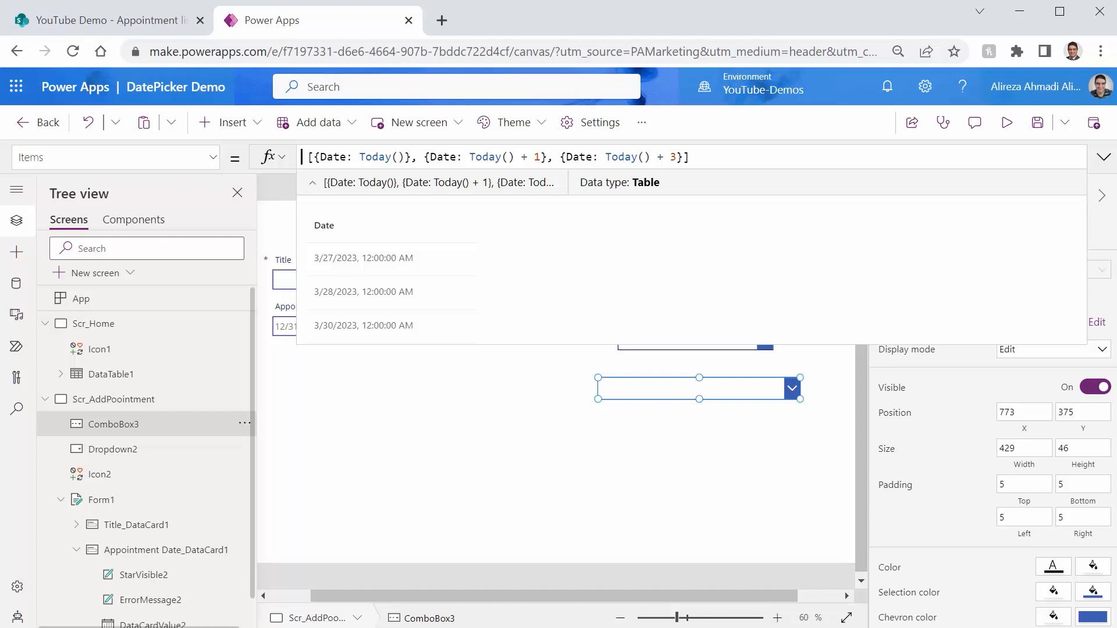
Step: Wrap ComboBox3's Items in AddColumns, adding DateString as Text(ThisRecord.Date, "yyyy-mm-dd")
type("AddColumns(")
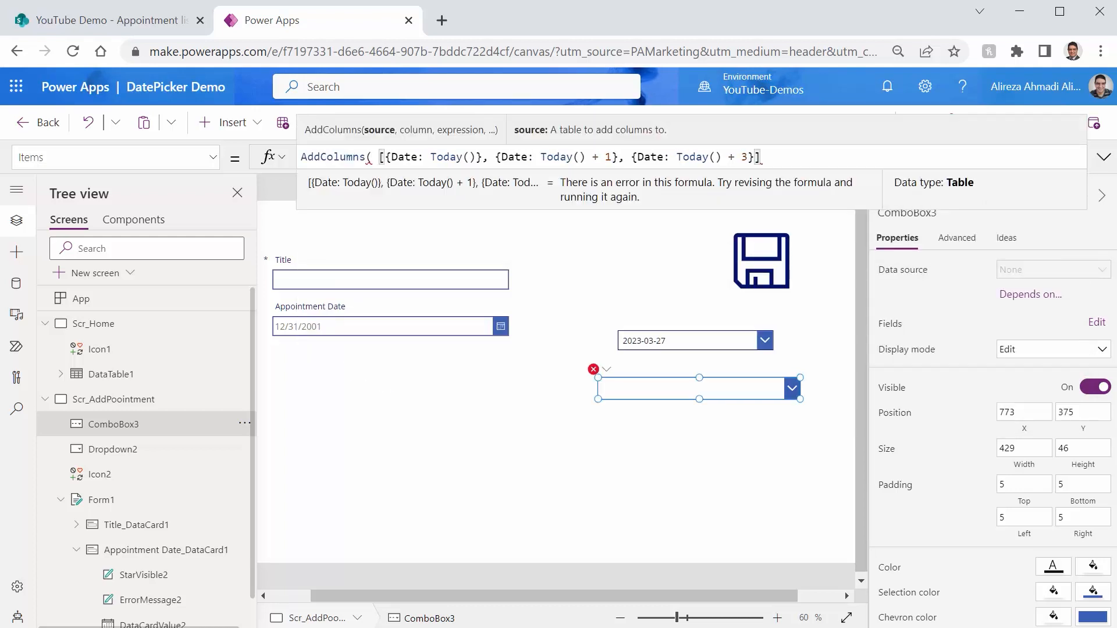
type(",")
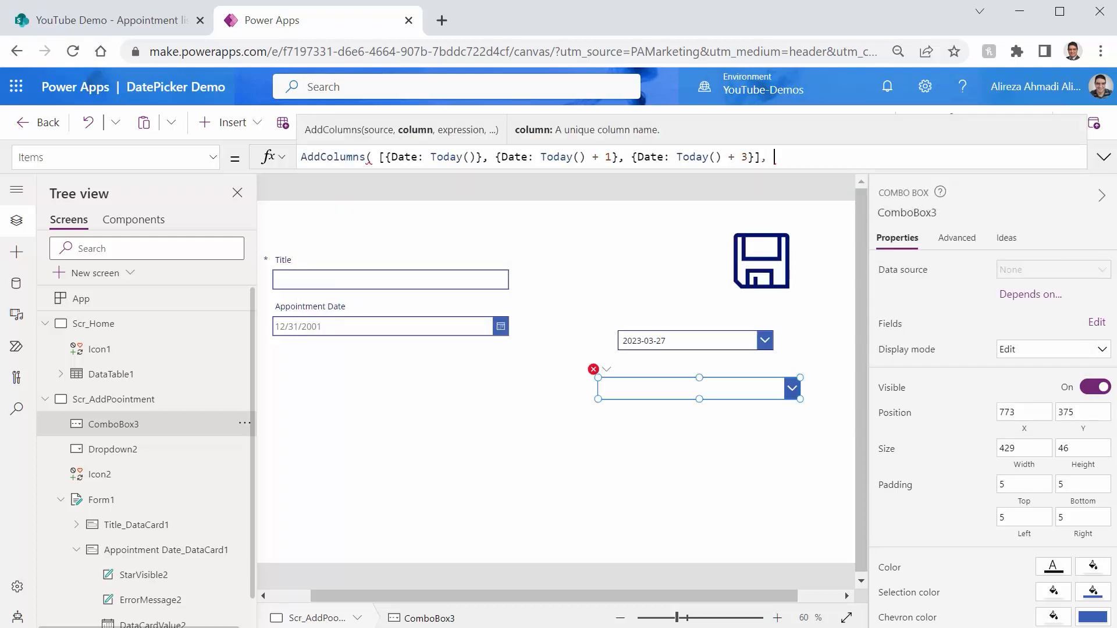
type("\"\"")
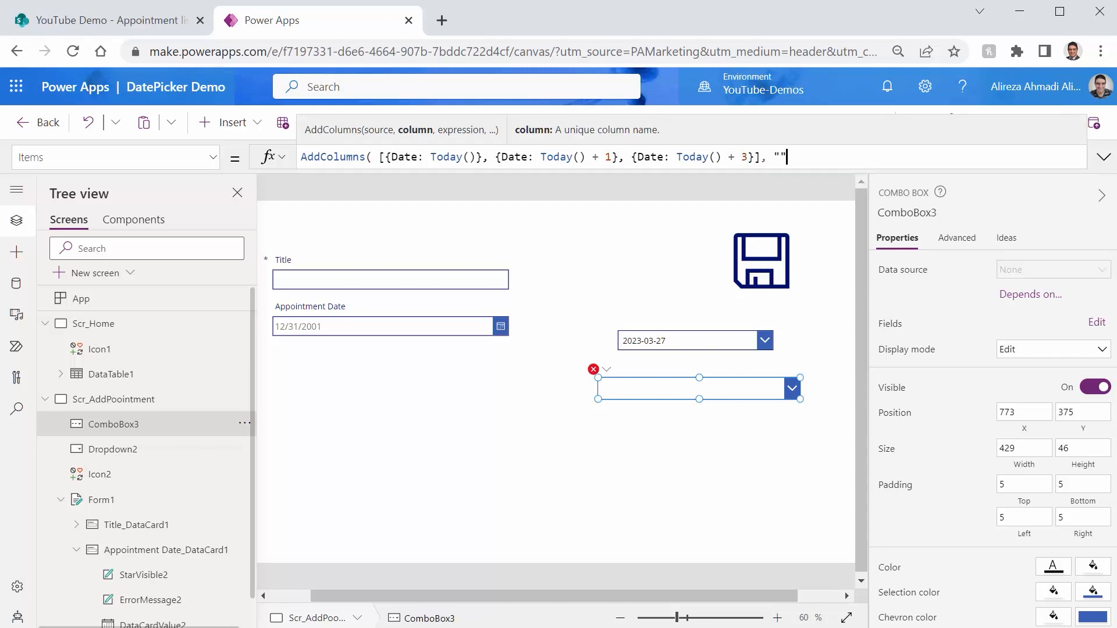
type("S")
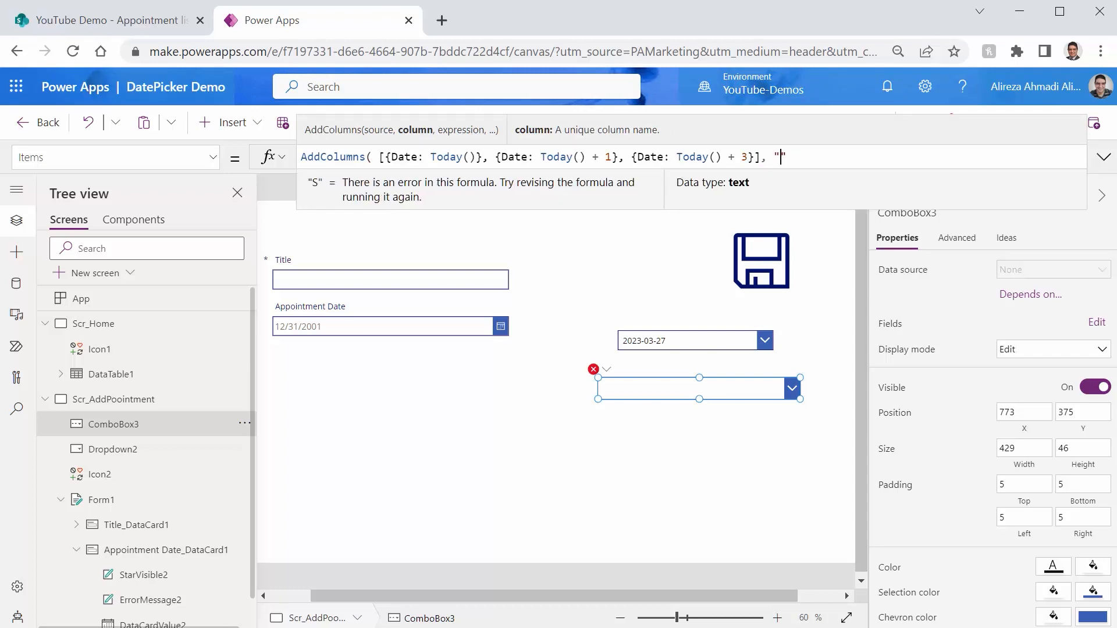
type("DateString")
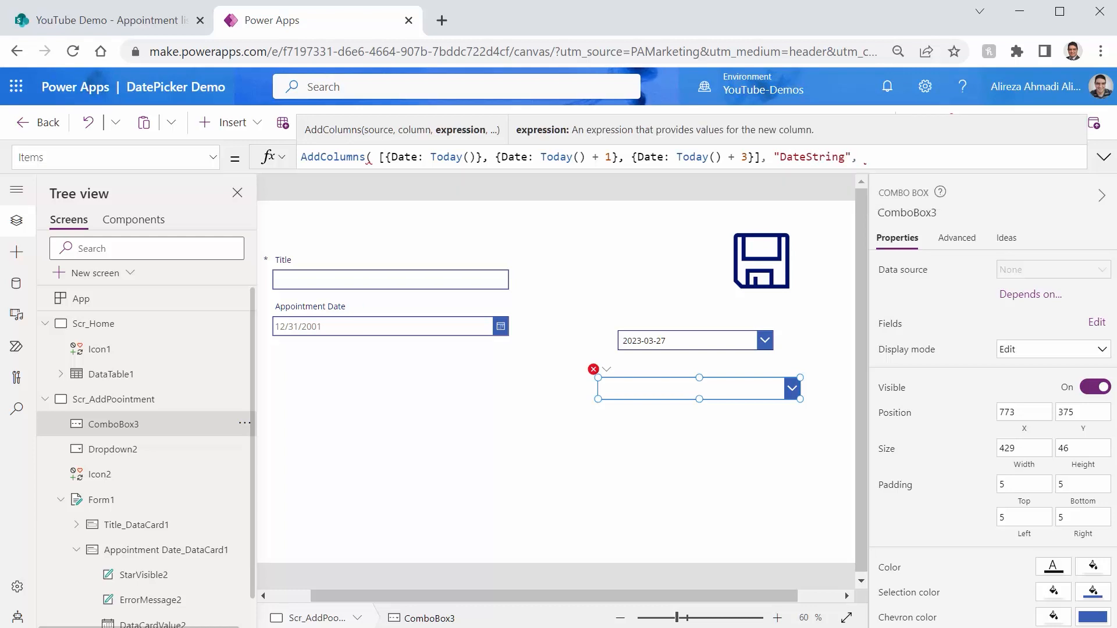
type("ThisRecord")
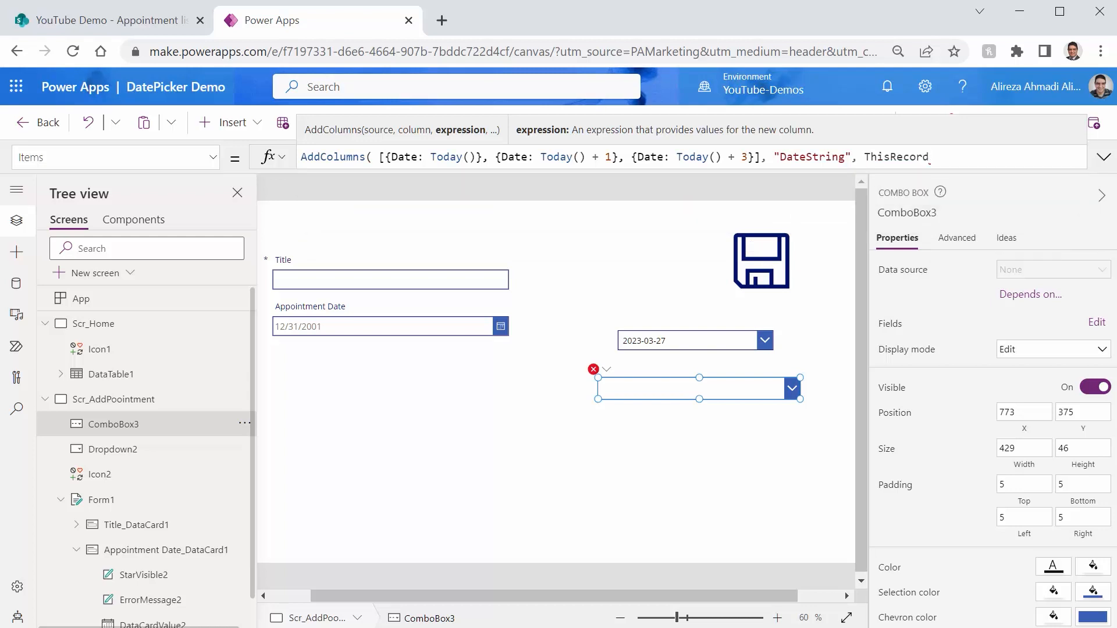
type(".Date")
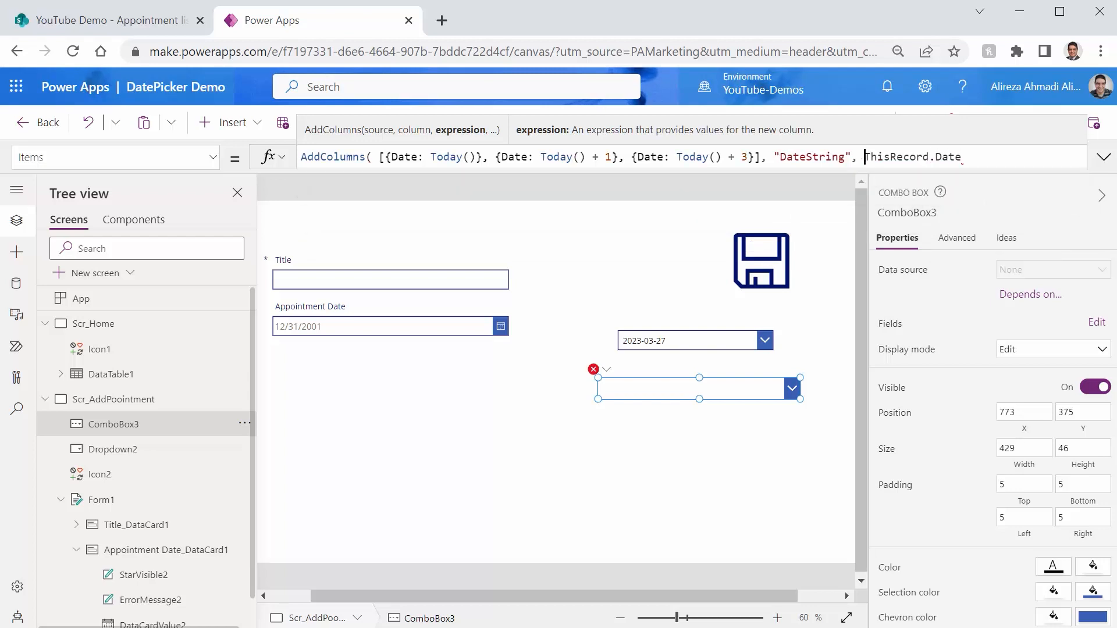
type("Text T")
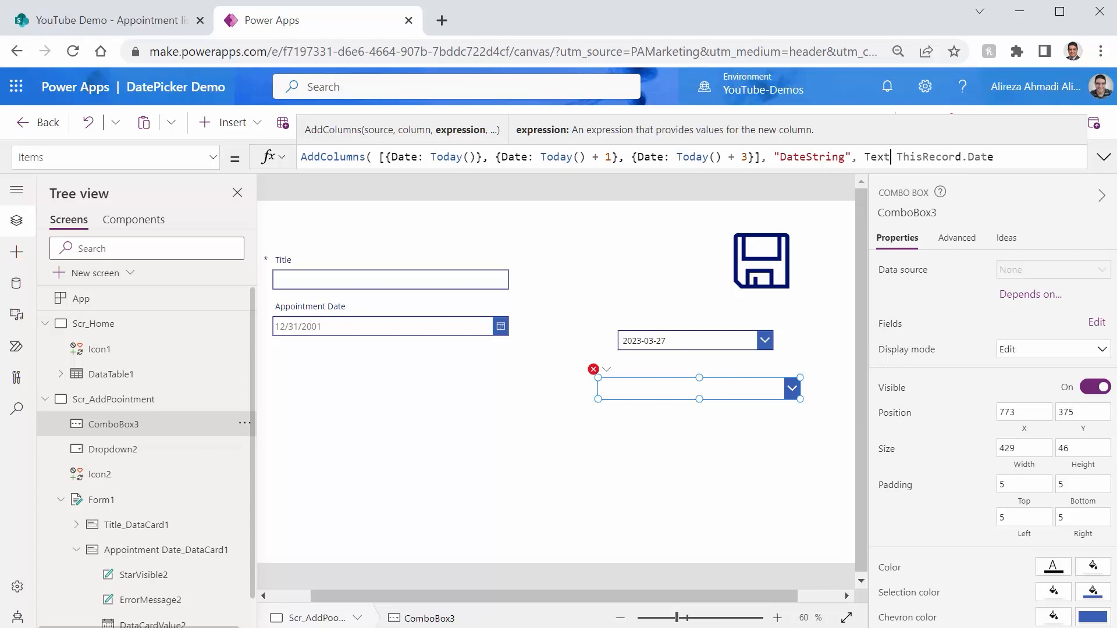
type("(")
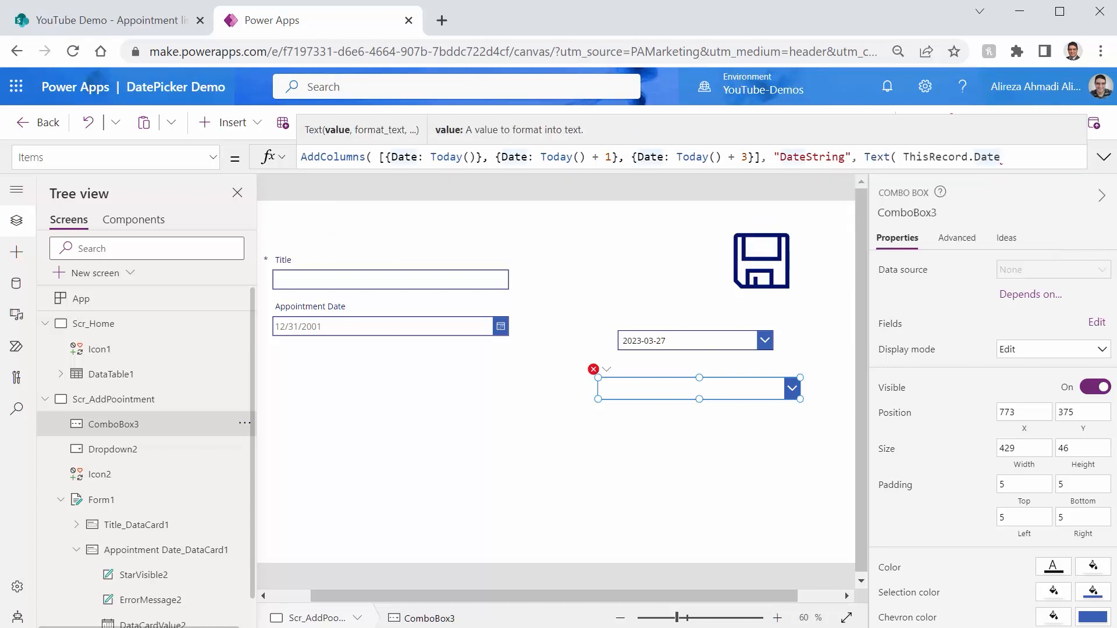
type(", \"")
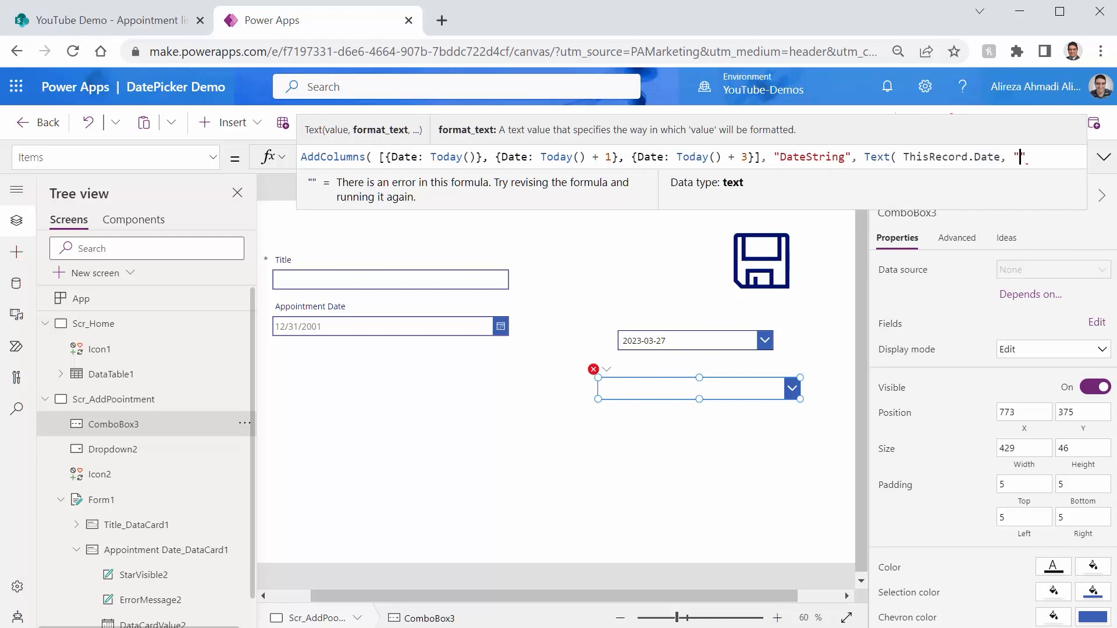
type("yyyy-mm-")
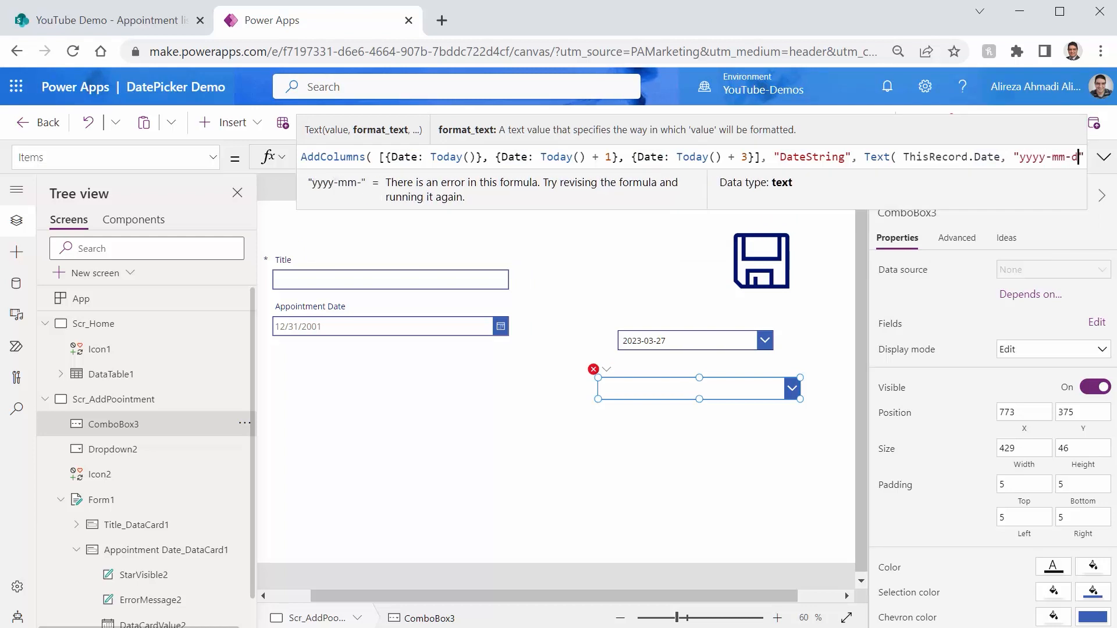
type("d")
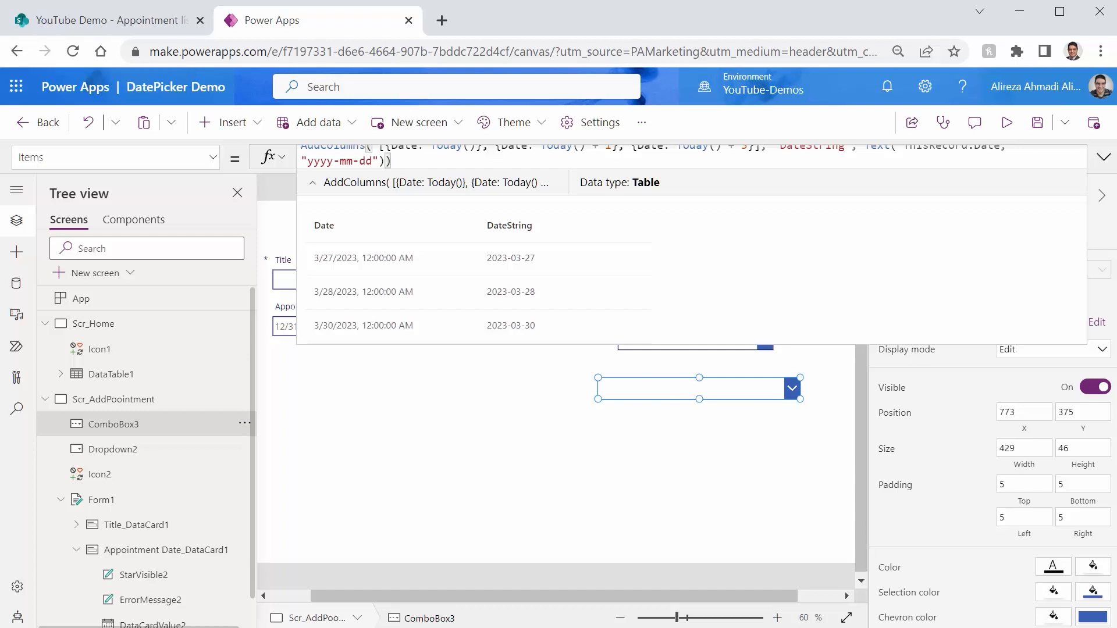
mouse_move(356, 336)
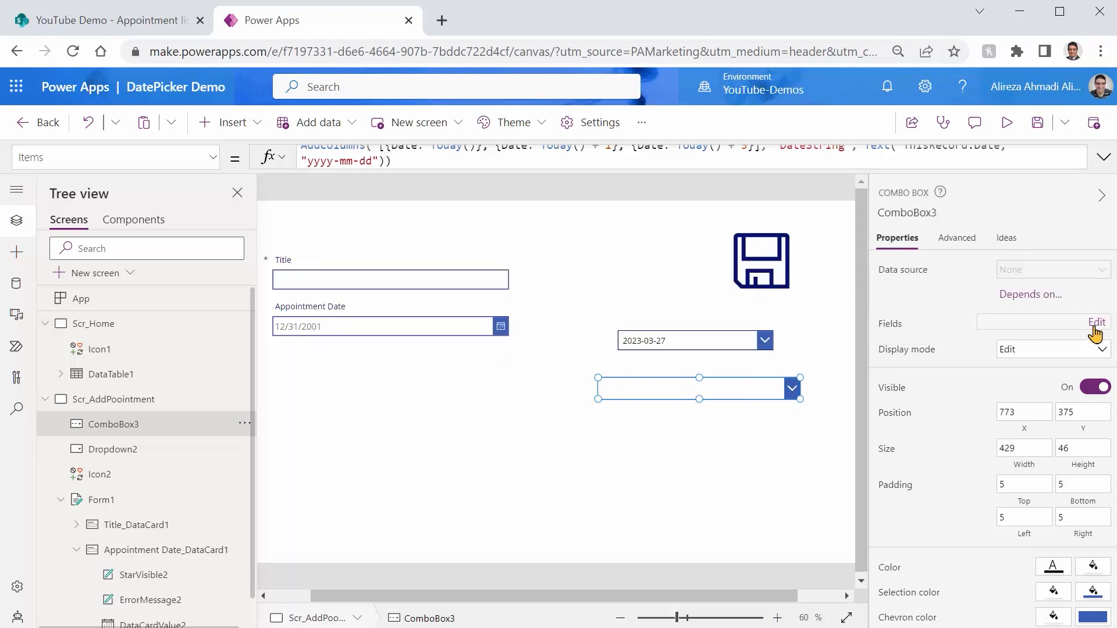
Step: Keep DateString as ComboBox3's primary text and change its layout to Double
left_click(1096, 323)
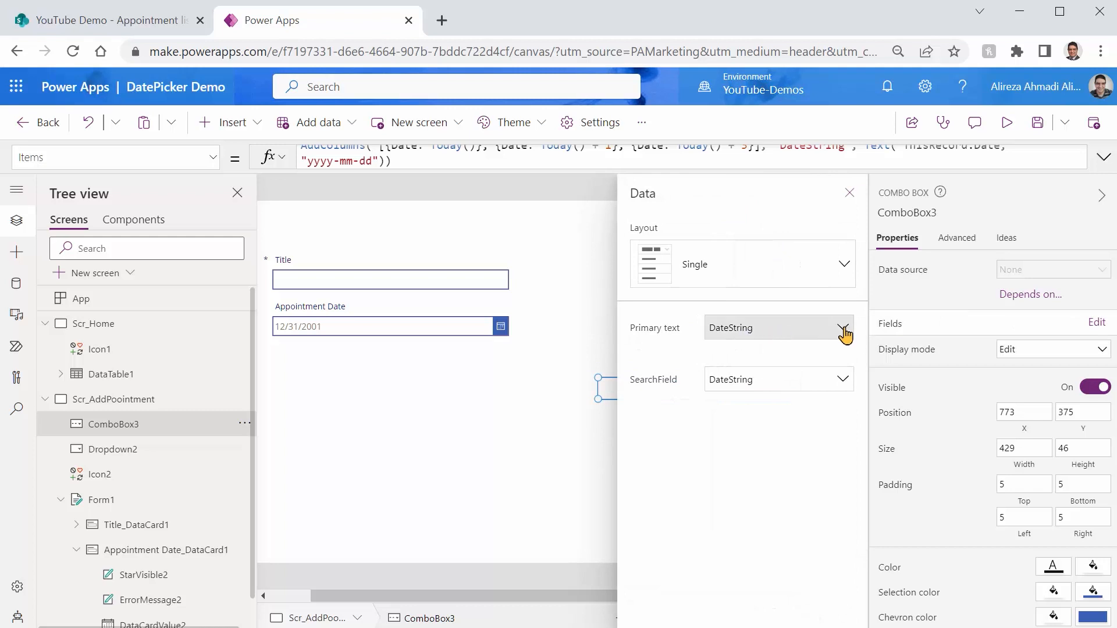
left_click(844, 327)
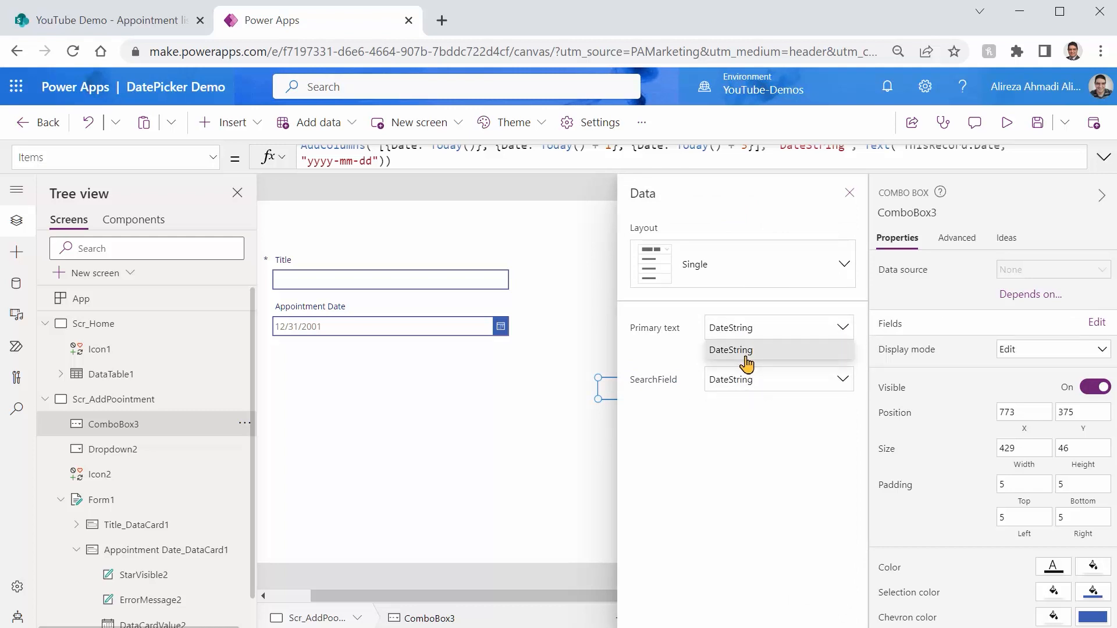
left_click(1007, 123)
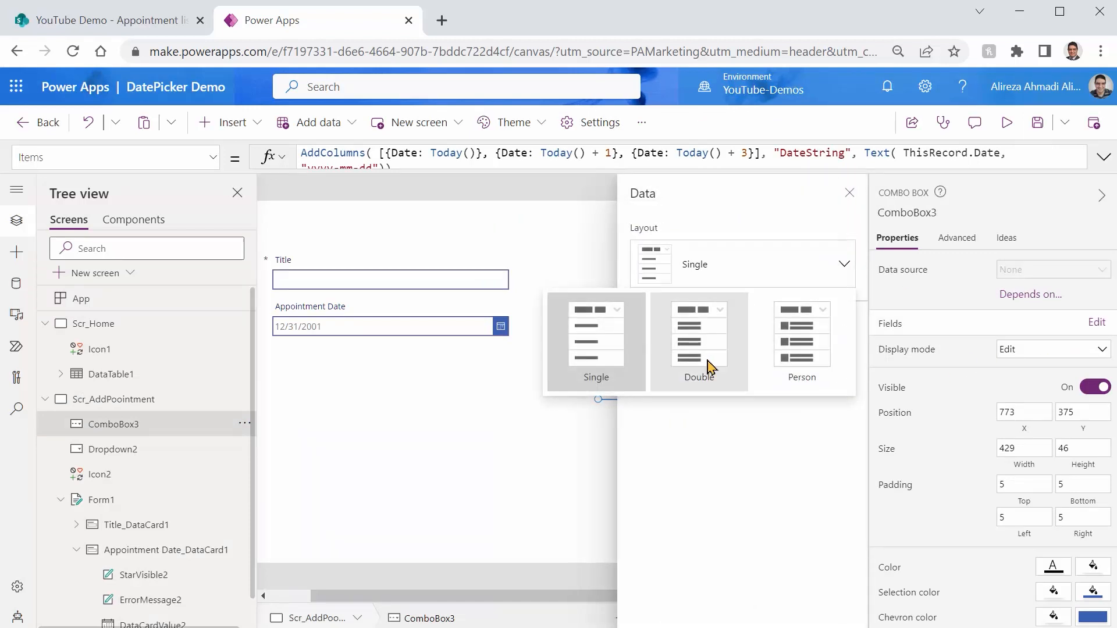
left_click(698, 343)
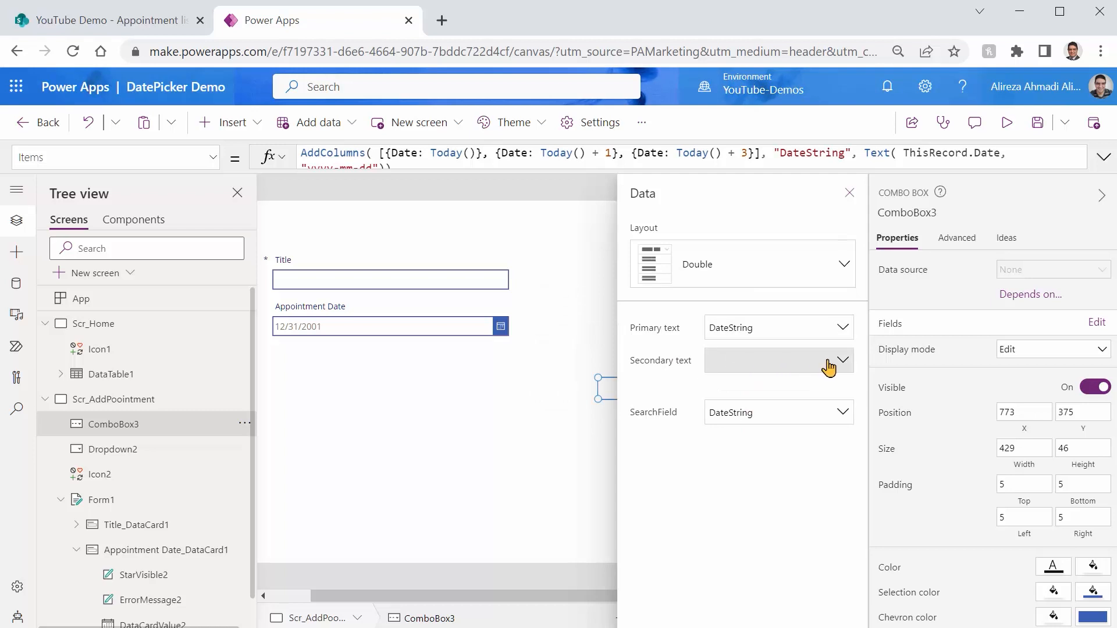
mouse_move(623, 396)
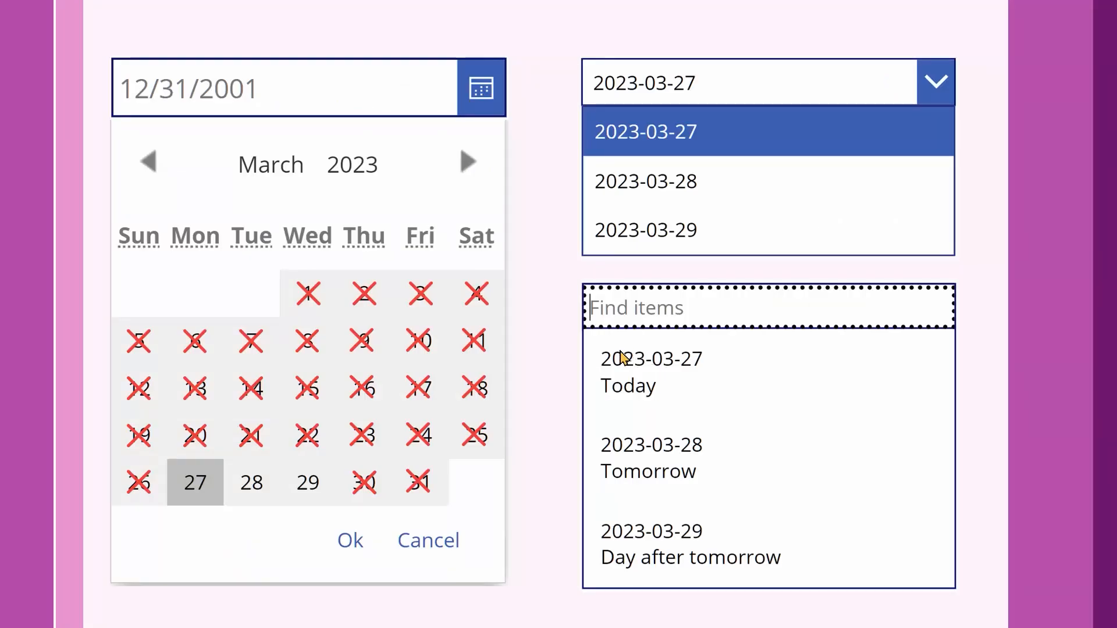
mouse_move(634, 503)
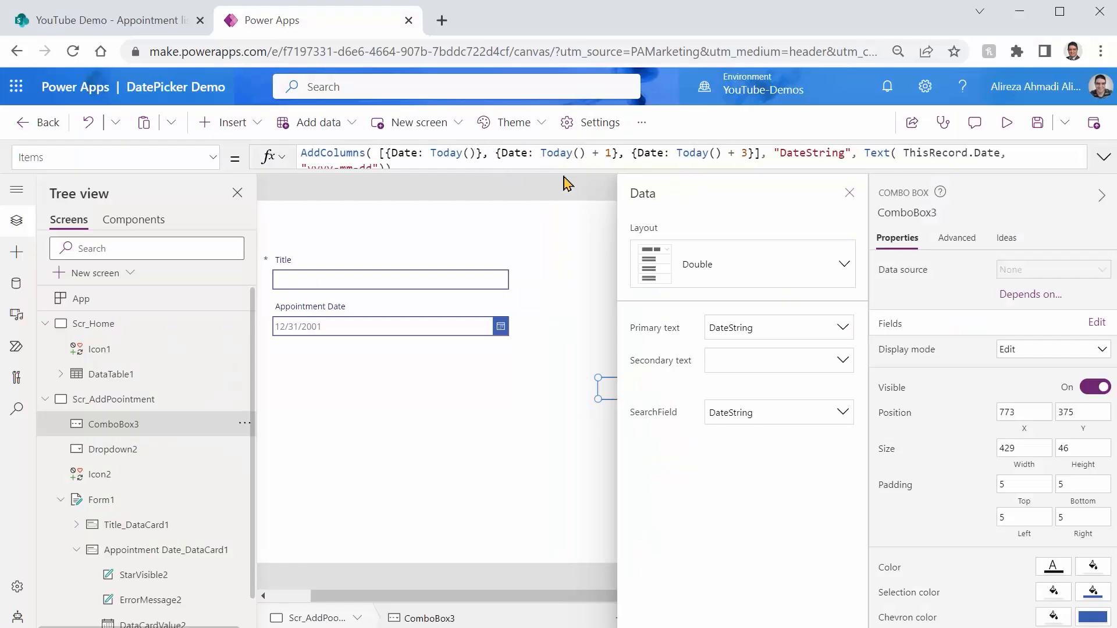
Step: Add Day labels "Today", "Tomorrow" and "Day after tomorrow" to ComboBox3's Items records
left_click(478, 154)
type(", ")
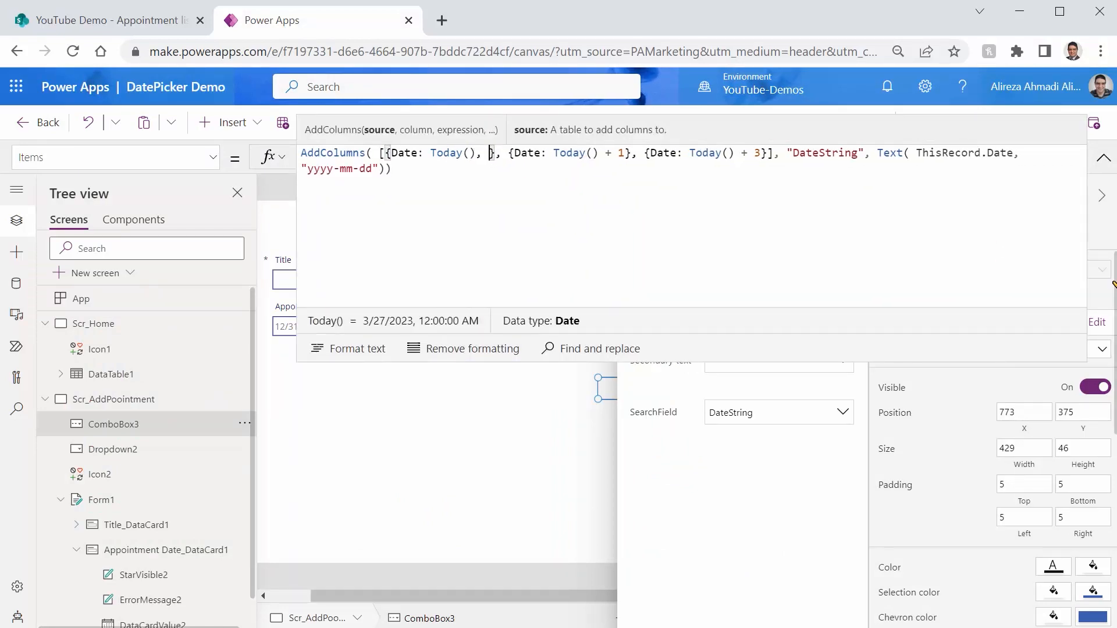
type("Day:\"Today")
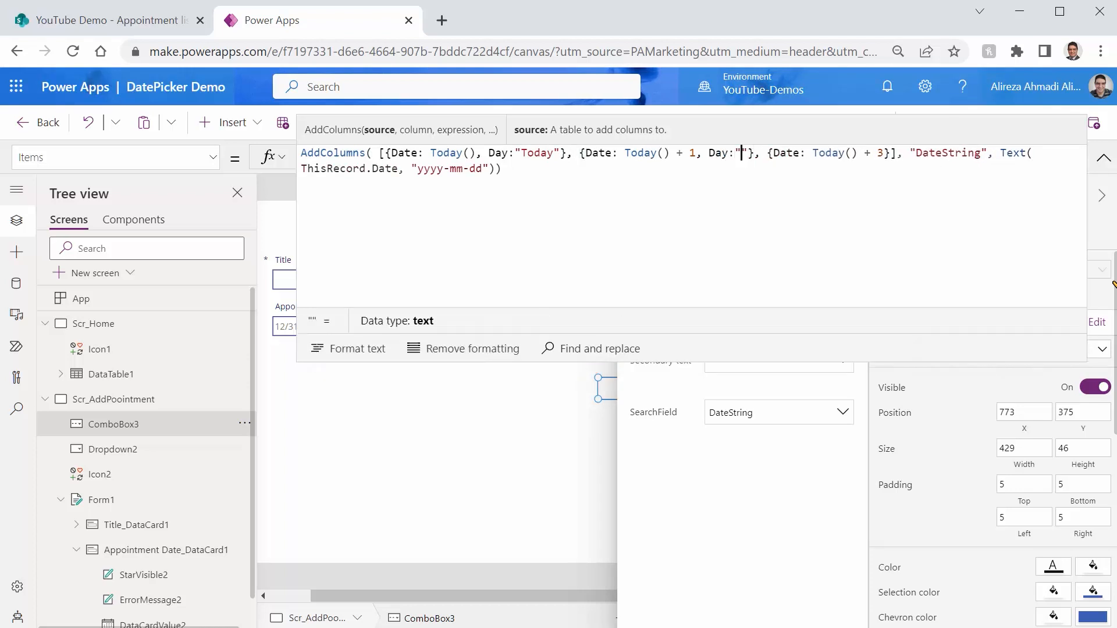
type("Tomorrow")
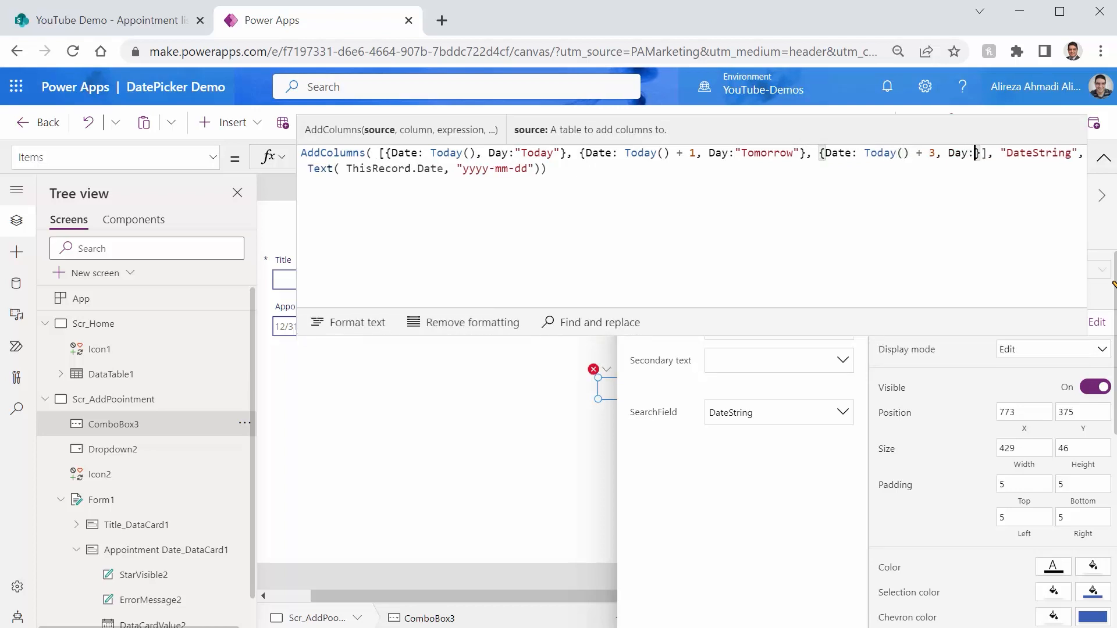
type("Day after")
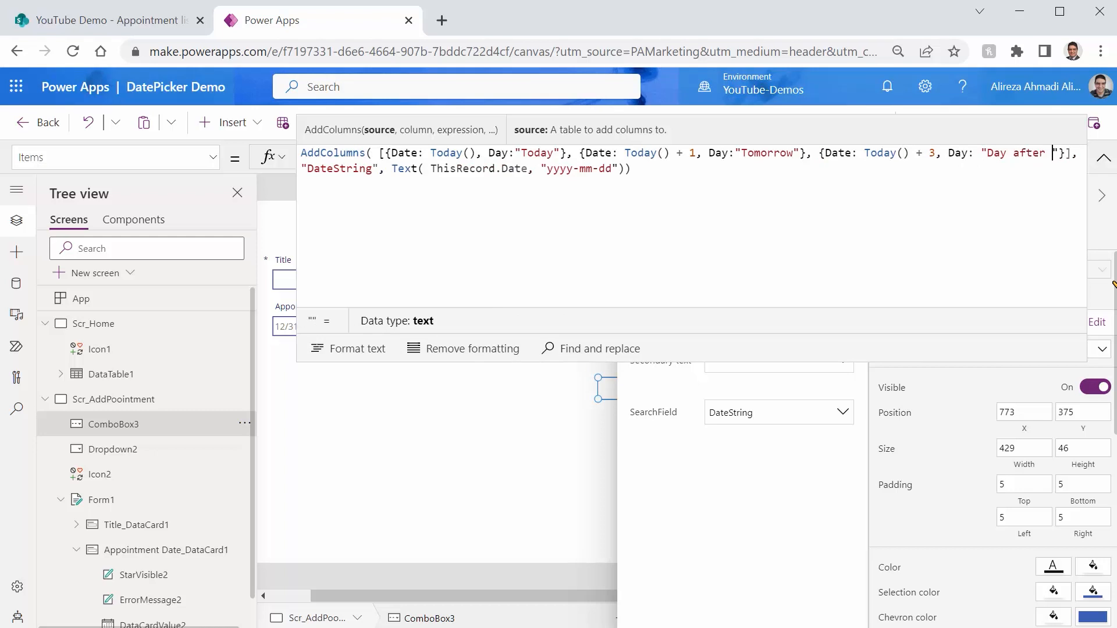
type("tomorrow")
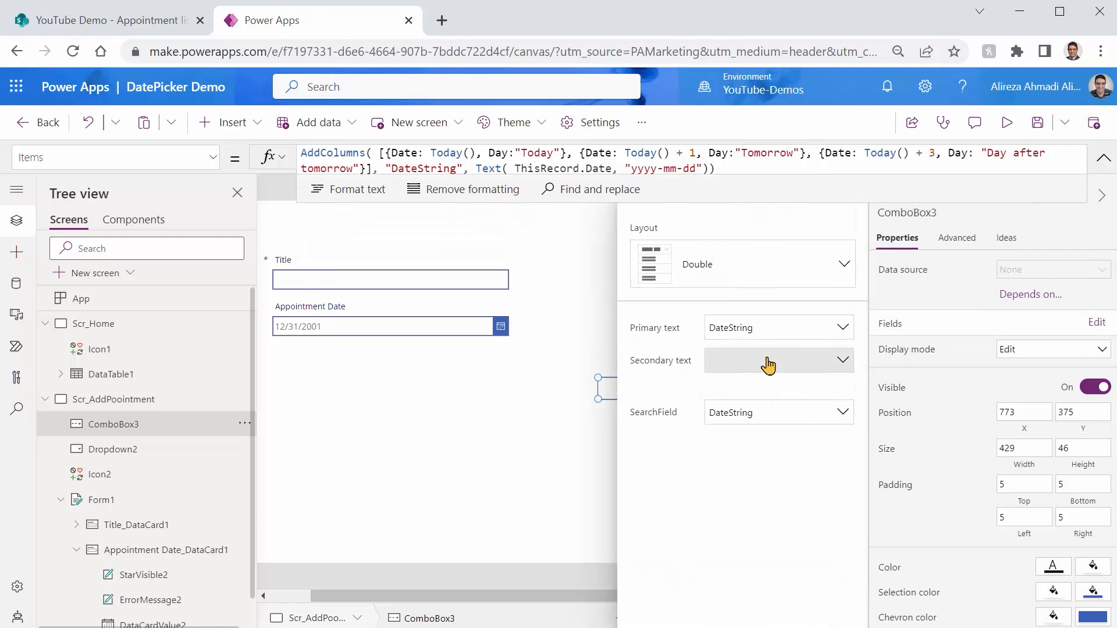
Step: Set ComboBox3's secondary text to Day and run the app in preview
left_click(777, 360)
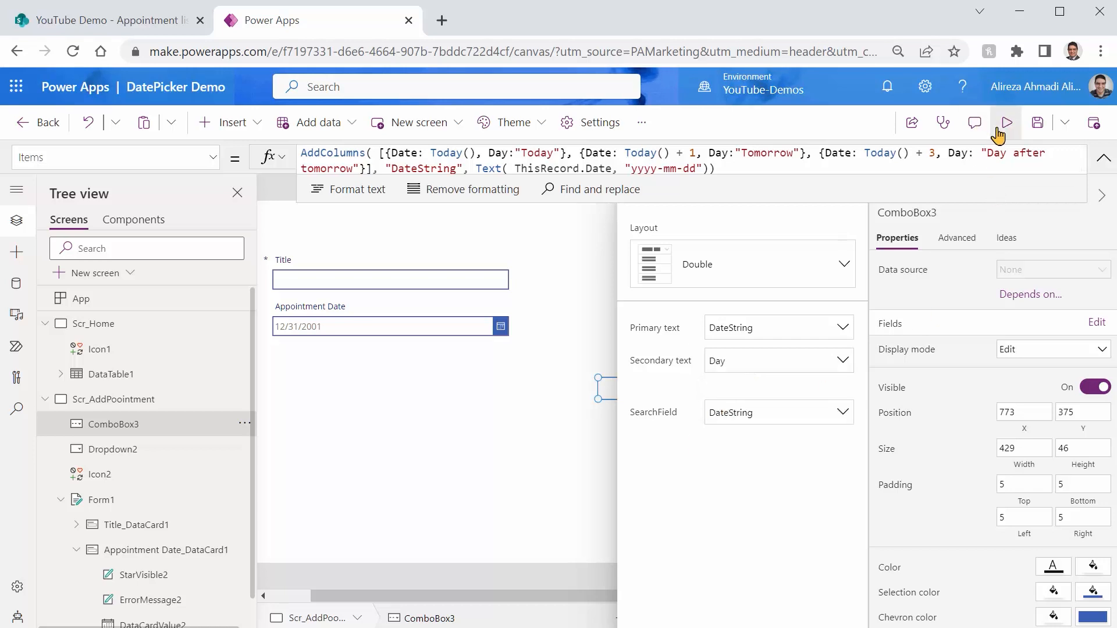
left_click(1005, 123)
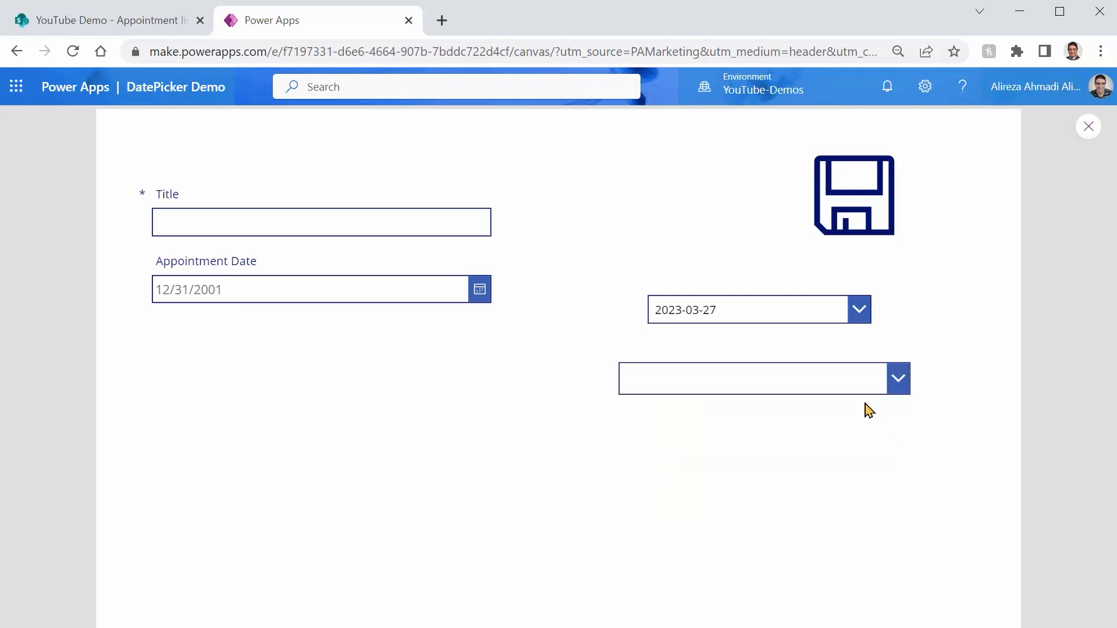
mouse_move(137, 432)
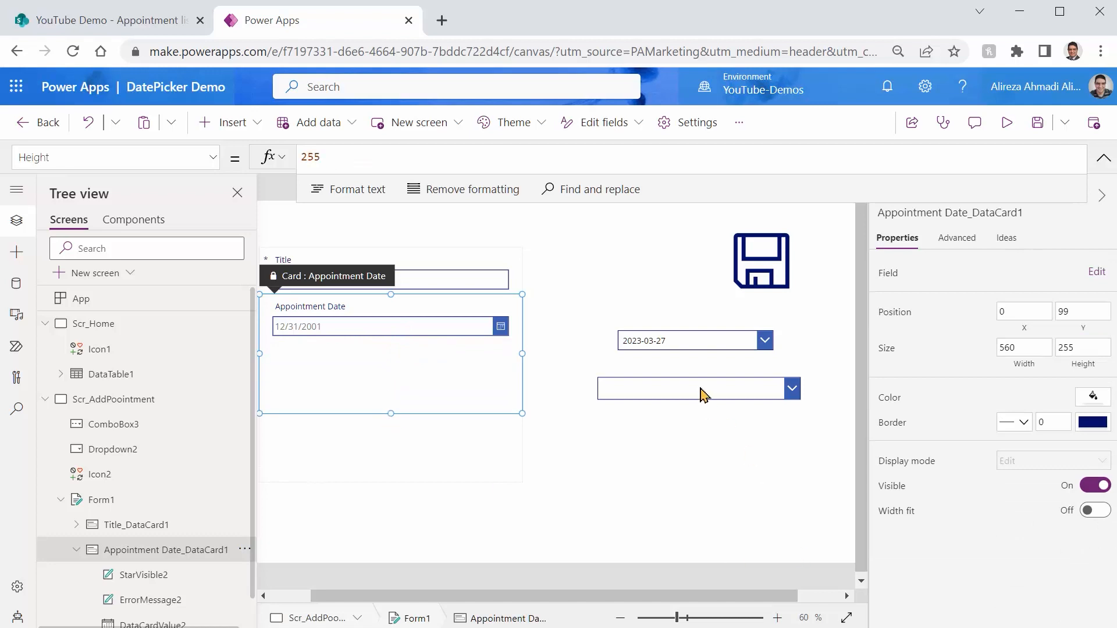
Step: Paste the copied combo box into the Appointment Date card, triggering the locked-card warning
right_click(698, 388)
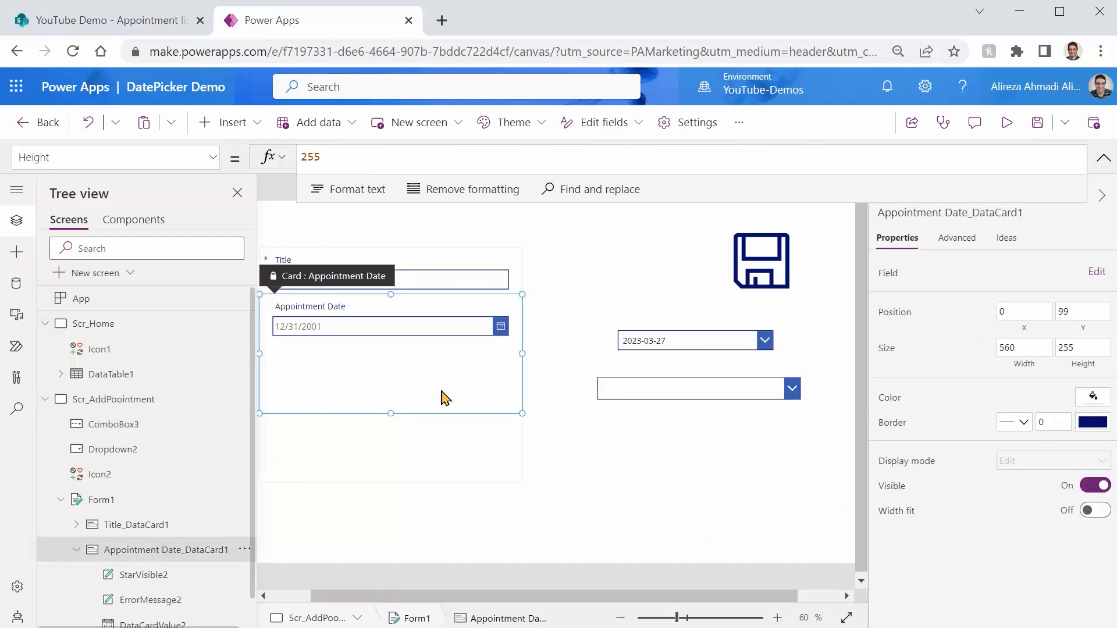
right_click(443, 397)
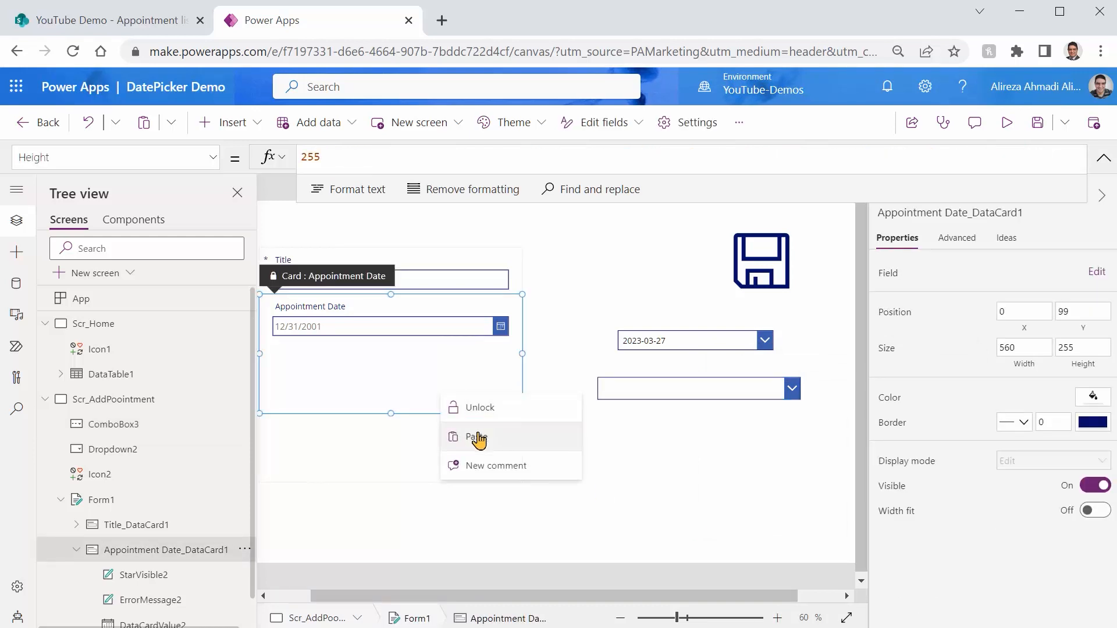
left_click(475, 437)
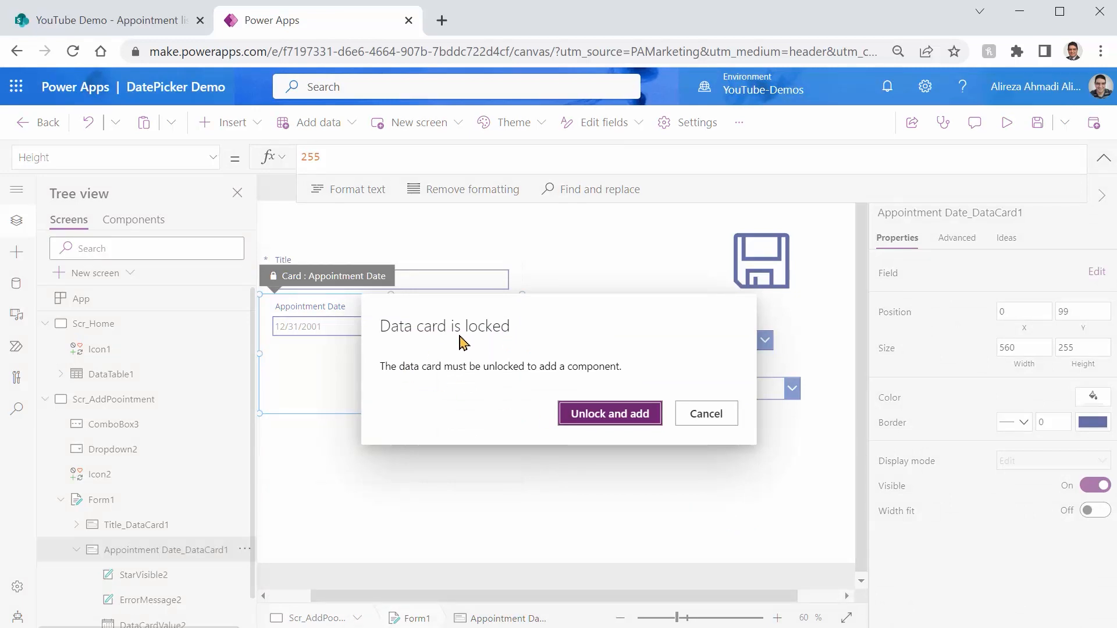
Step: Unlock the card, place ComboBox3_1 under the date picker and widen it to match
left_click(609, 413)
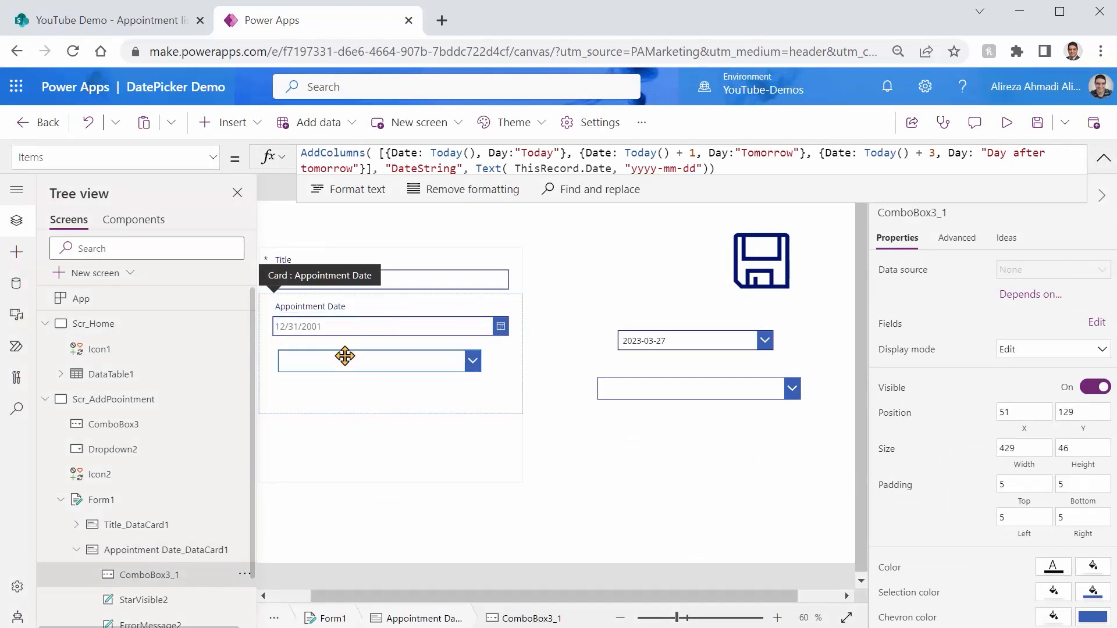
left_click_drag(345, 355, 352, 362)
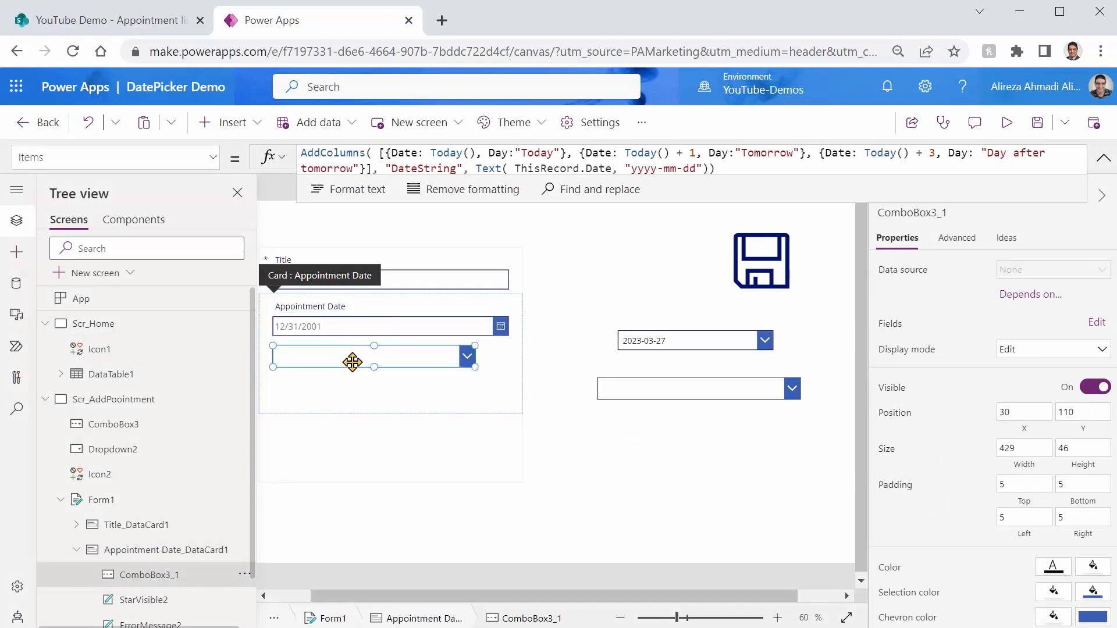
left_click_drag(473, 365, 492, 369)
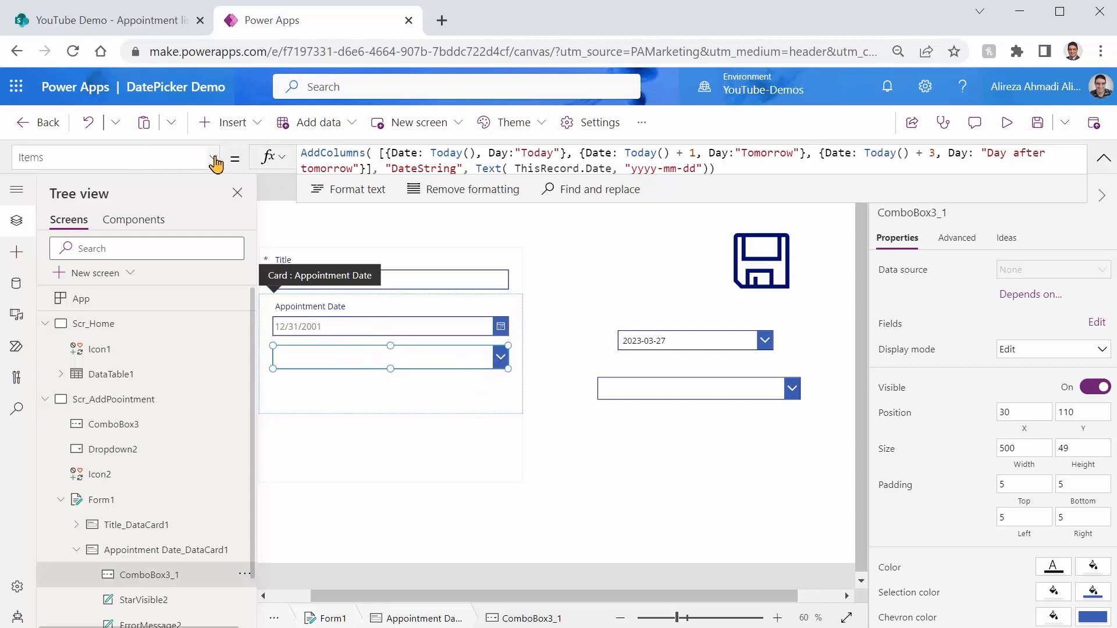
Step: Set ComboBox3_1's Width formula to Parent.Width - 60
left_click(213, 158)
type("Width")
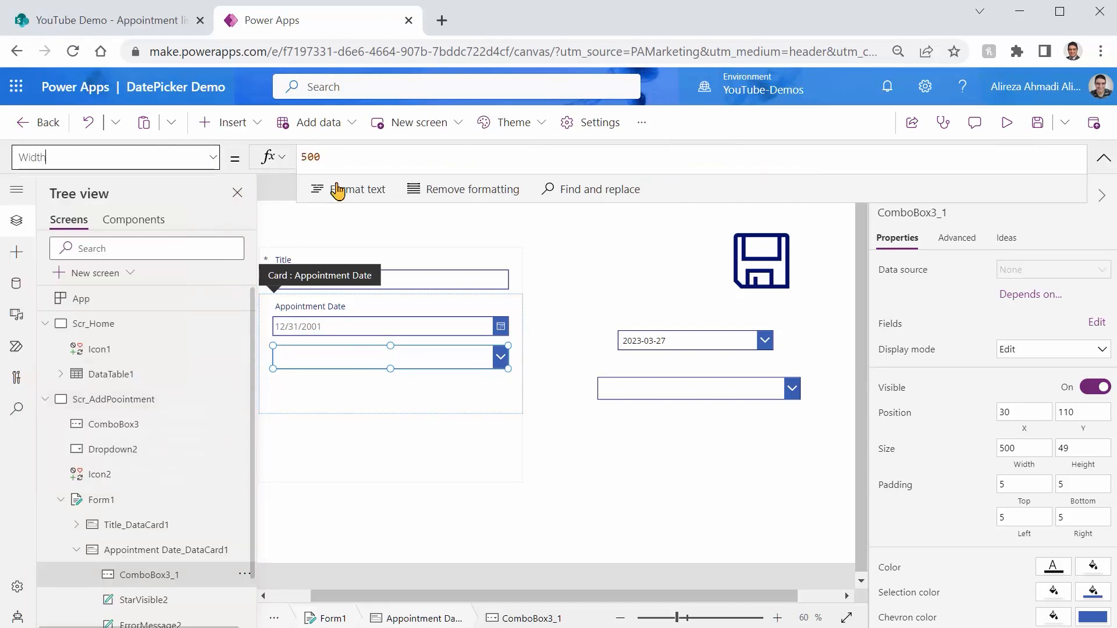
left_click(311, 156)
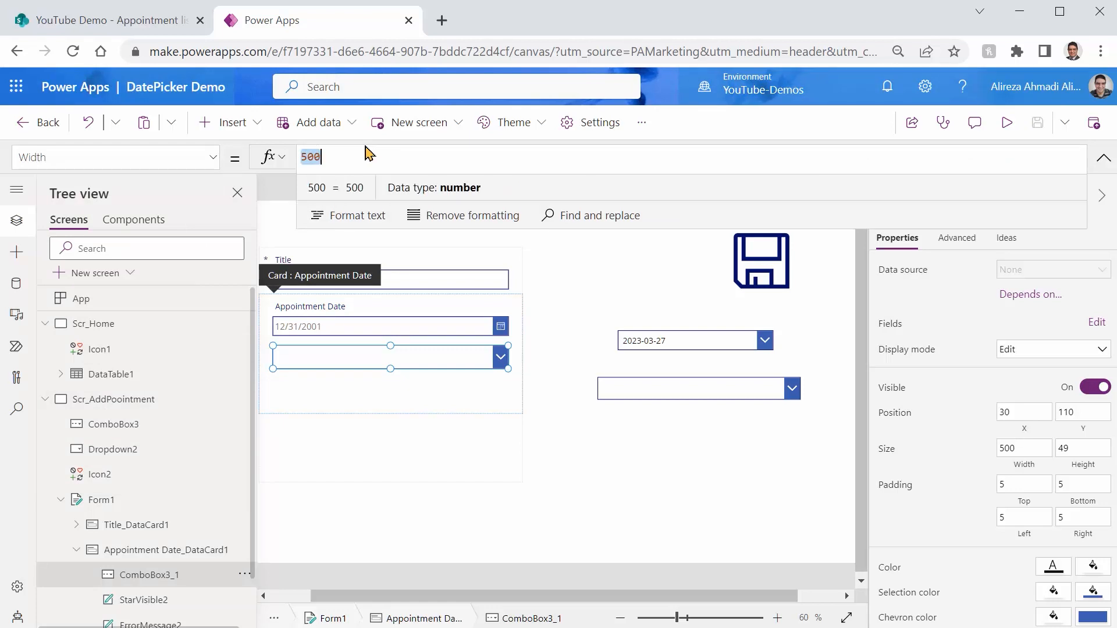
type("Parent.Width - 60")
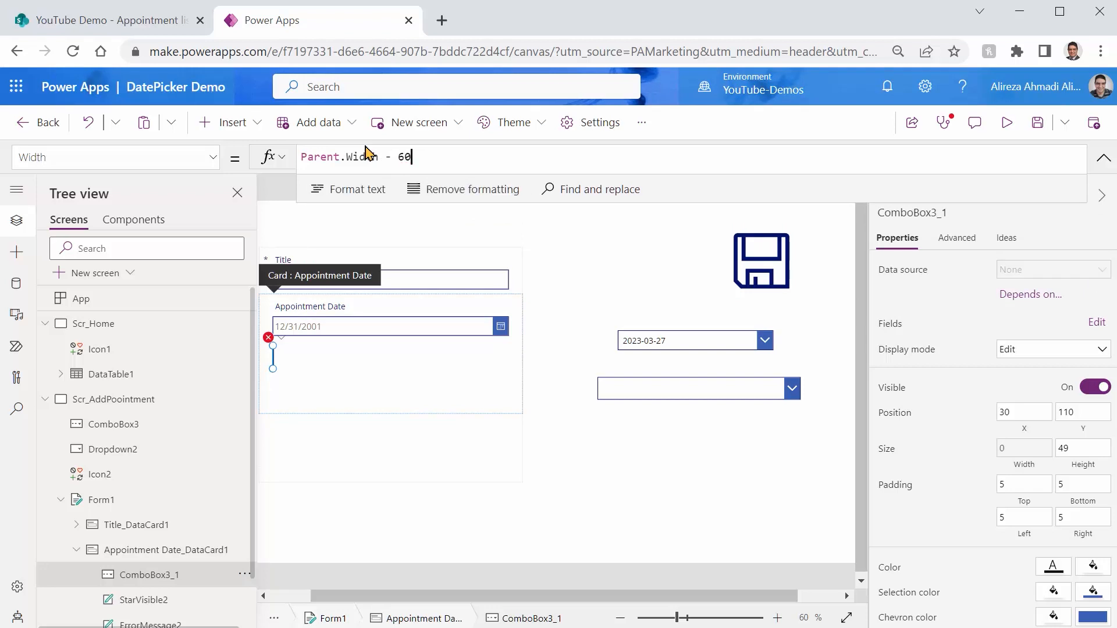
key("Enter")
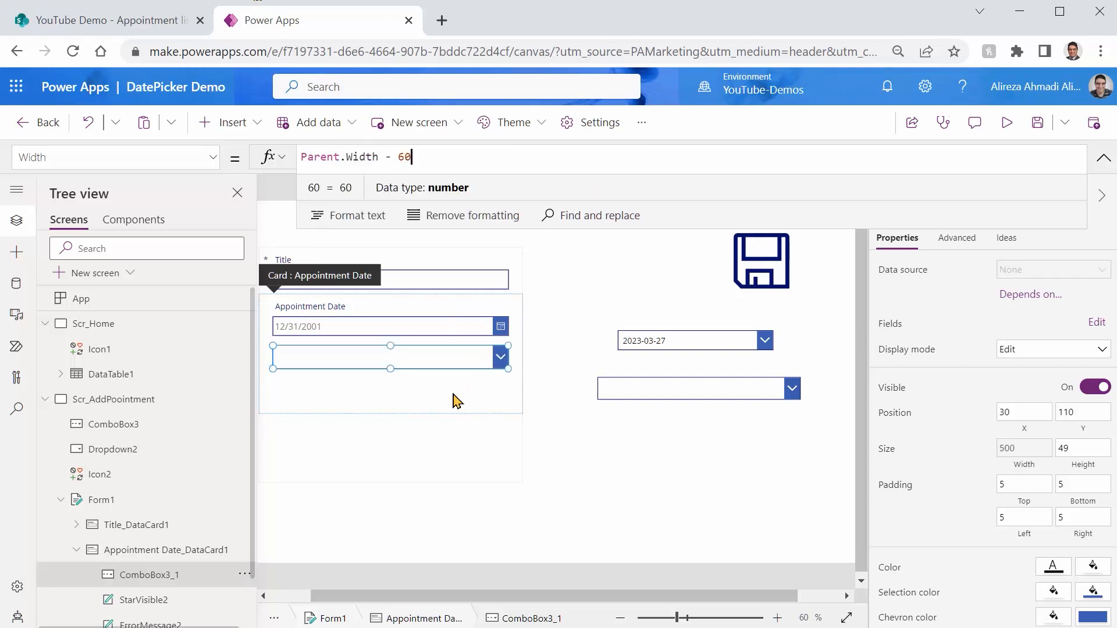
mouse_move(463, 395)
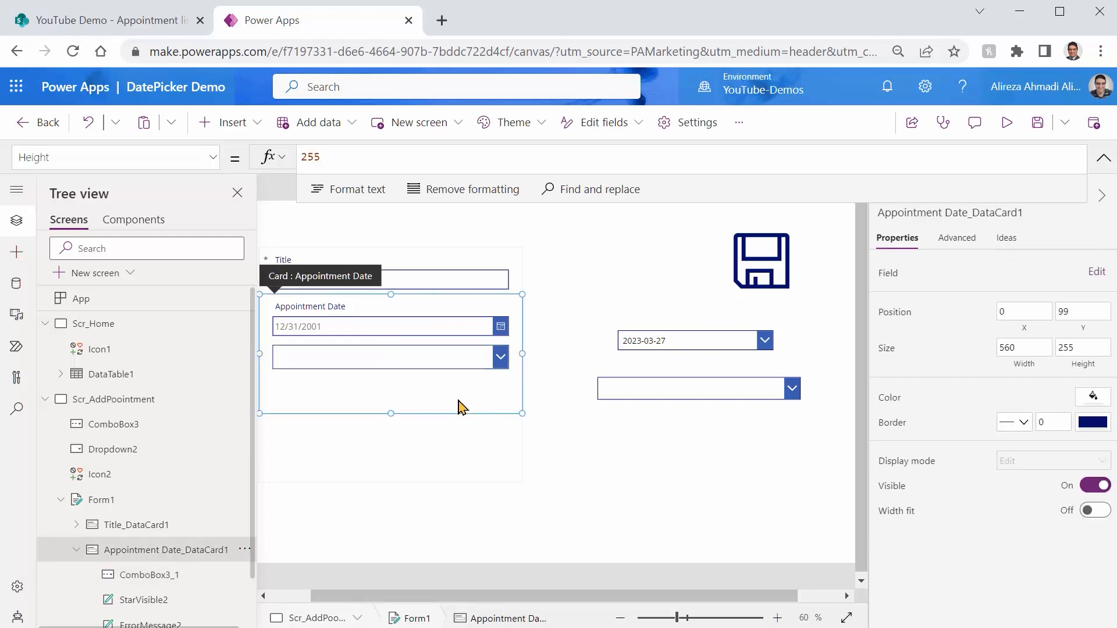
Step: Set the Appointment Date card's Update property to ComboBox3_1.Selected.Date
left_click(110, 156)
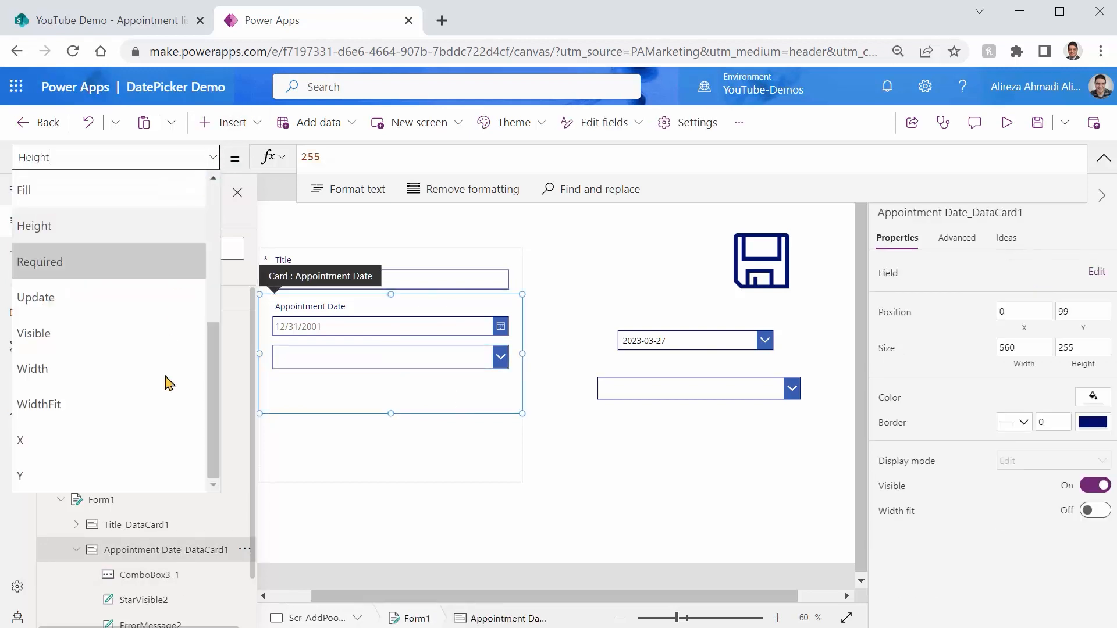
mouse_move(99, 297)
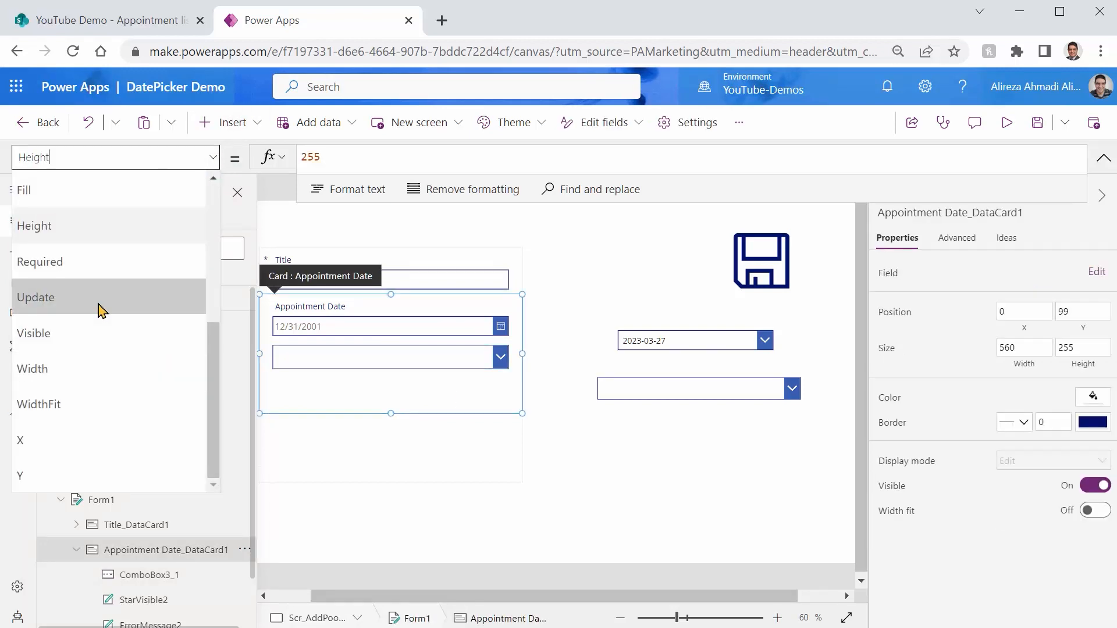
left_click(36, 297)
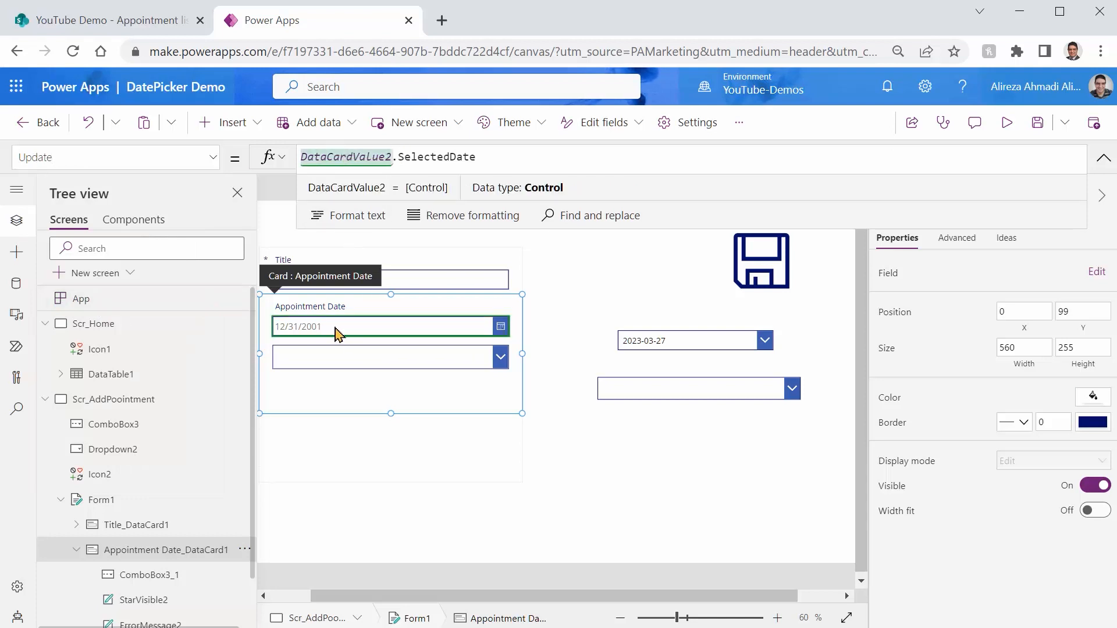
mouse_move(385, 327)
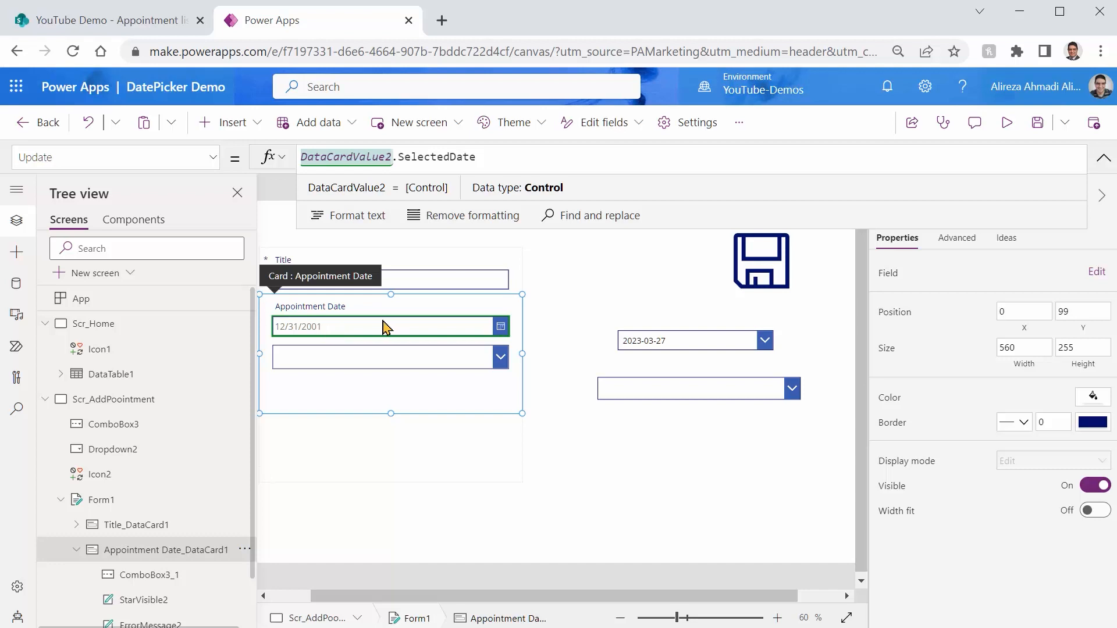
mouse_move(385, 364)
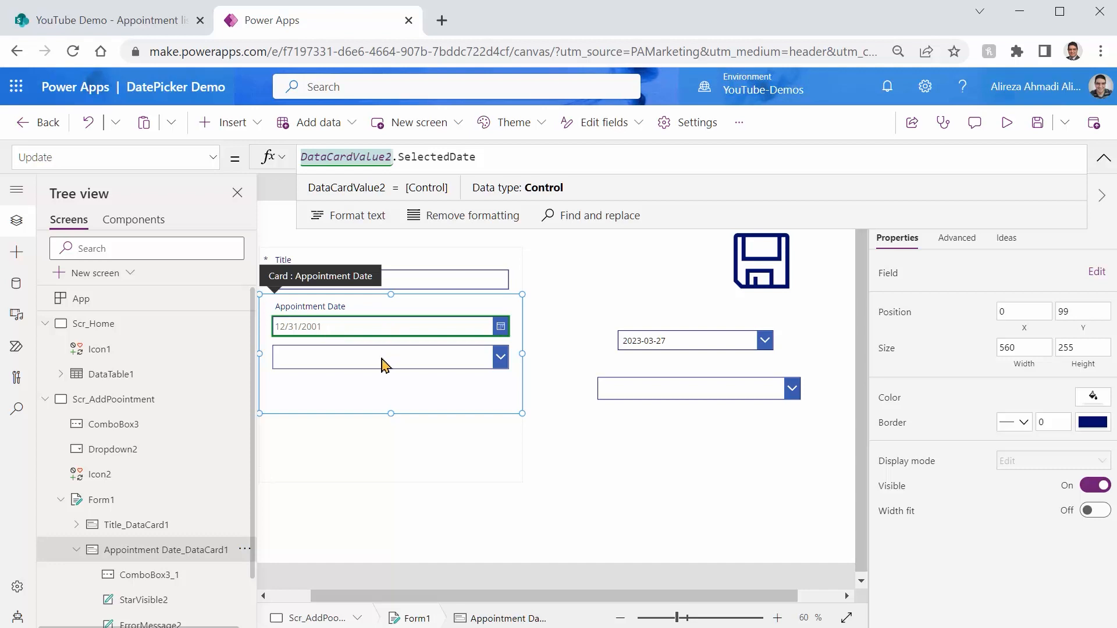
left_click(385, 356)
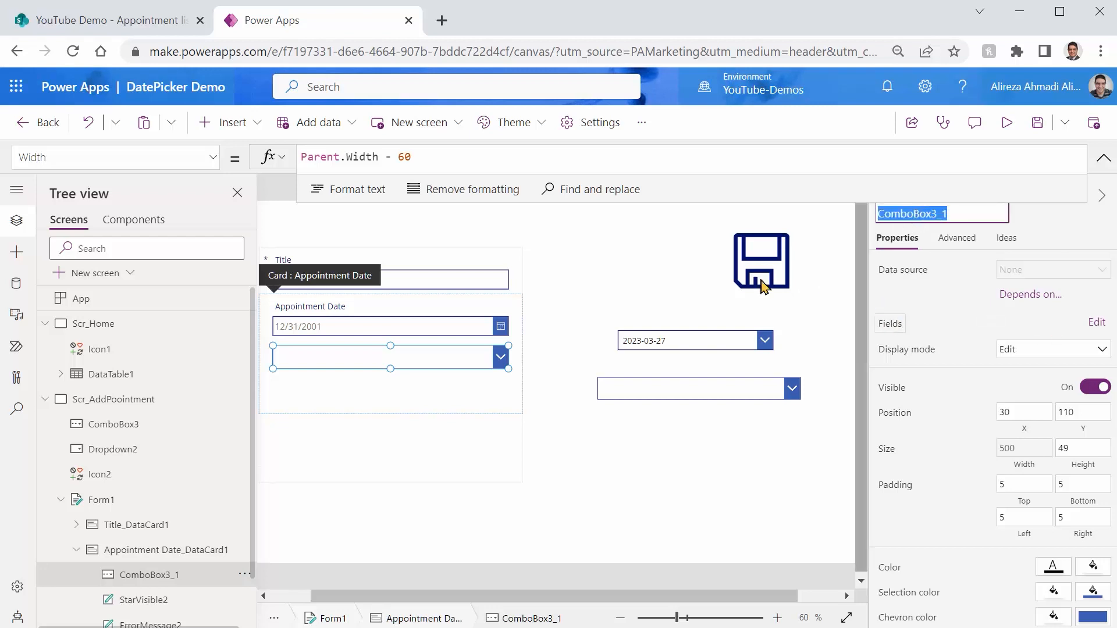
mouse_move(385, 399)
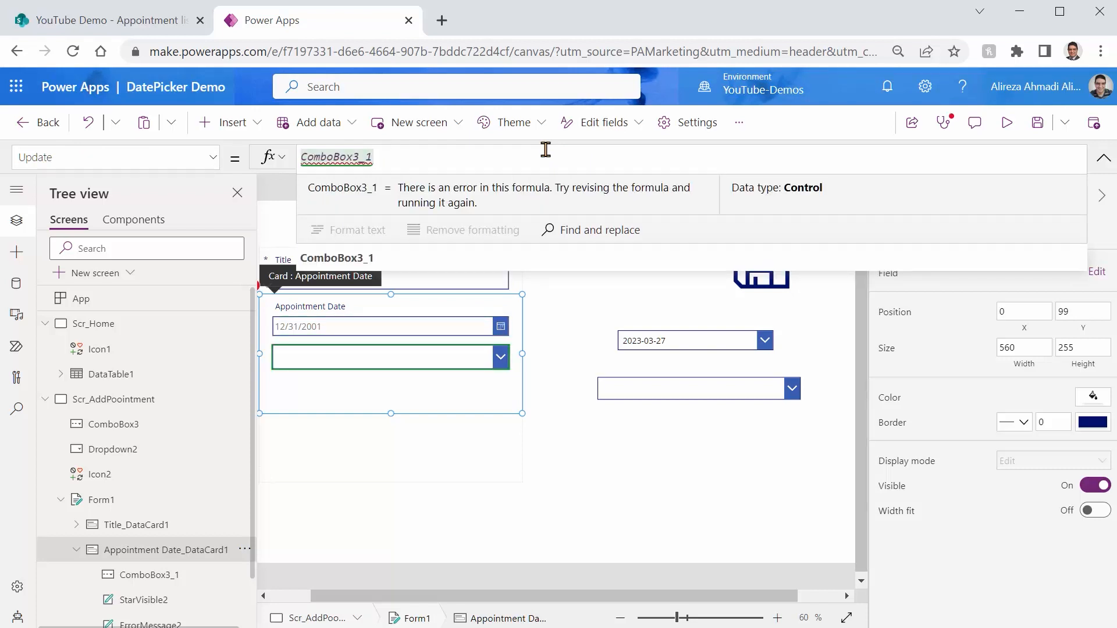
type(".Selected")
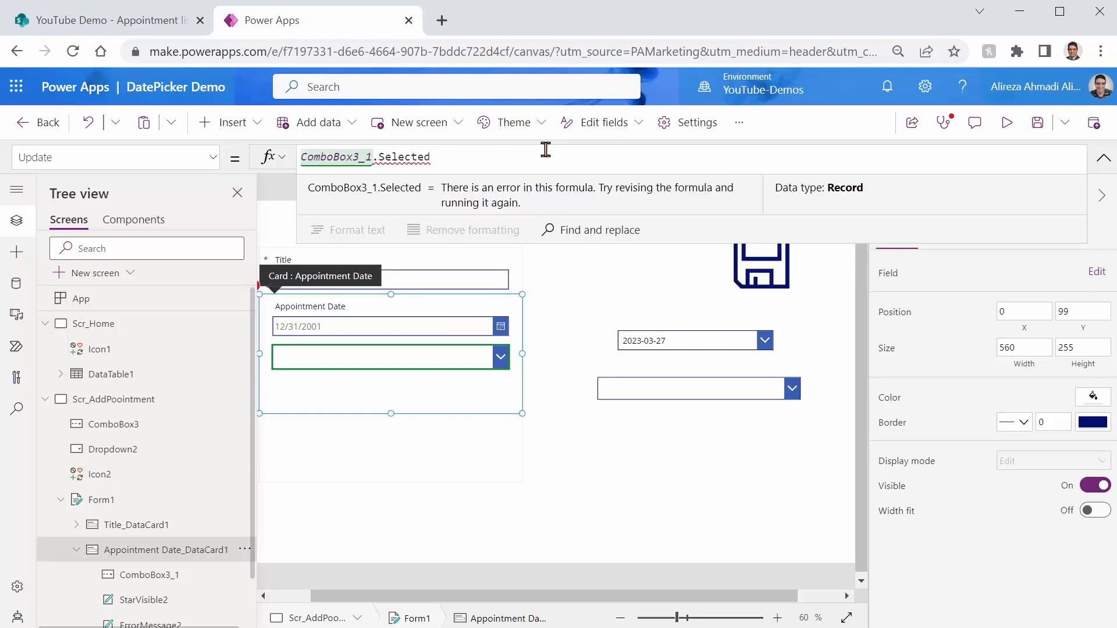
type(".")
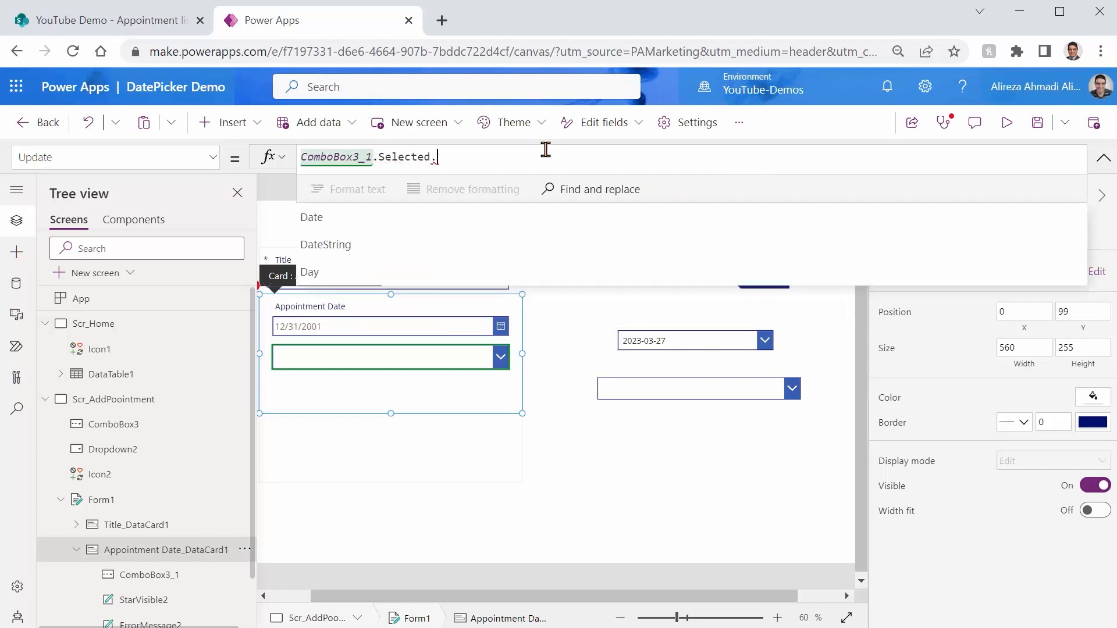
mouse_move(335, 217)
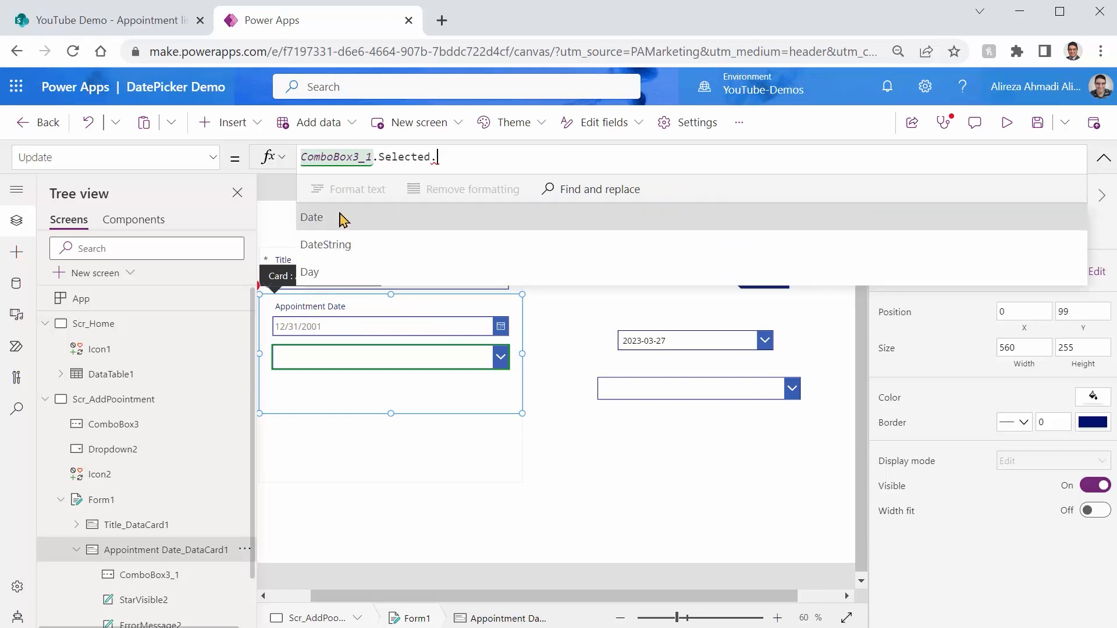
mouse_move(324, 278)
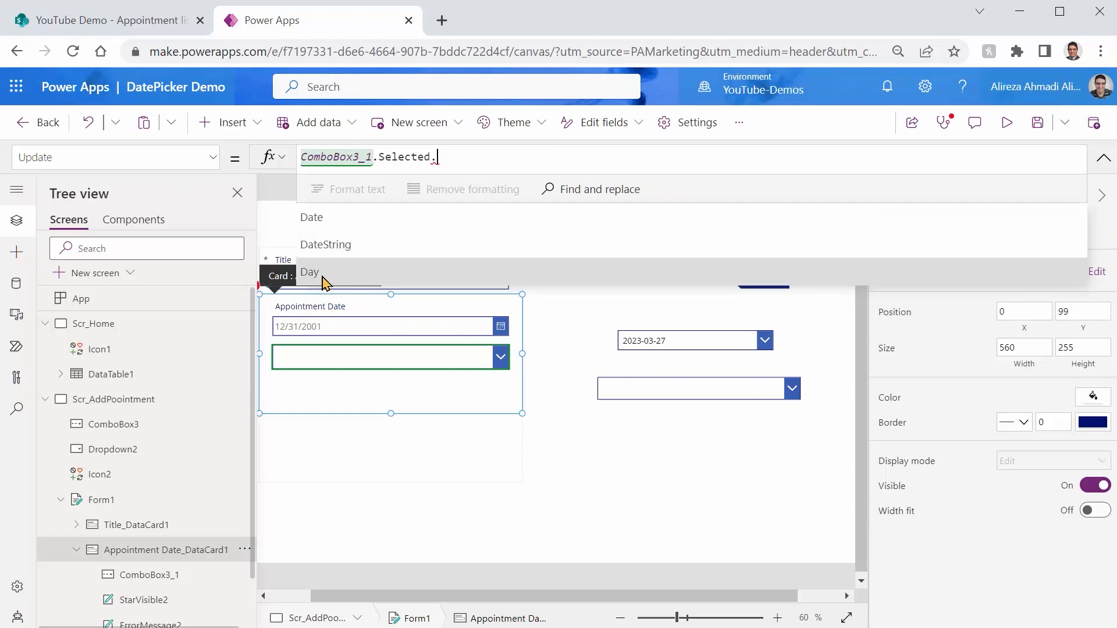
mouse_move(327, 217)
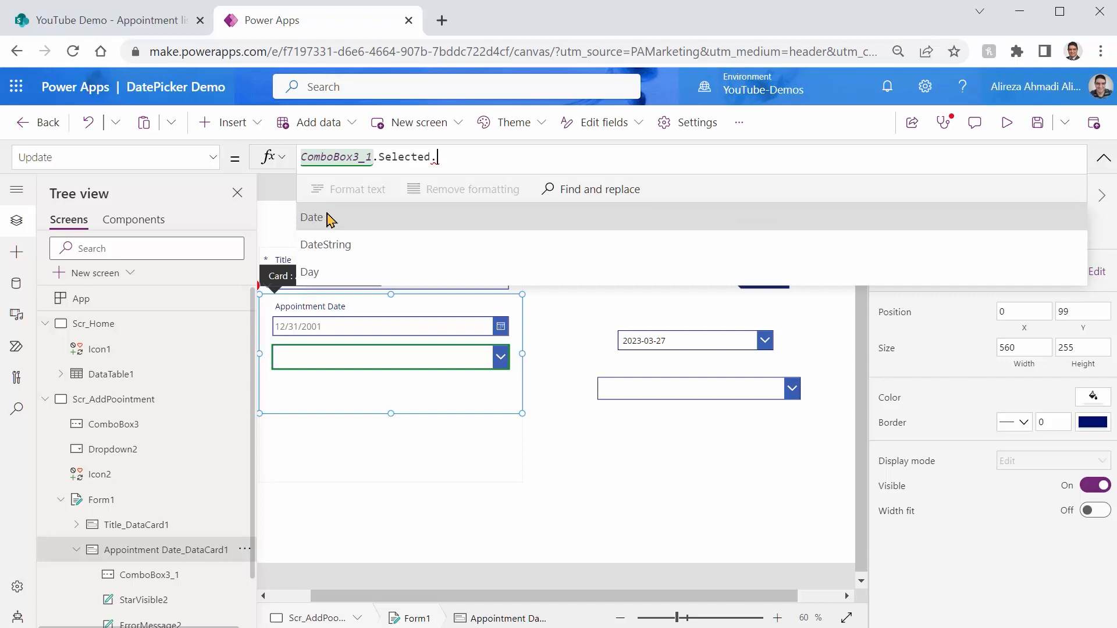
left_click(312, 217)
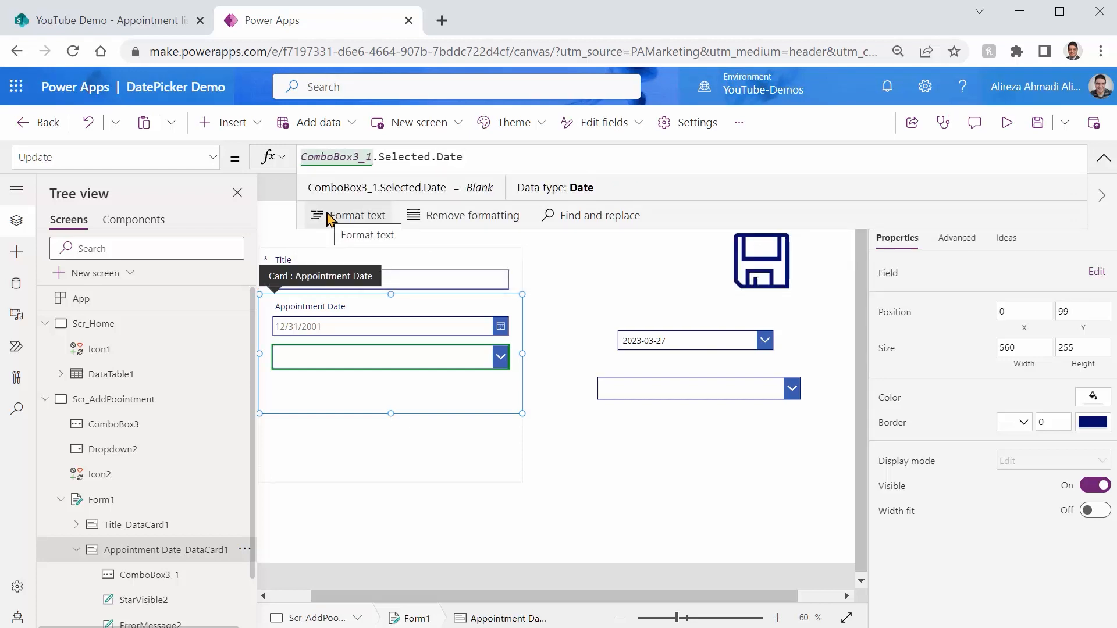
mouse_move(295, 196)
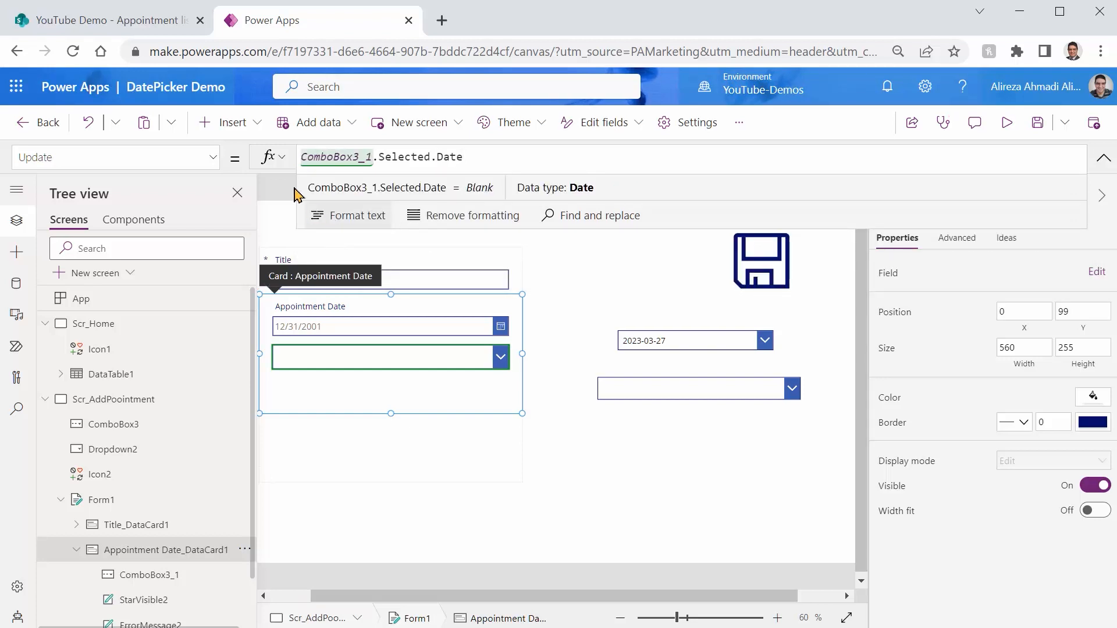
left_click(107, 20)
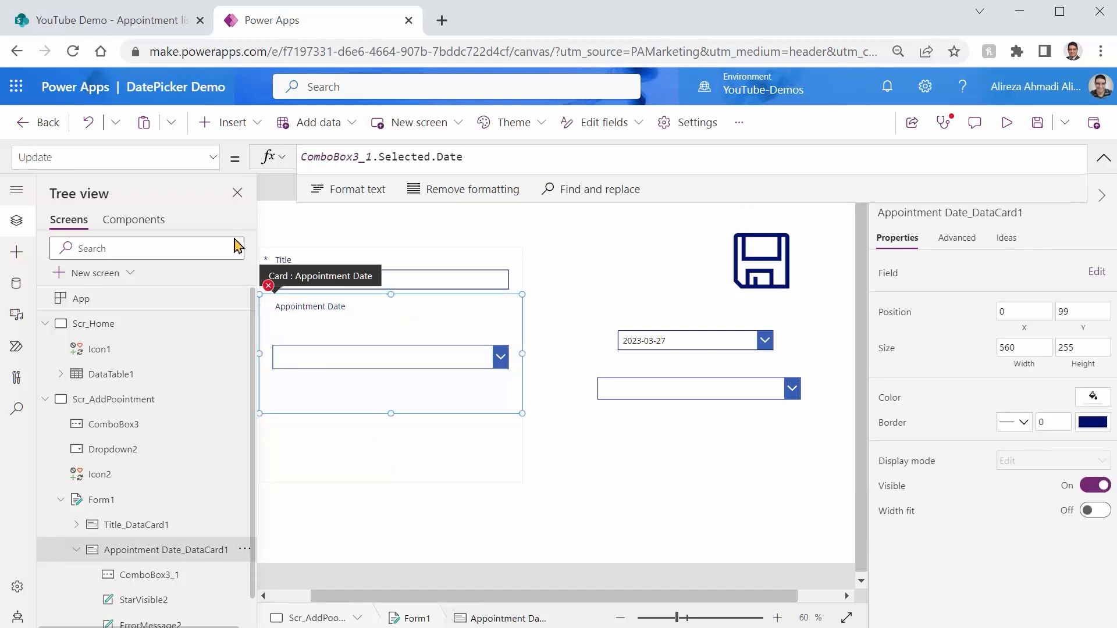
Step: Review the Appointment Date card's error details and open its erroring formula
left_click(269, 285)
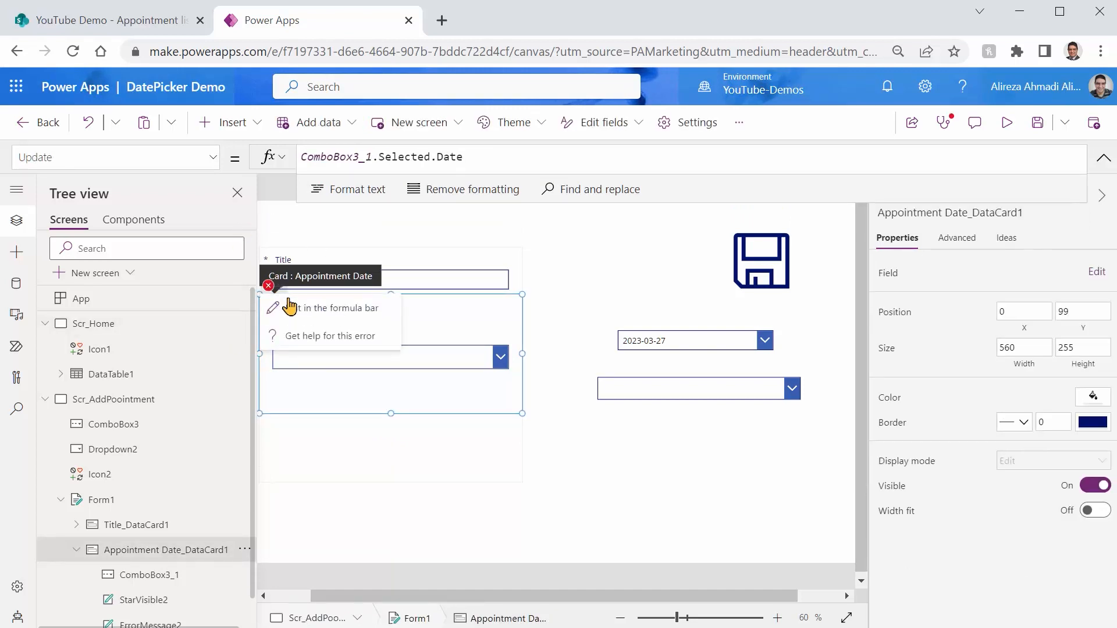
mouse_move(307, 314)
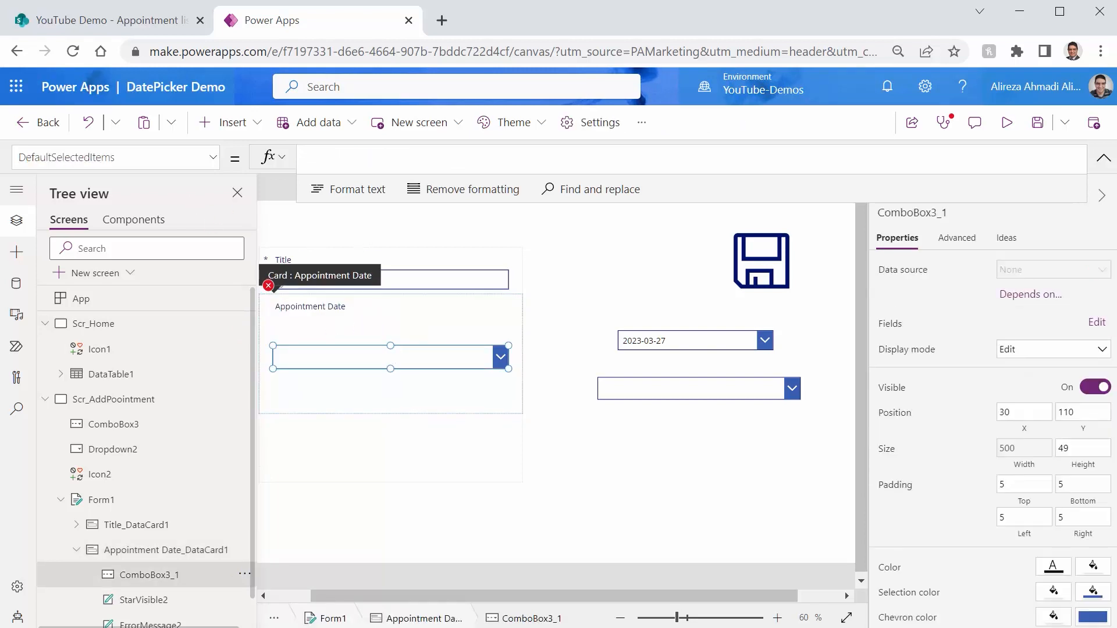
double_click(911, 212)
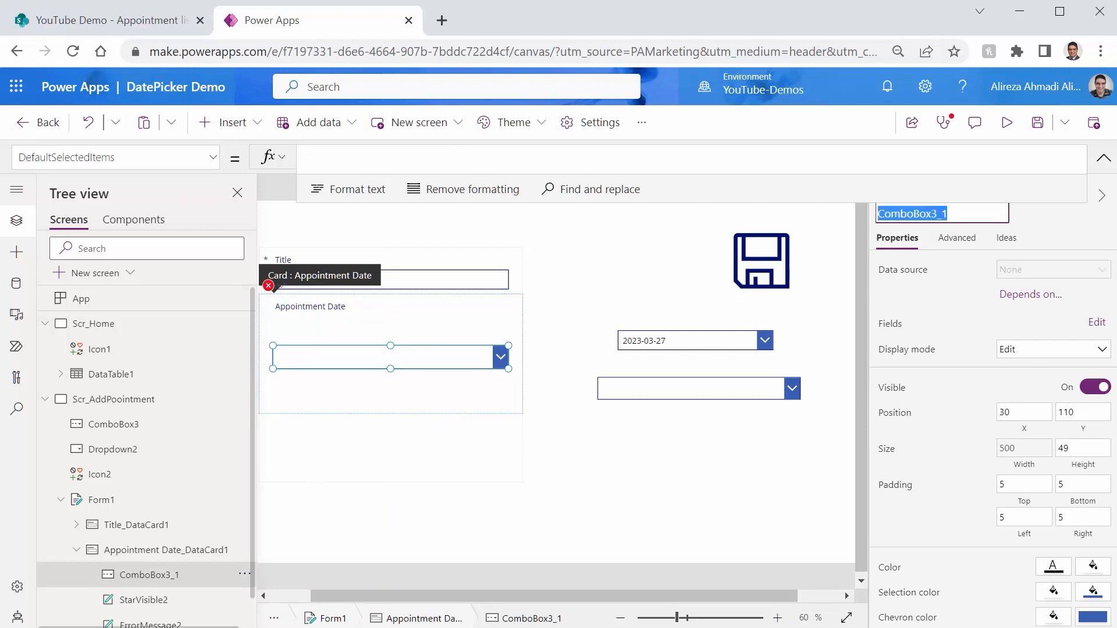
left_click(268, 286)
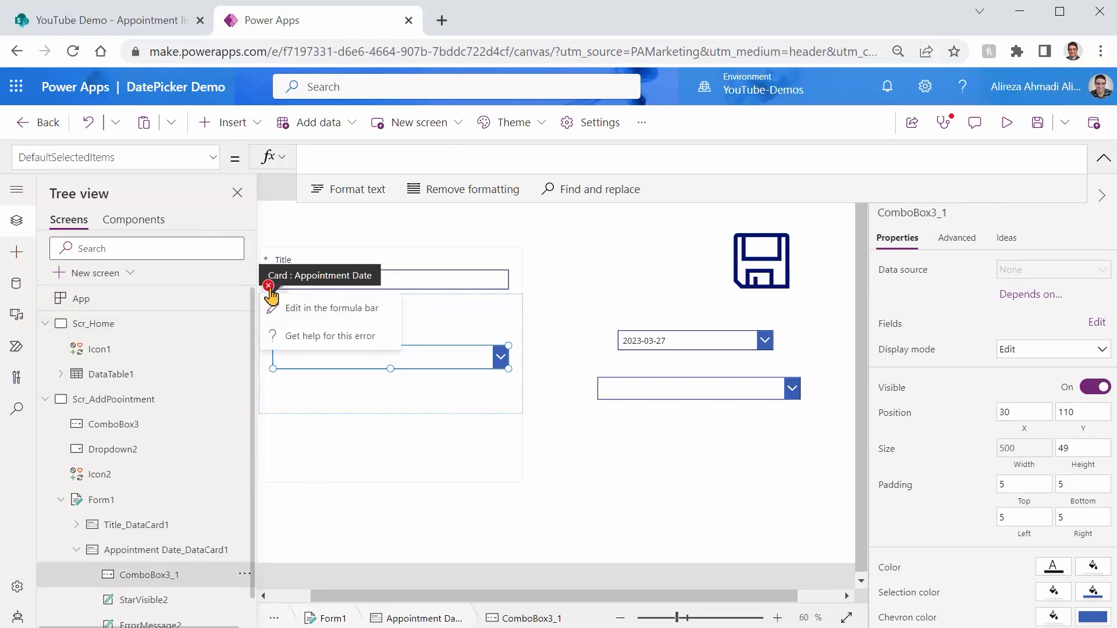
left_click(150, 625)
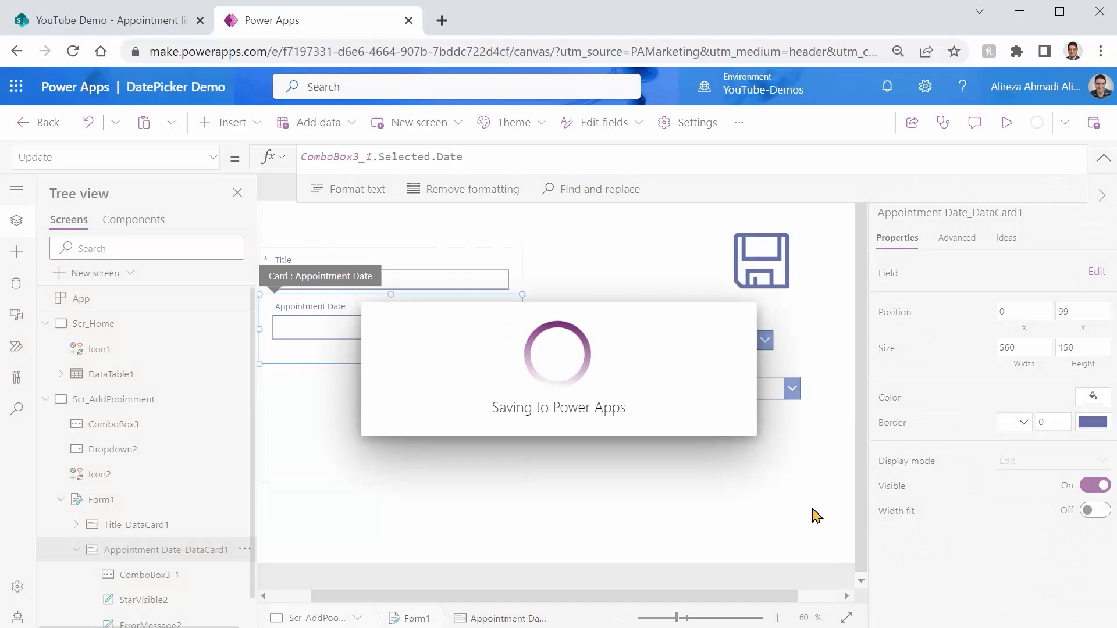
Step: In preview, enter title 'Appointment' and check the Today/Tomorrow/Day after tomorrow date options
left_click(1007, 122)
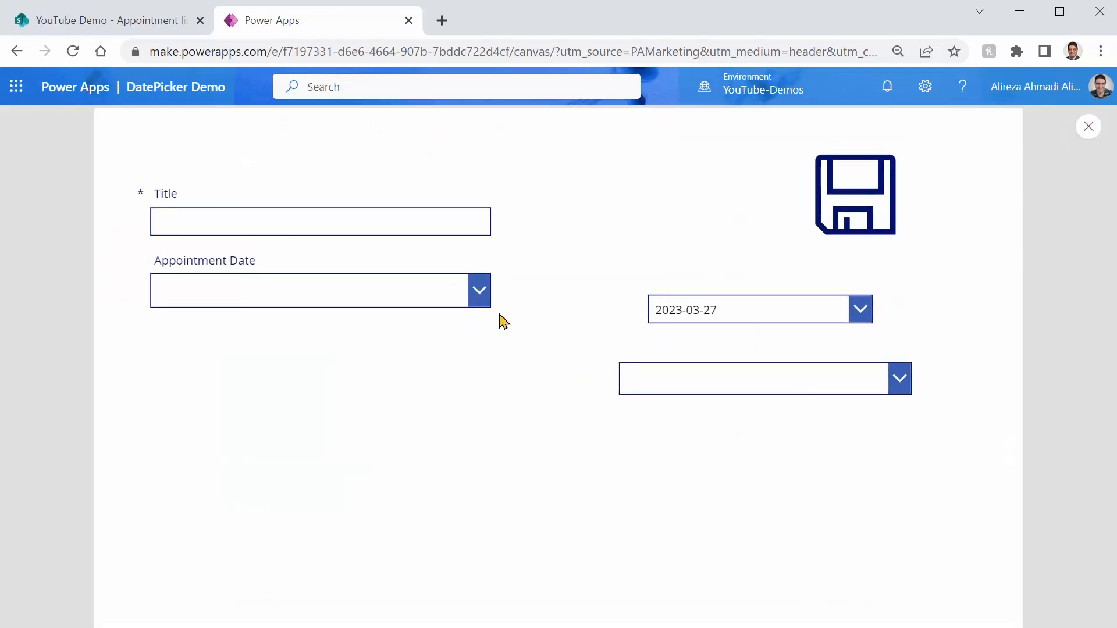
left_click(320, 221)
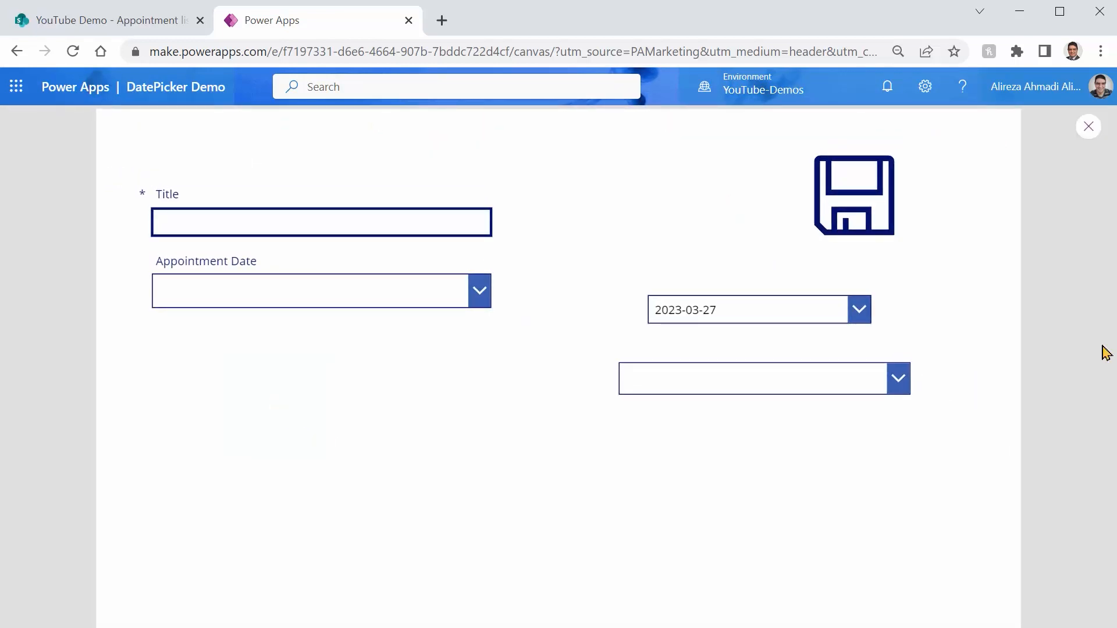
type("Appoin")
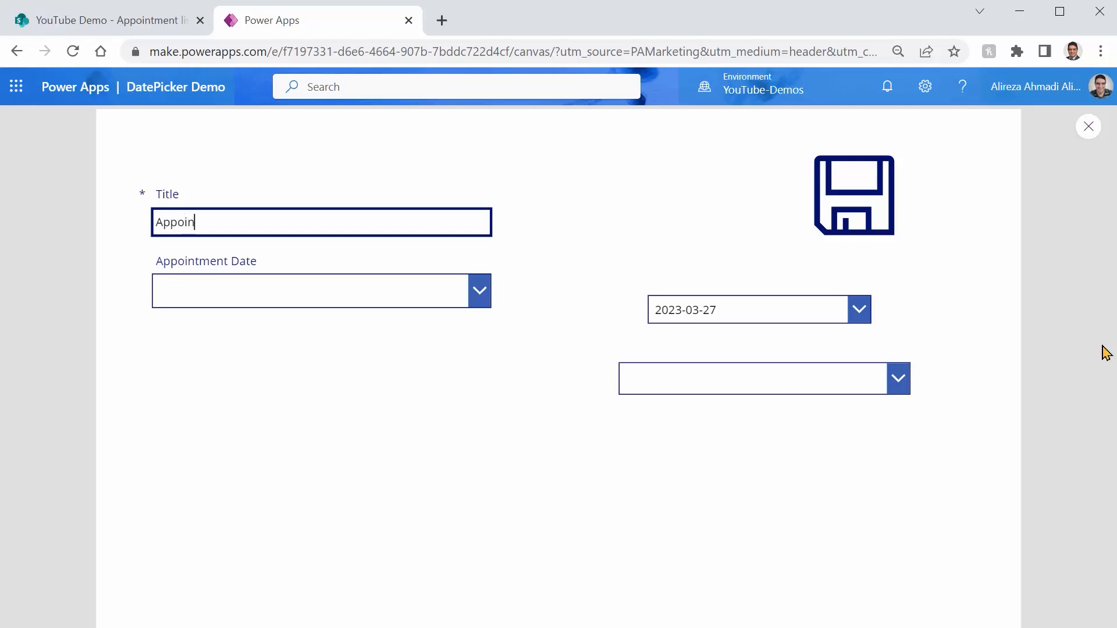
type("tment 3")
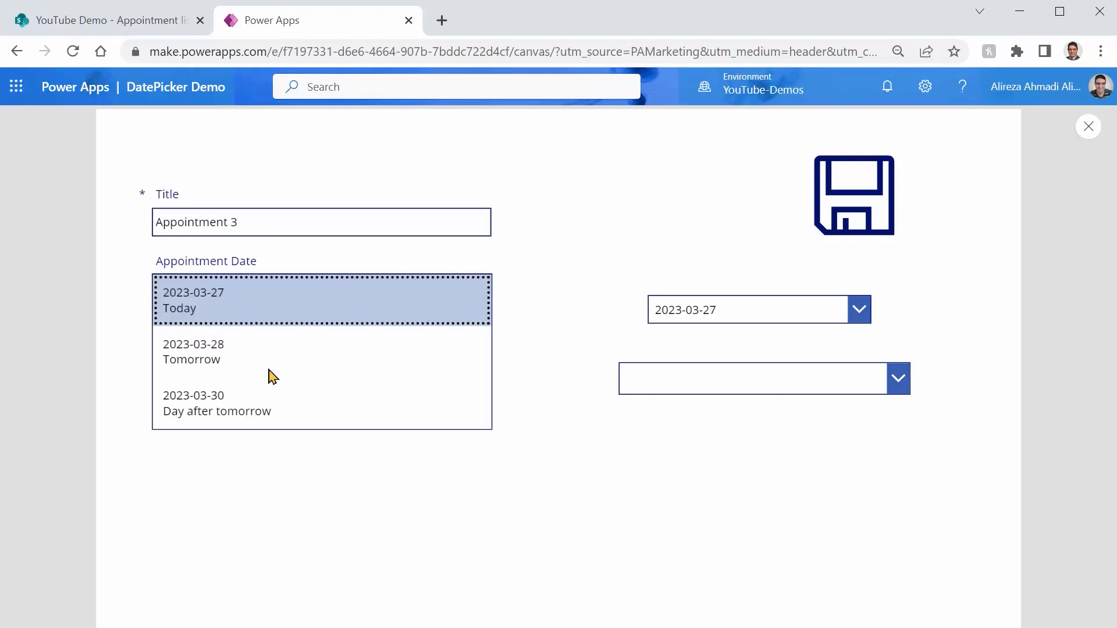
left_click(194, 352)
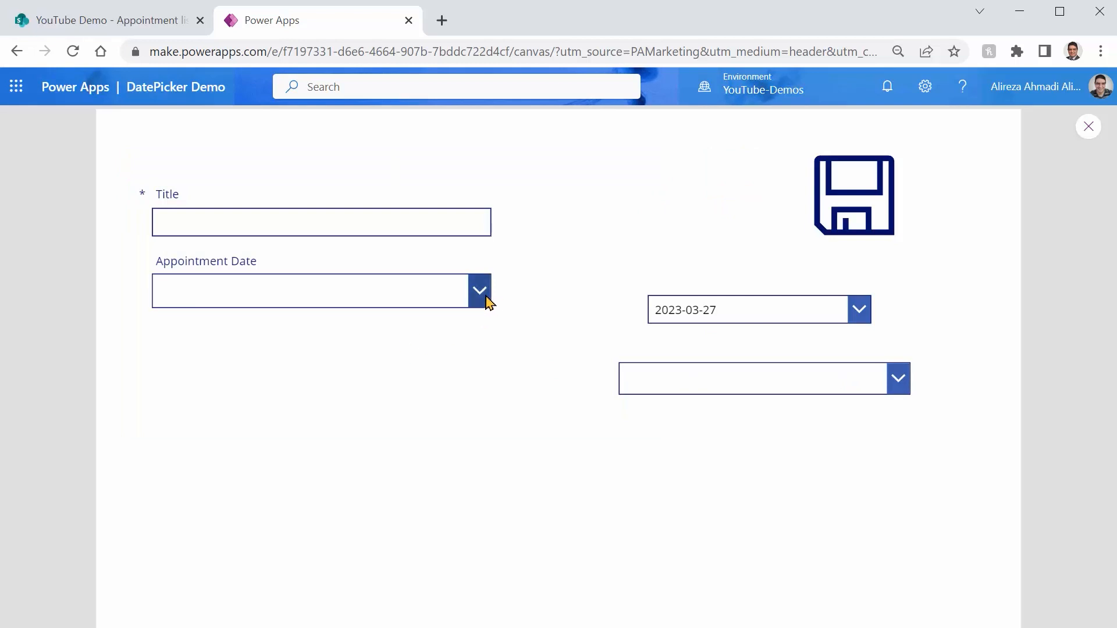
left_click(479, 290)
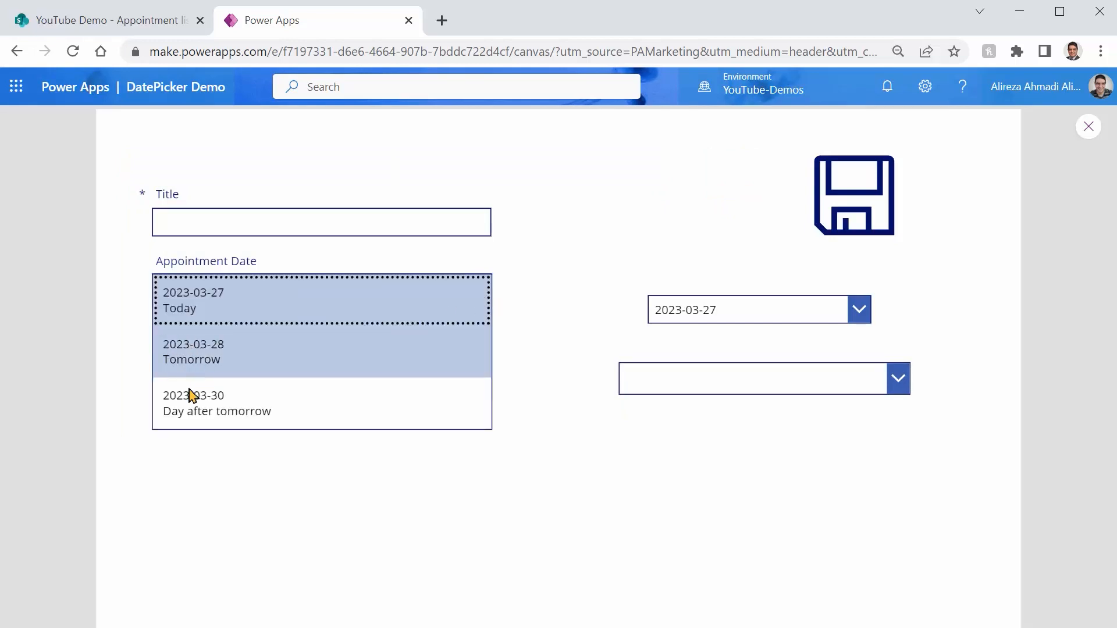
mouse_move(213, 291)
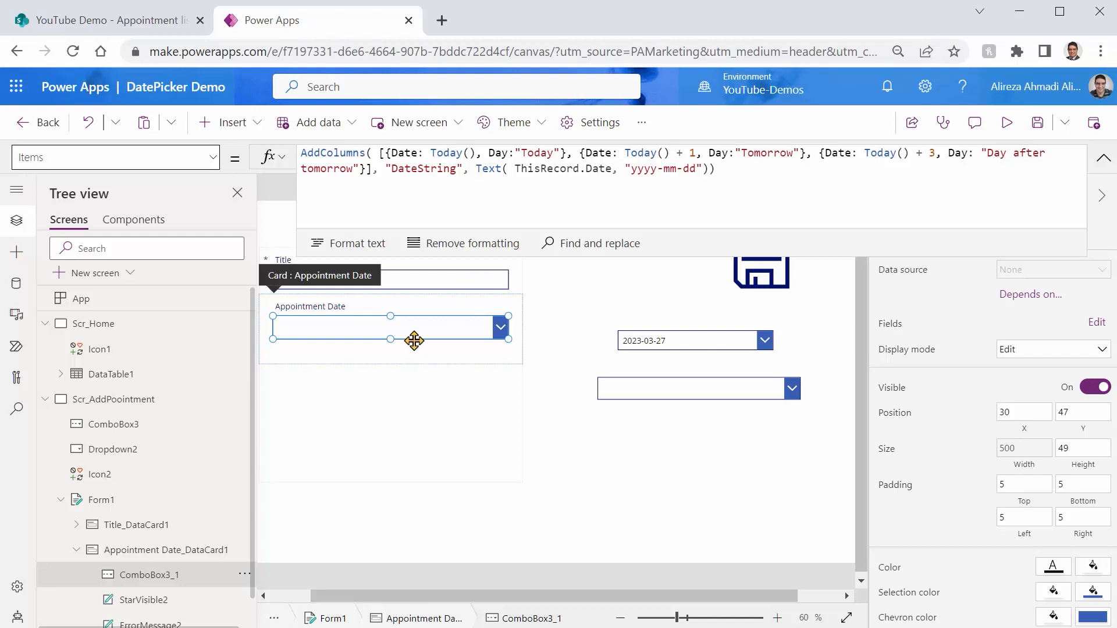
mouse_move(714, 328)
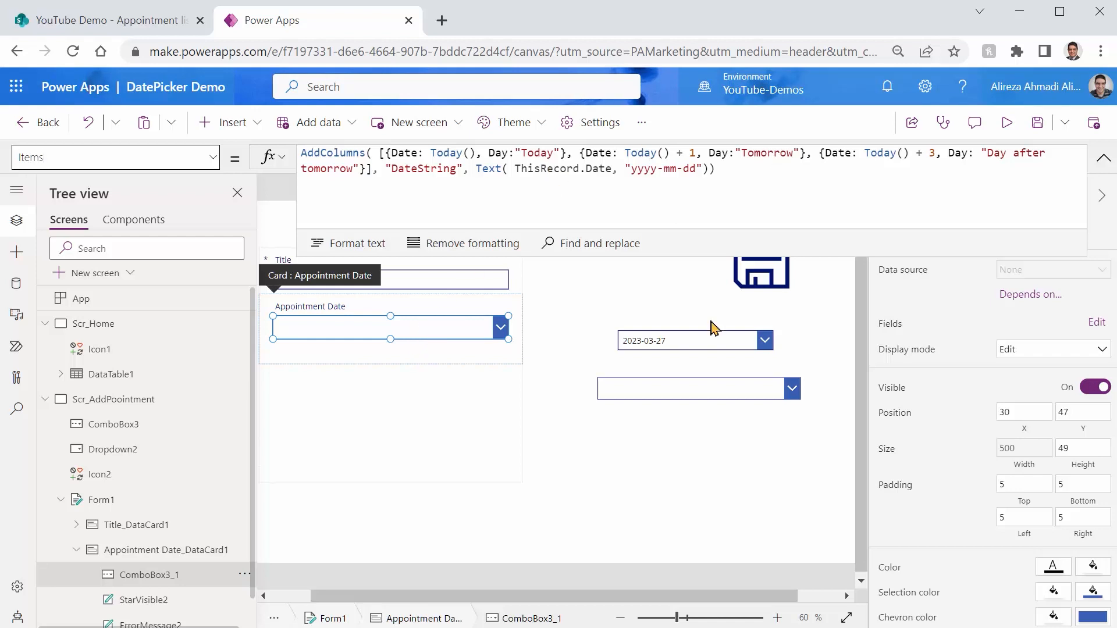